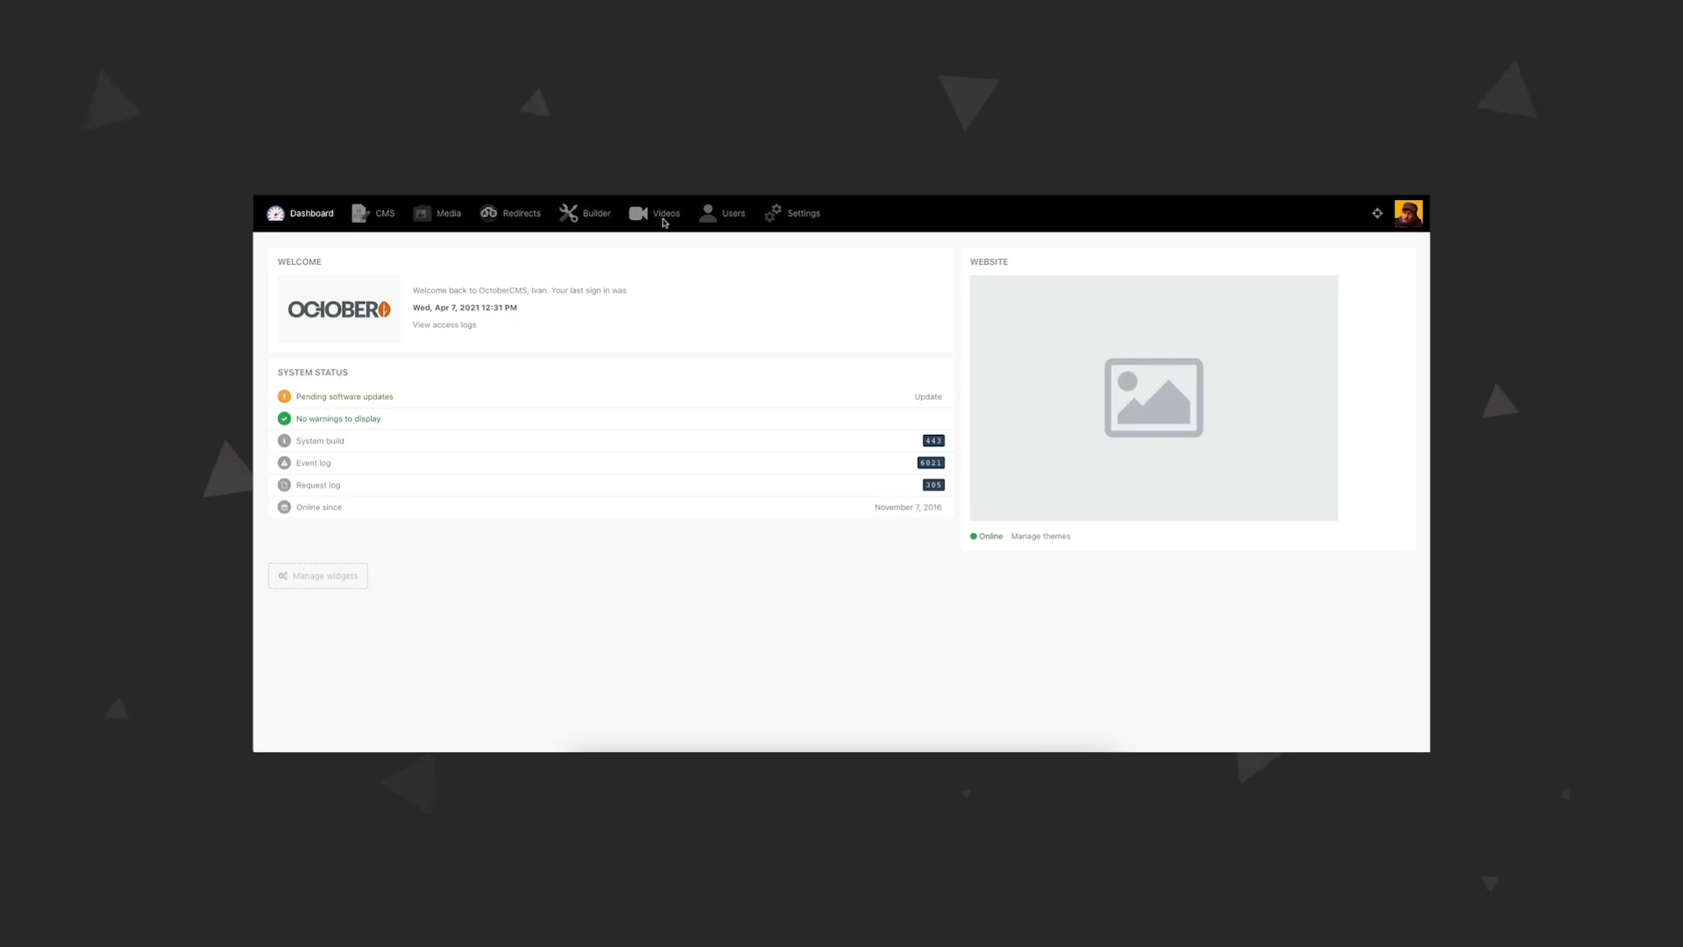
Open the Videos list and the Wrapping Up Full Post video's edit form
click(664, 213)
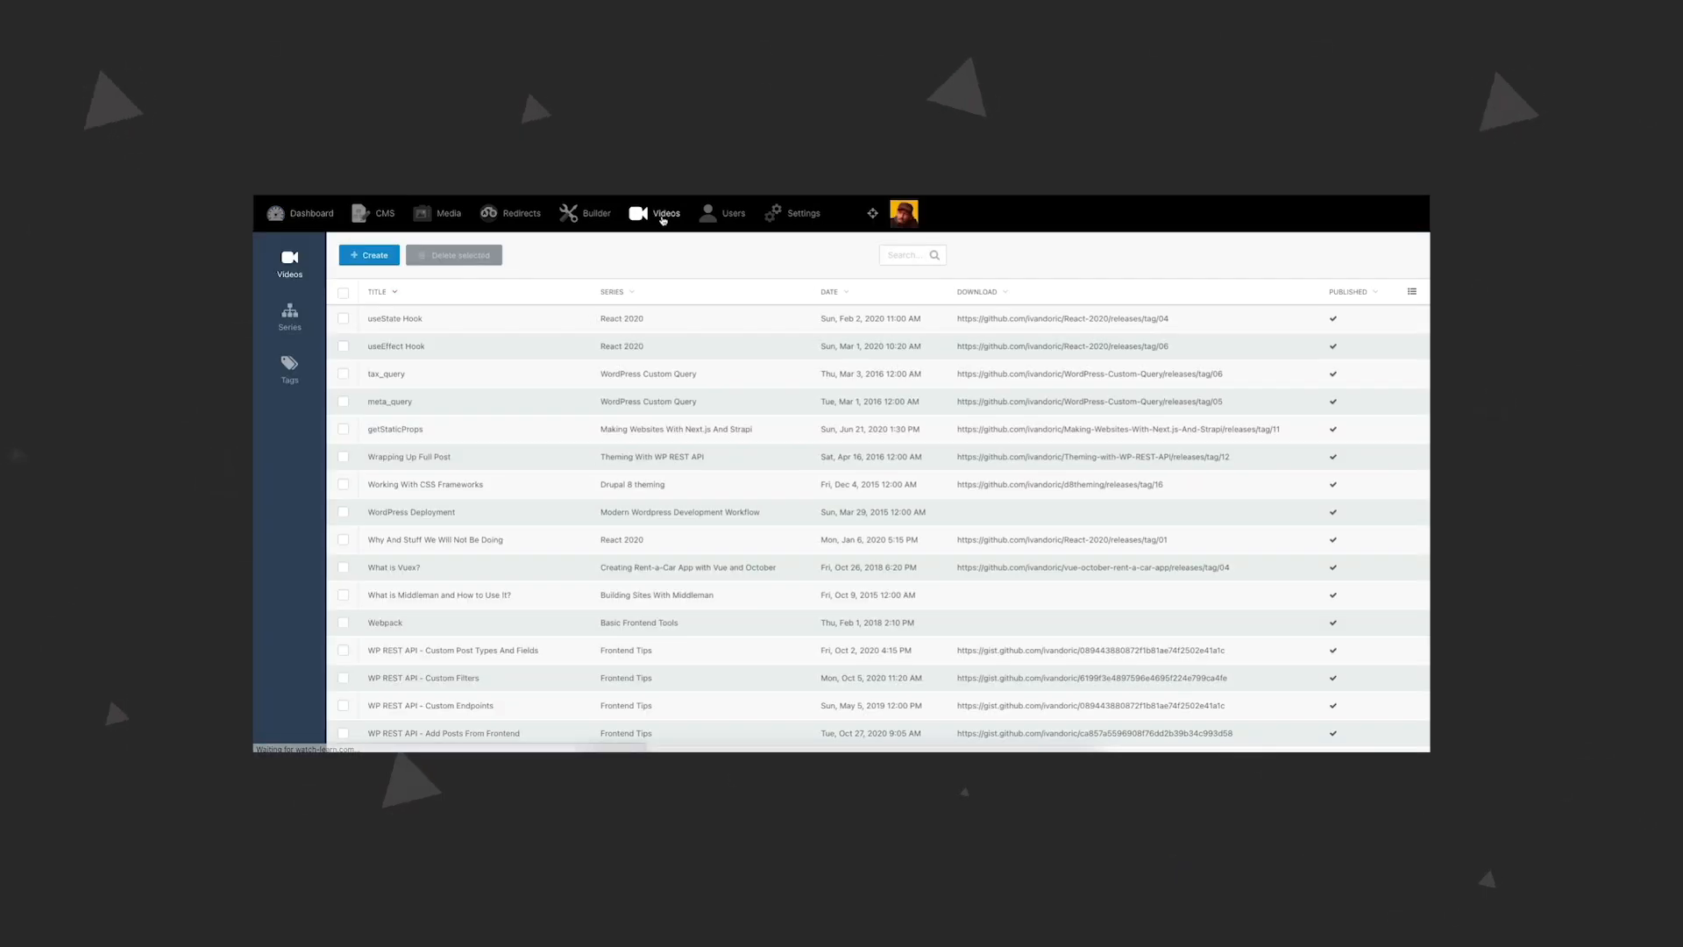
scroll(down, 3)
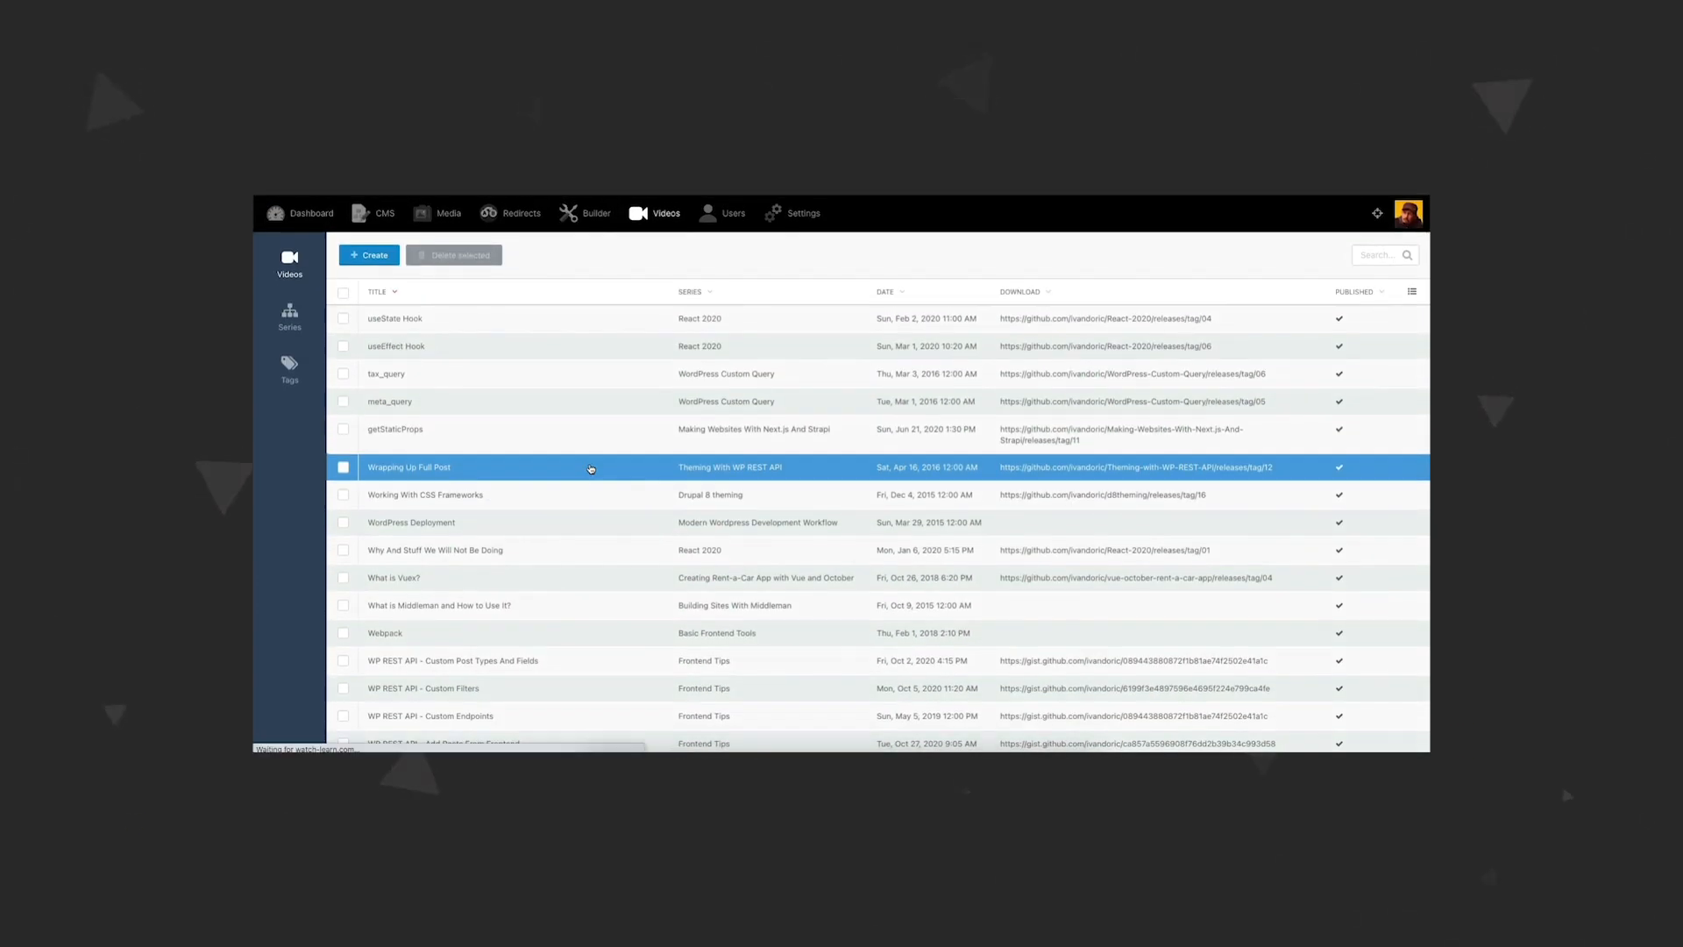
click(410, 467)
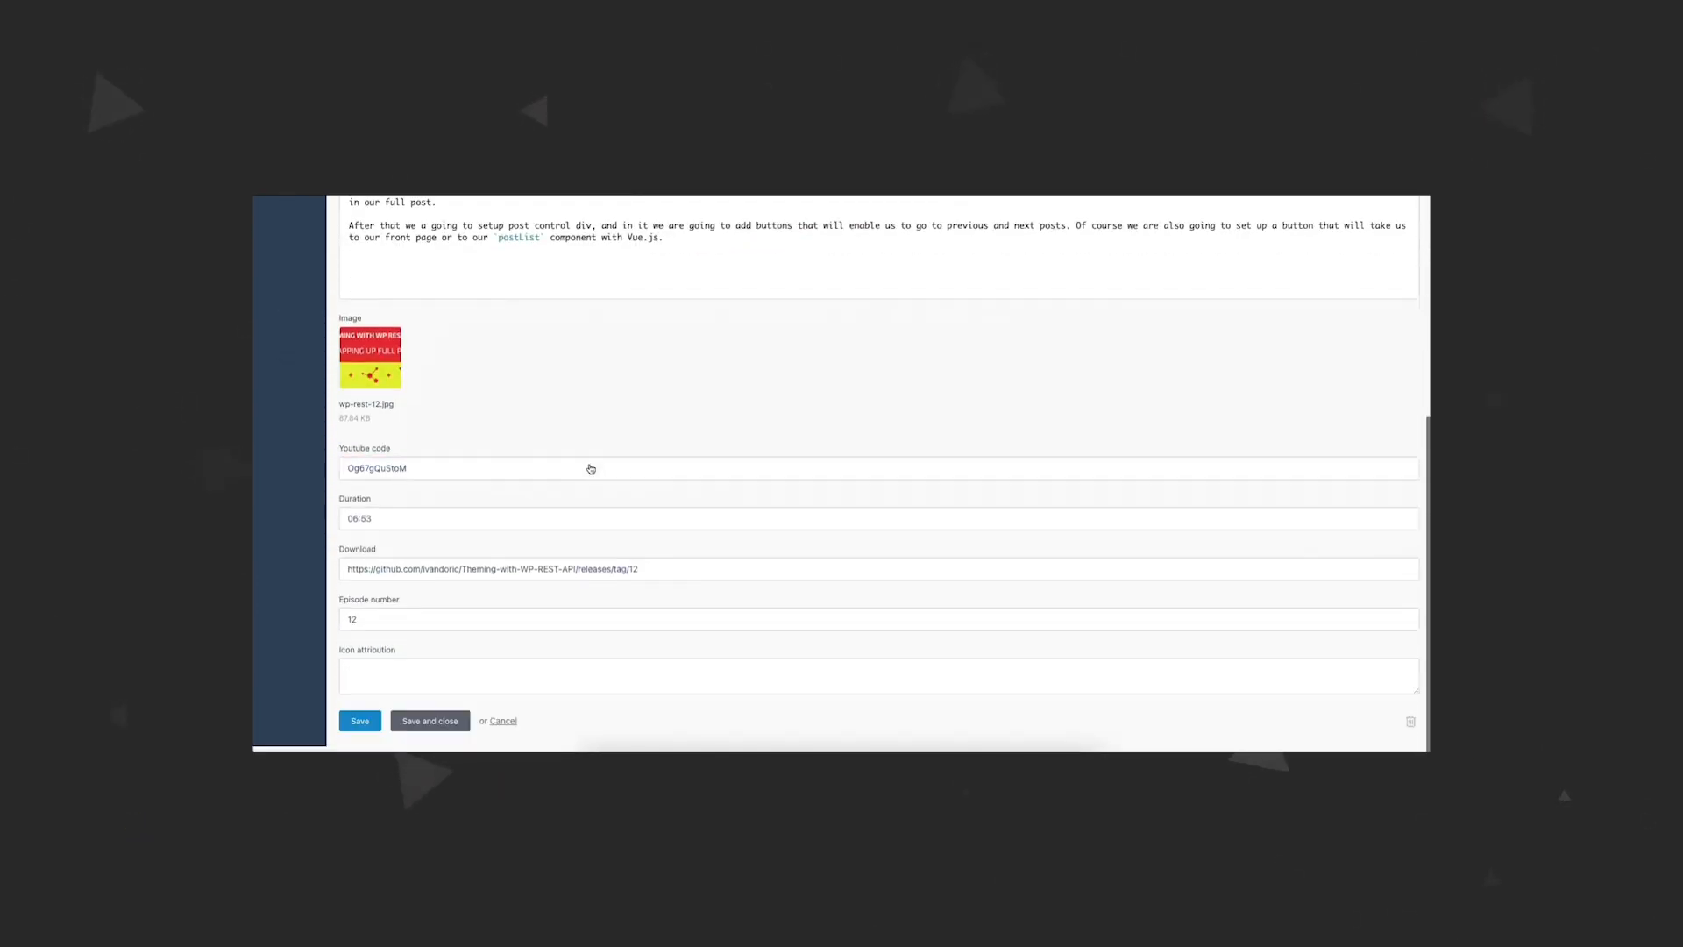
scroll(up, 3)
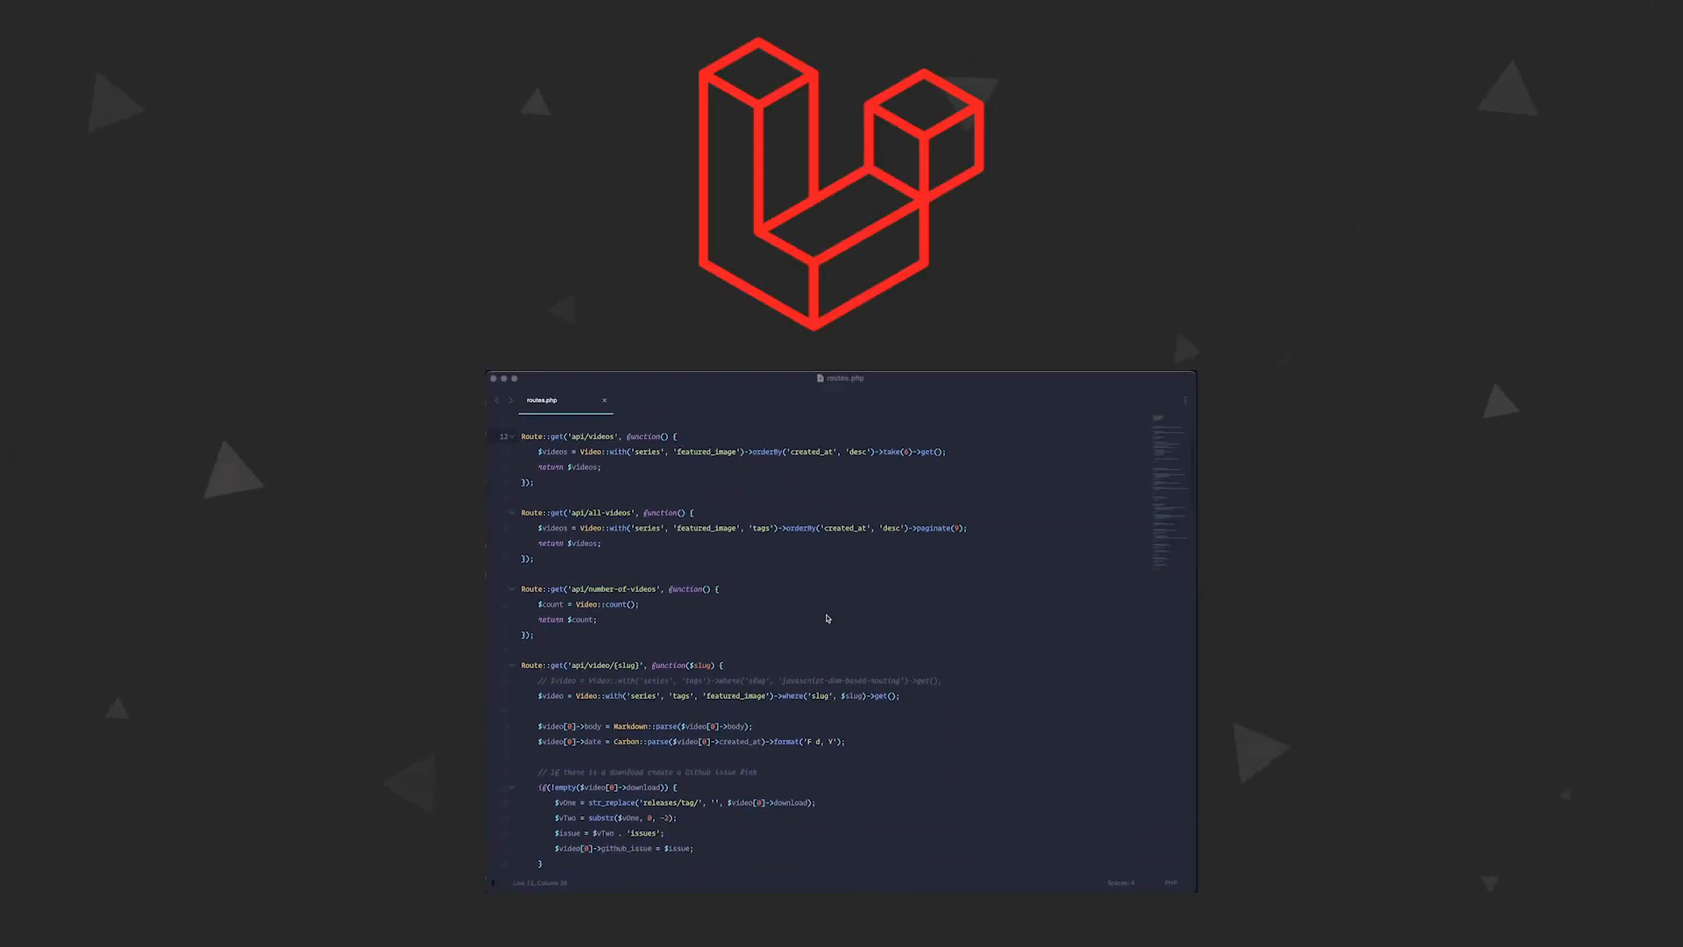
scroll(down, 3)
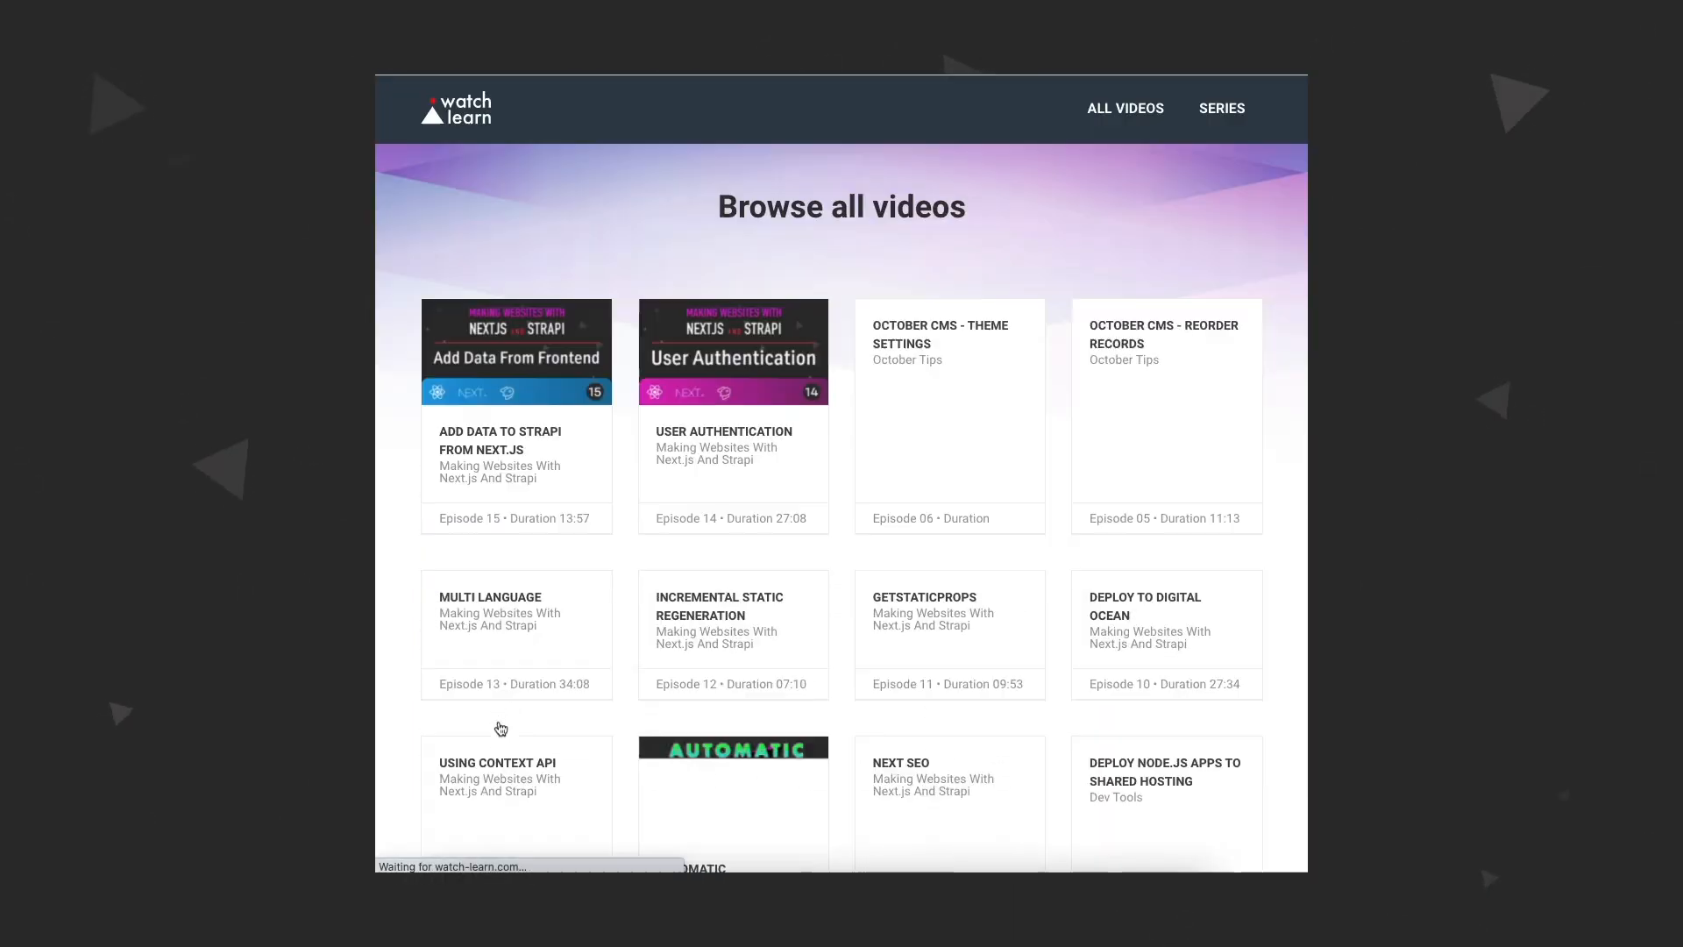
Page through the video listing to pages 3, 4 and the next page
scroll(down, 3)
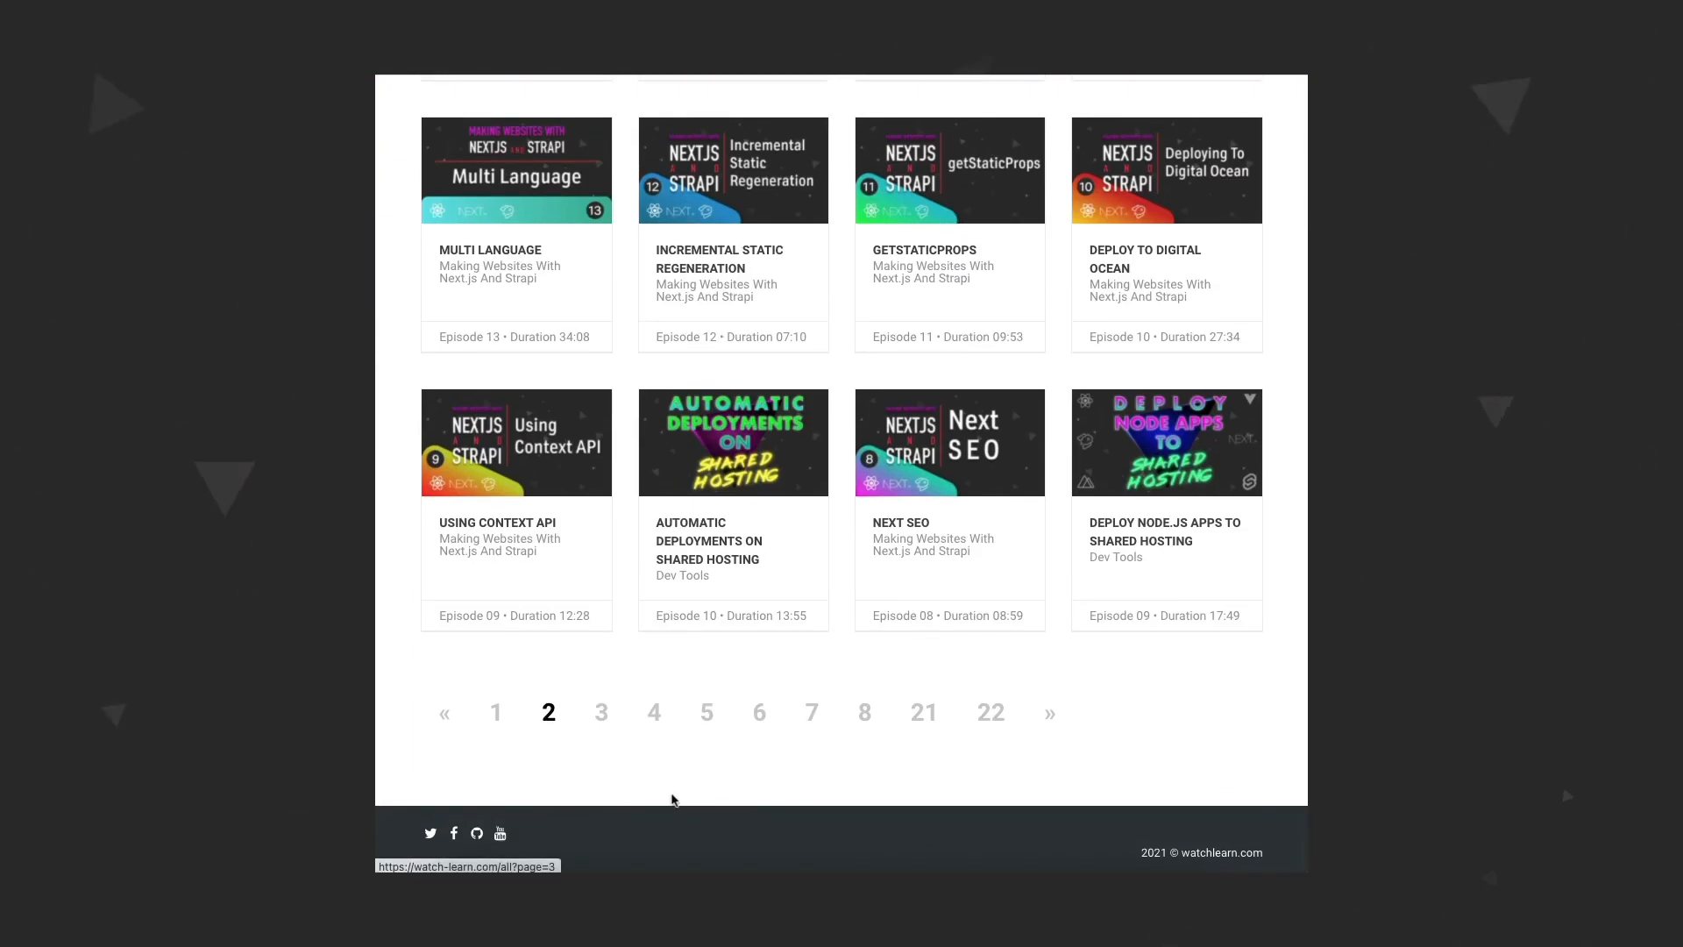
click(599, 712)
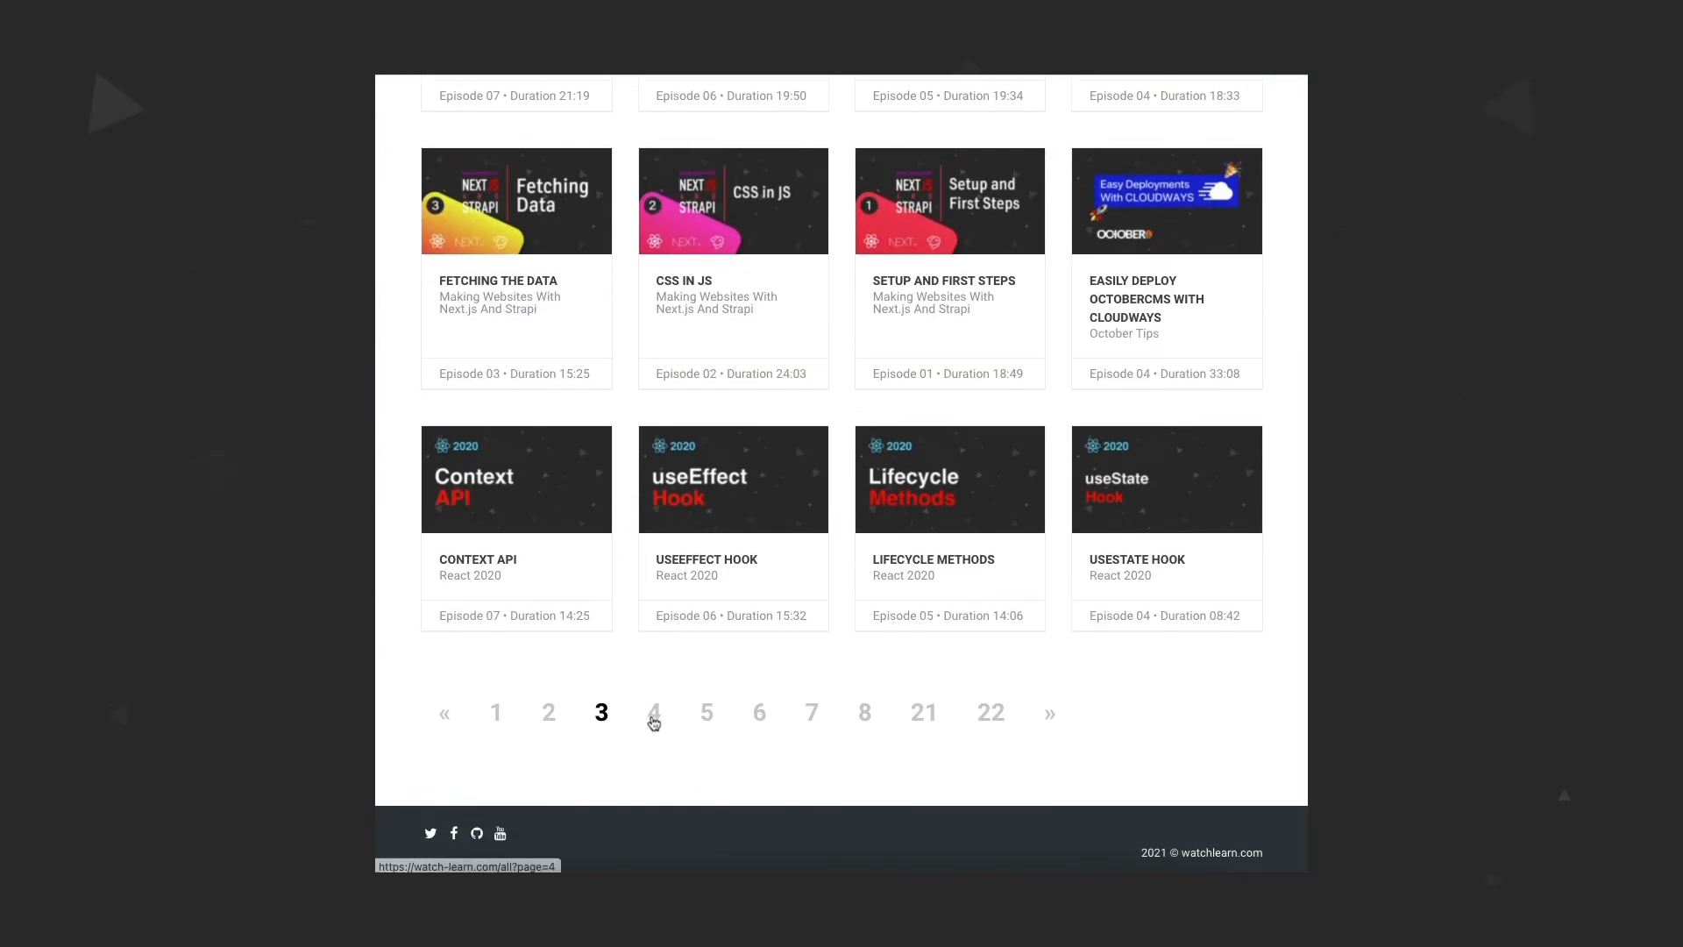
click(652, 712)
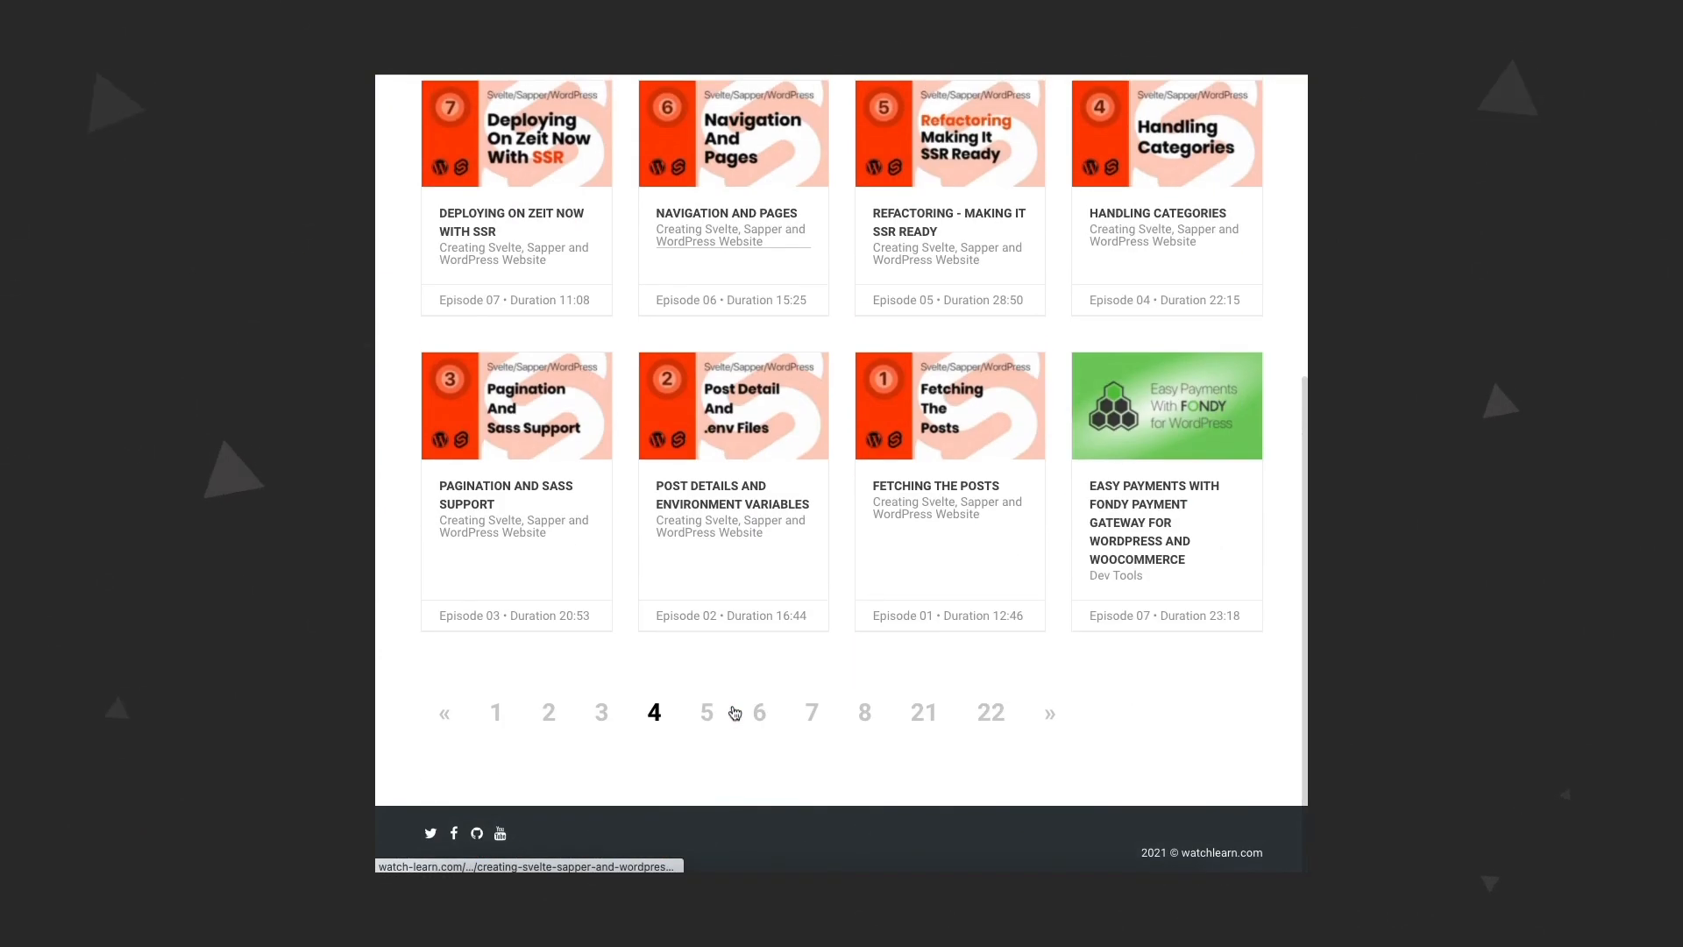
click(707, 711)
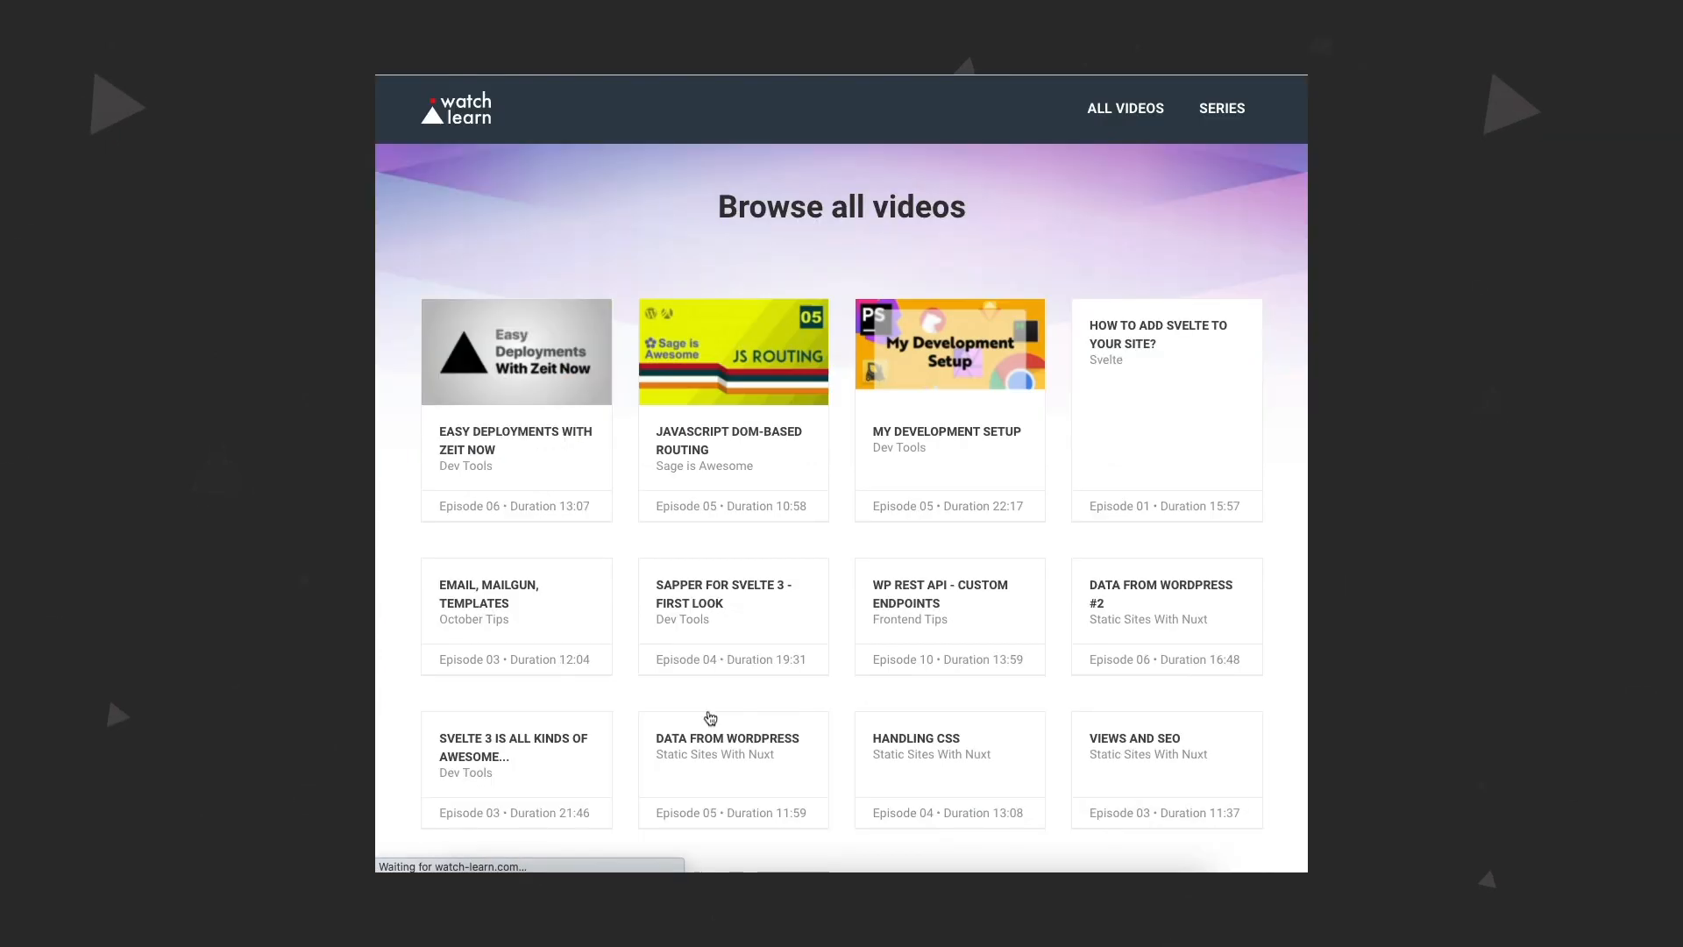
Page through the video listing again to pages 2, 3 and 4
scroll(down, 3)
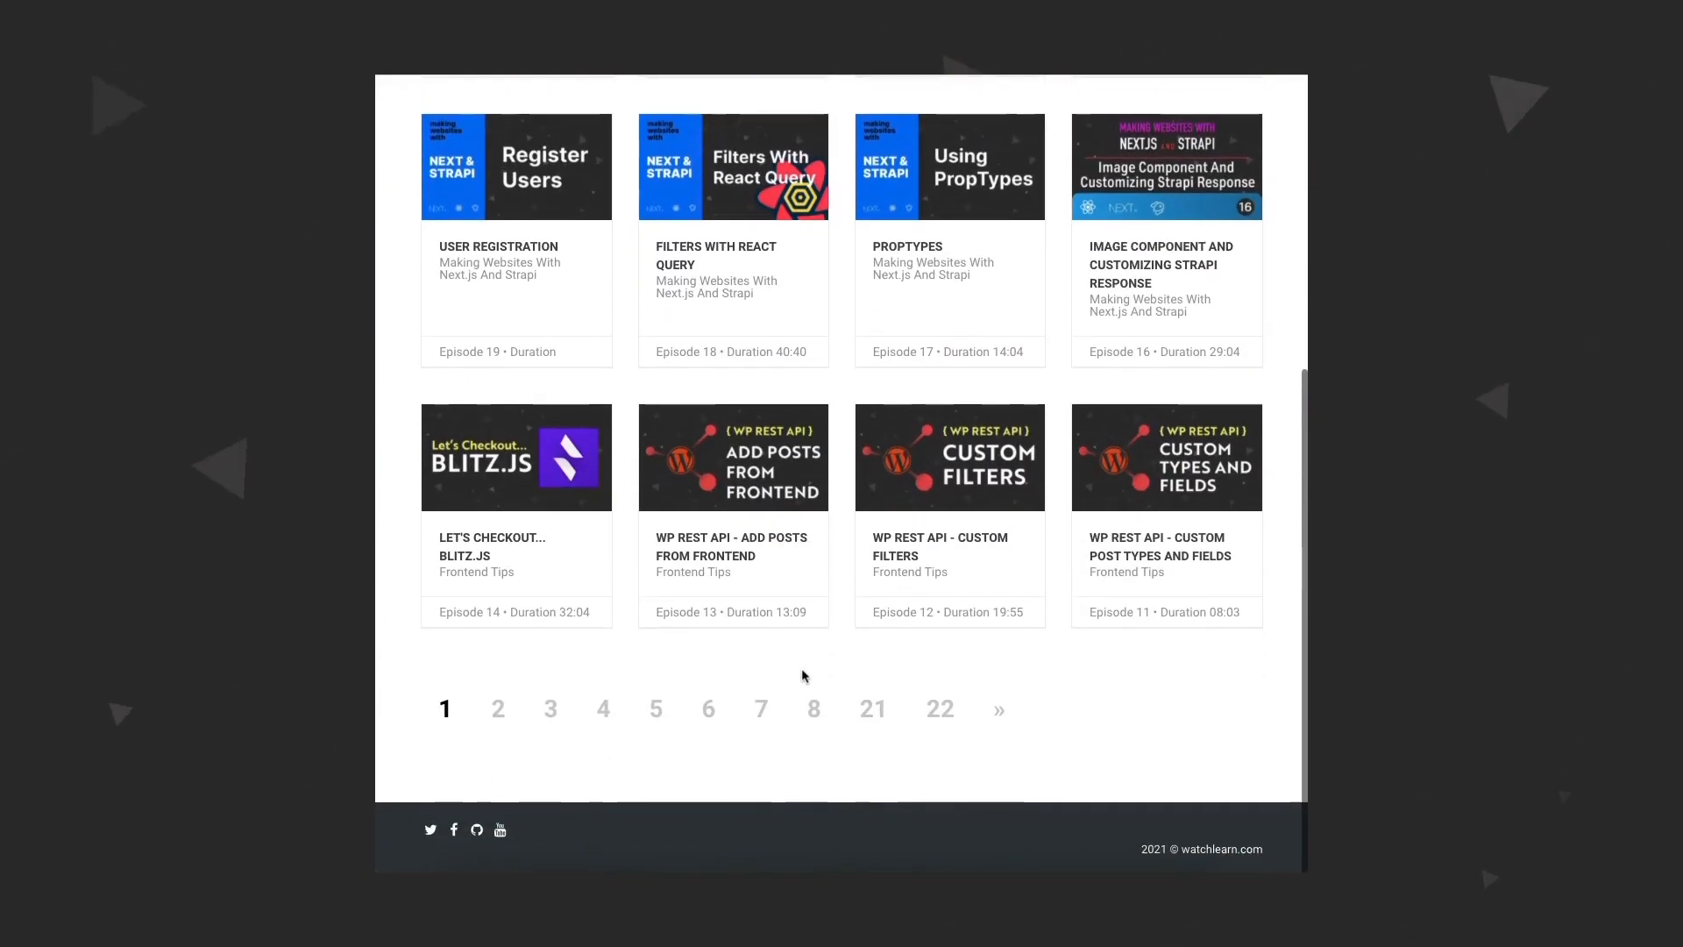
mouse_move(497, 712)
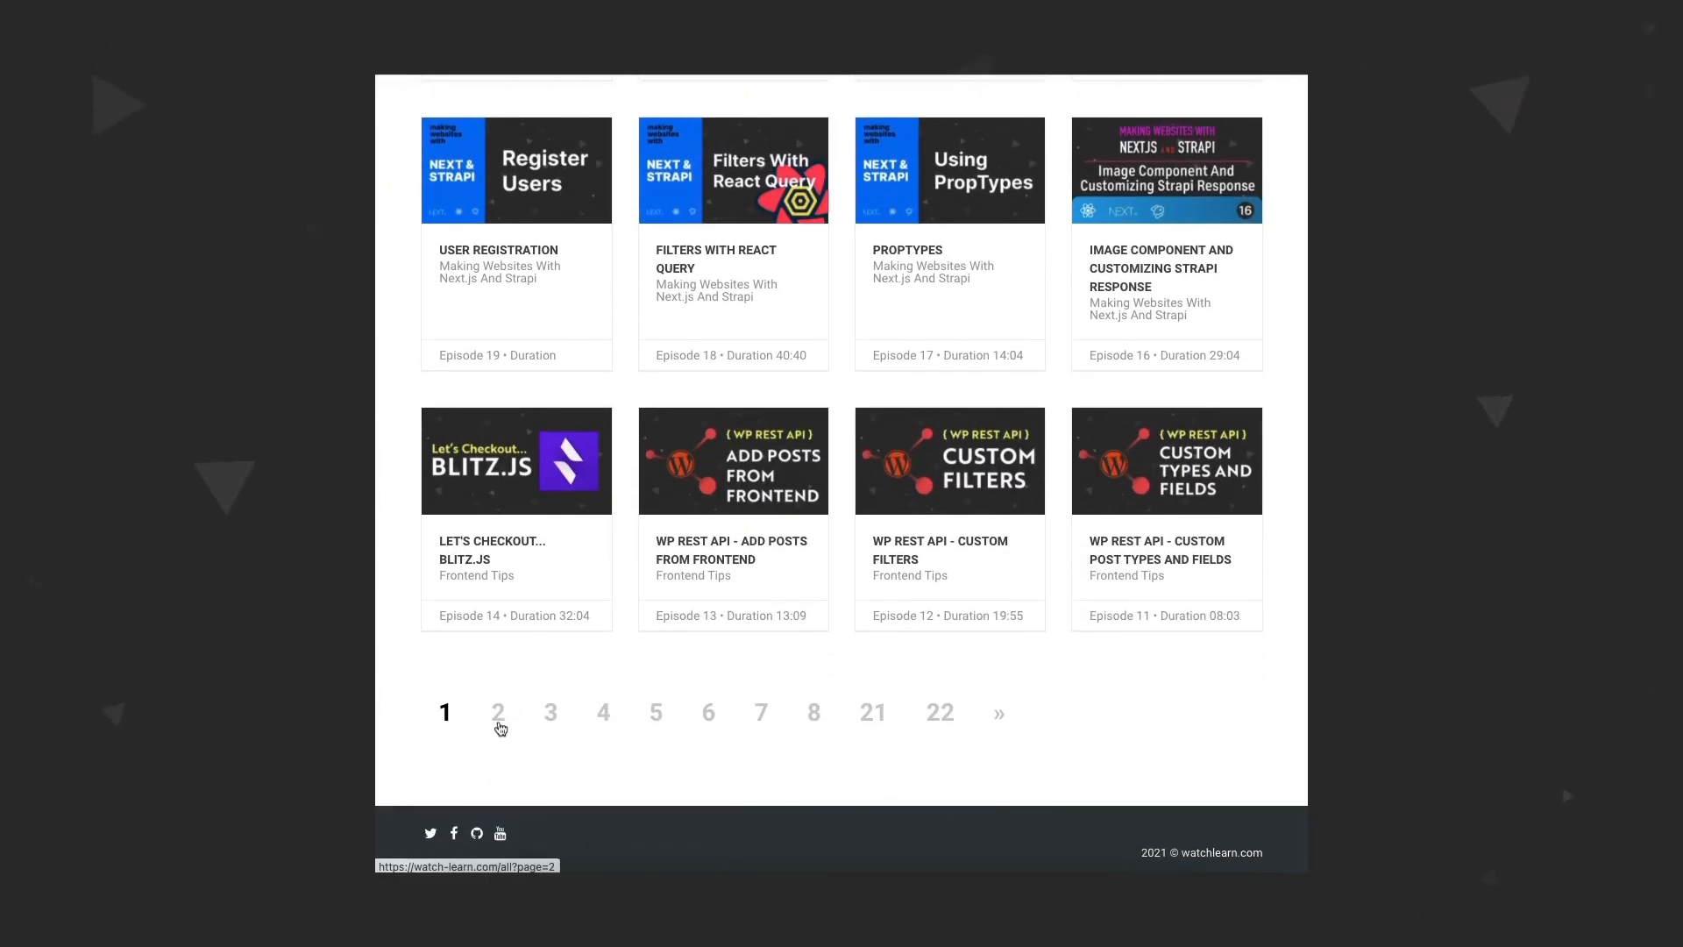
click(497, 712)
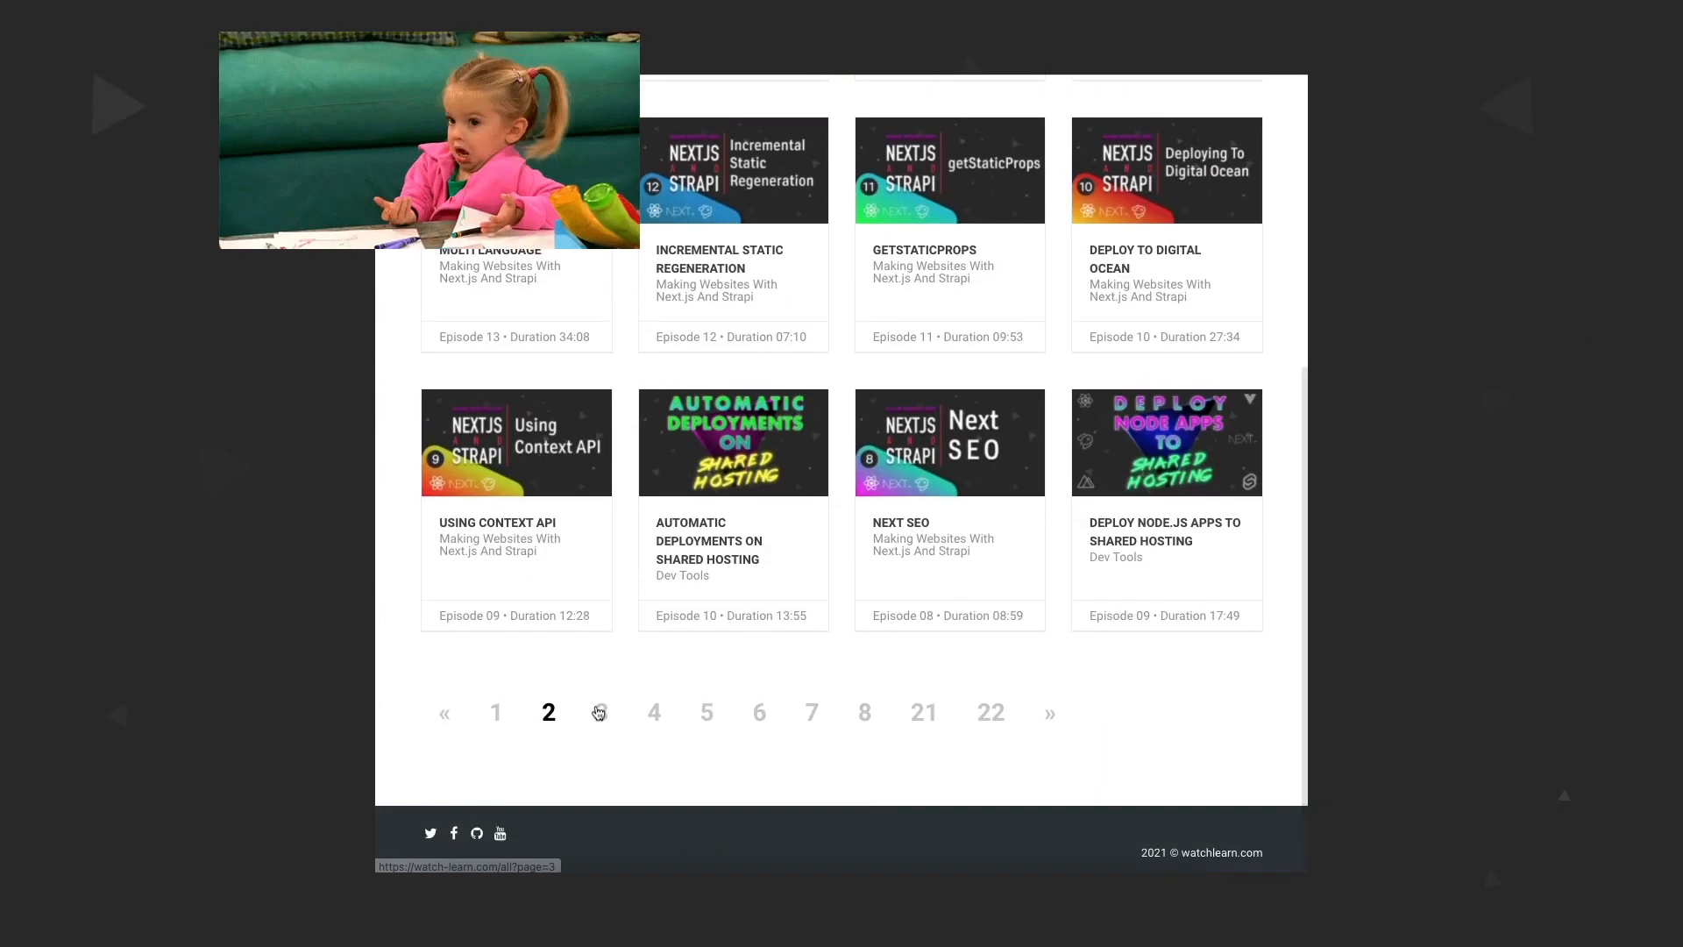
click(600, 711)
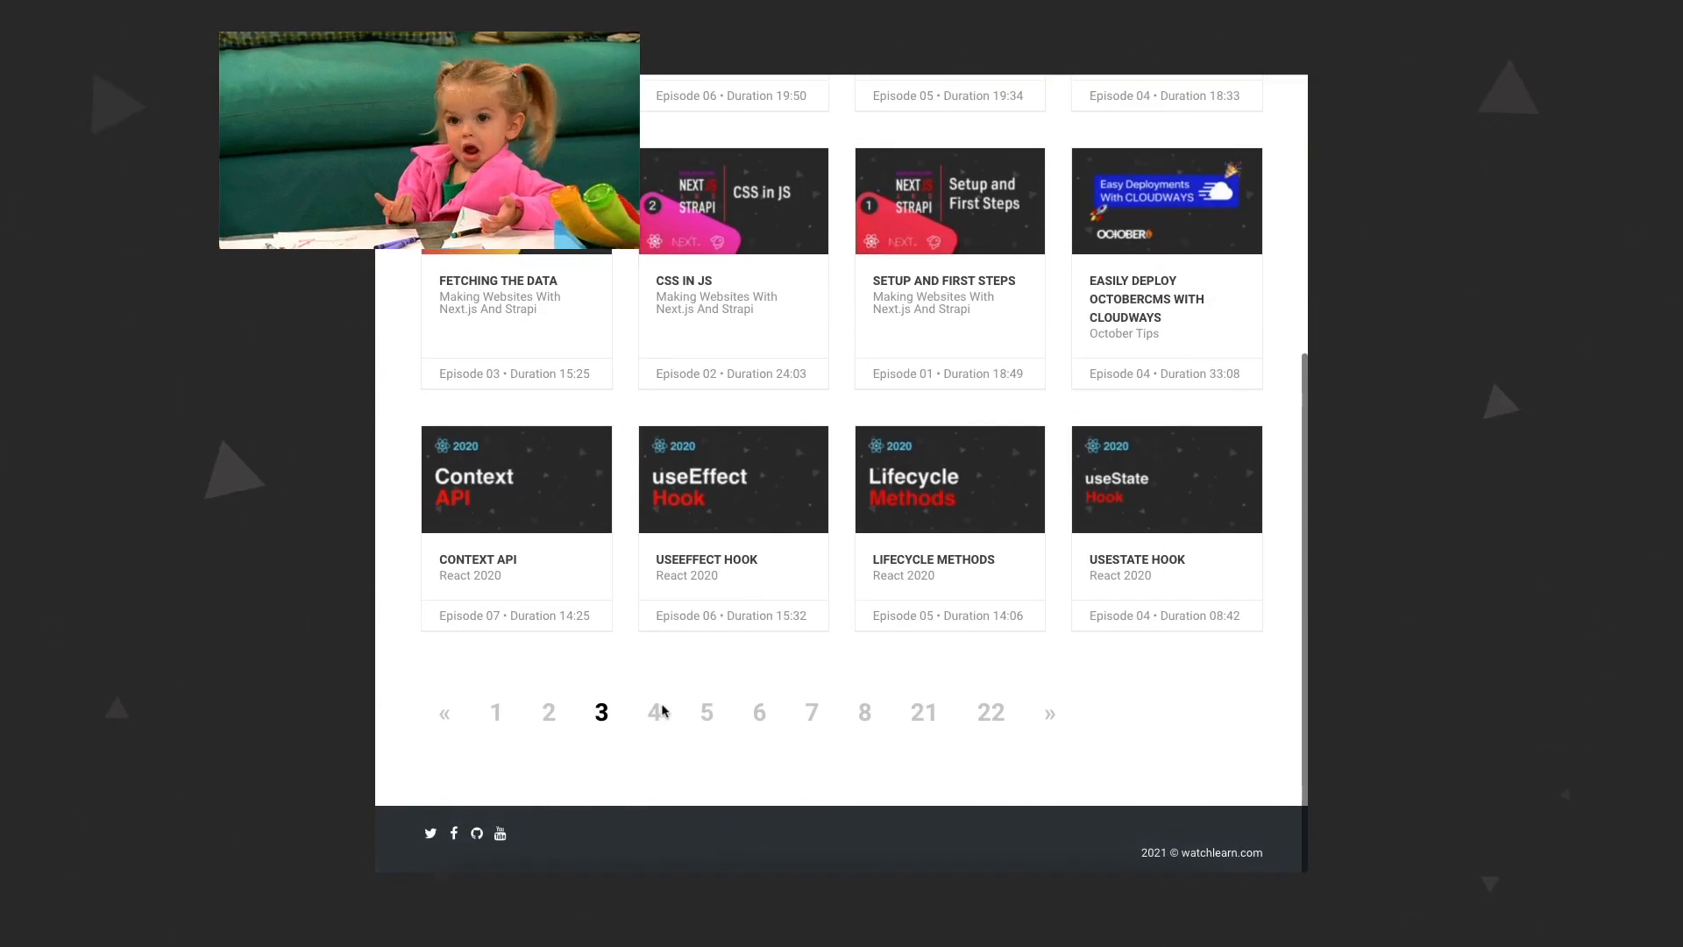
click(654, 712)
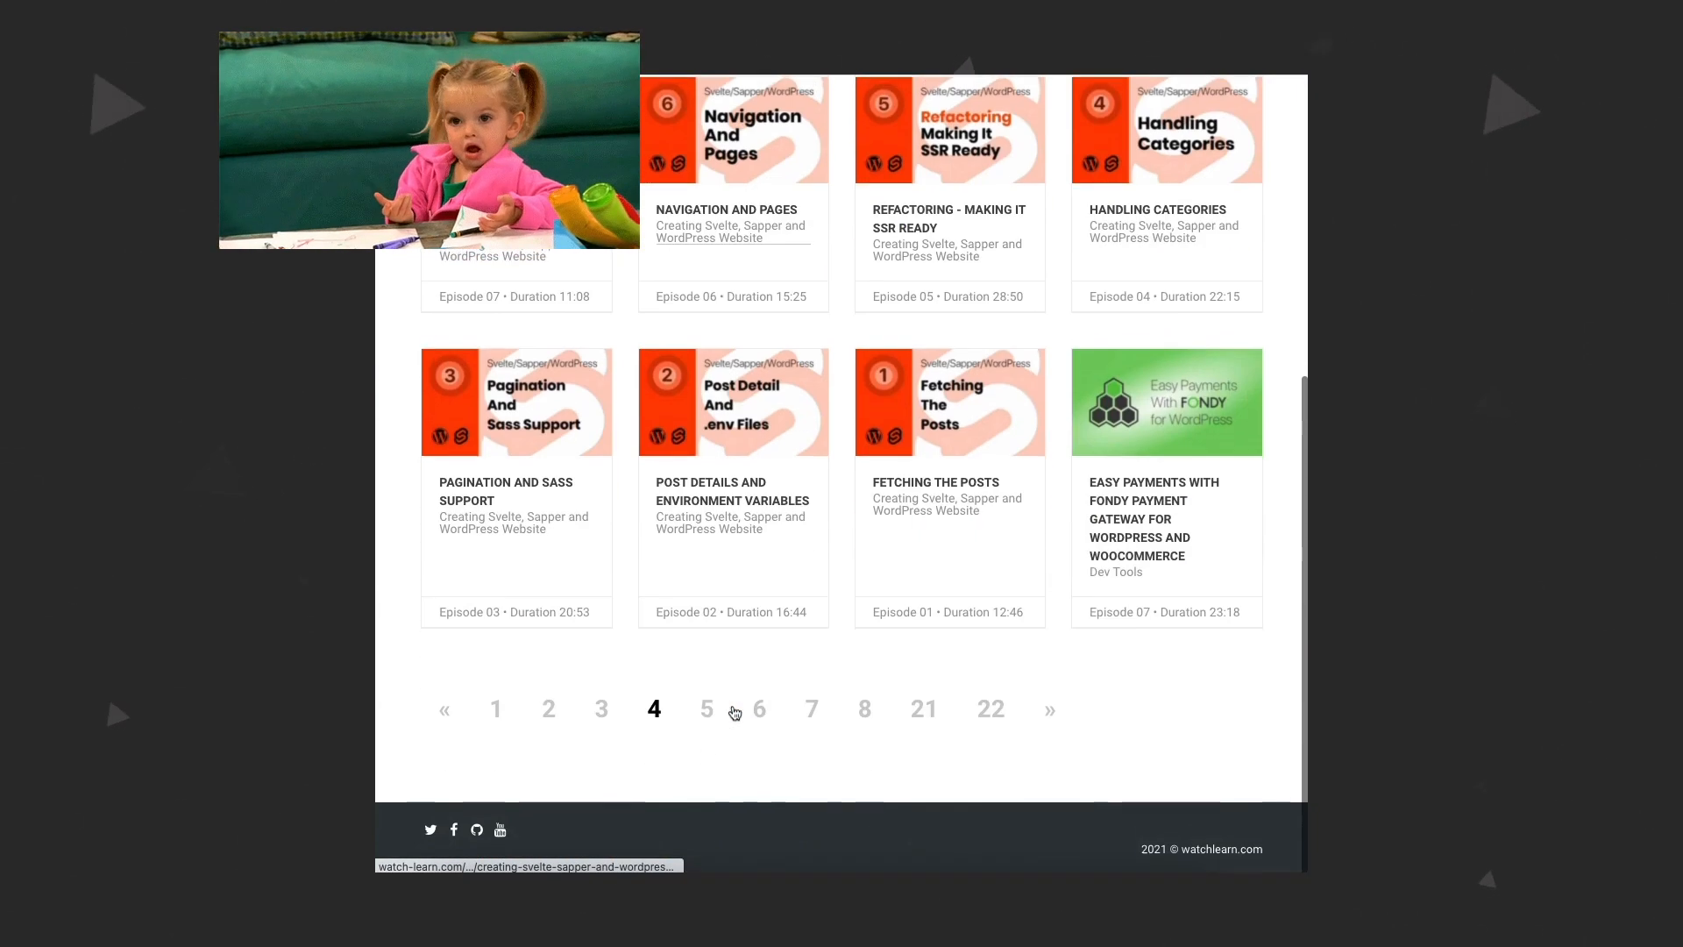
mouse_move(706, 713)
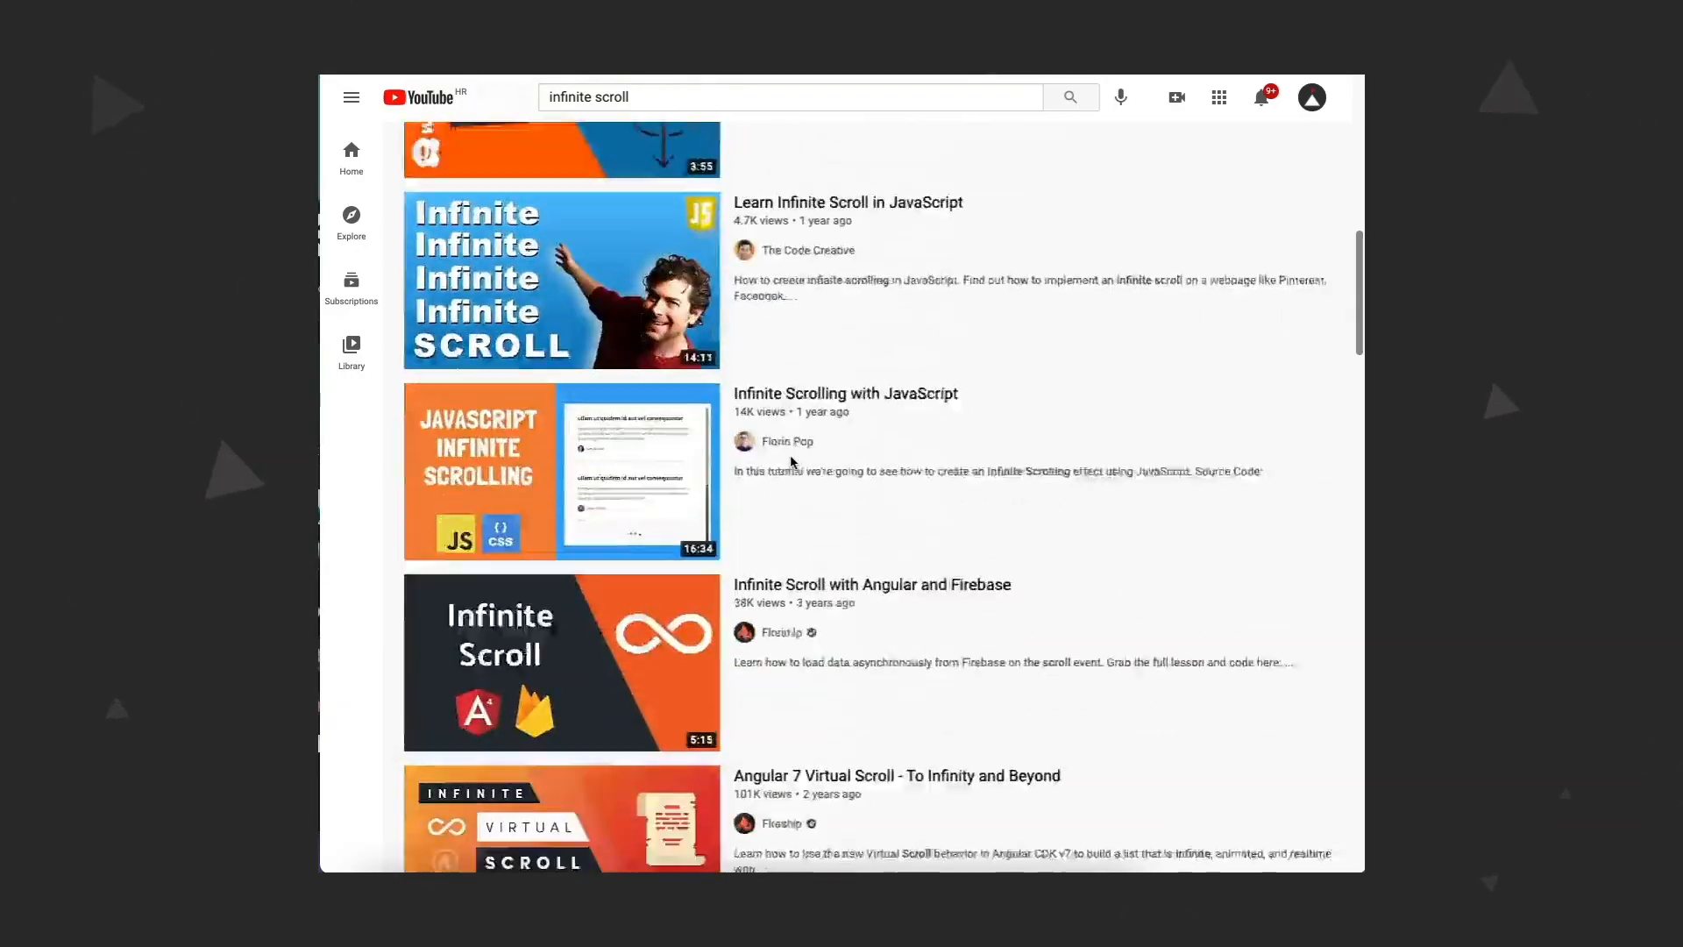
scroll(down, 3)
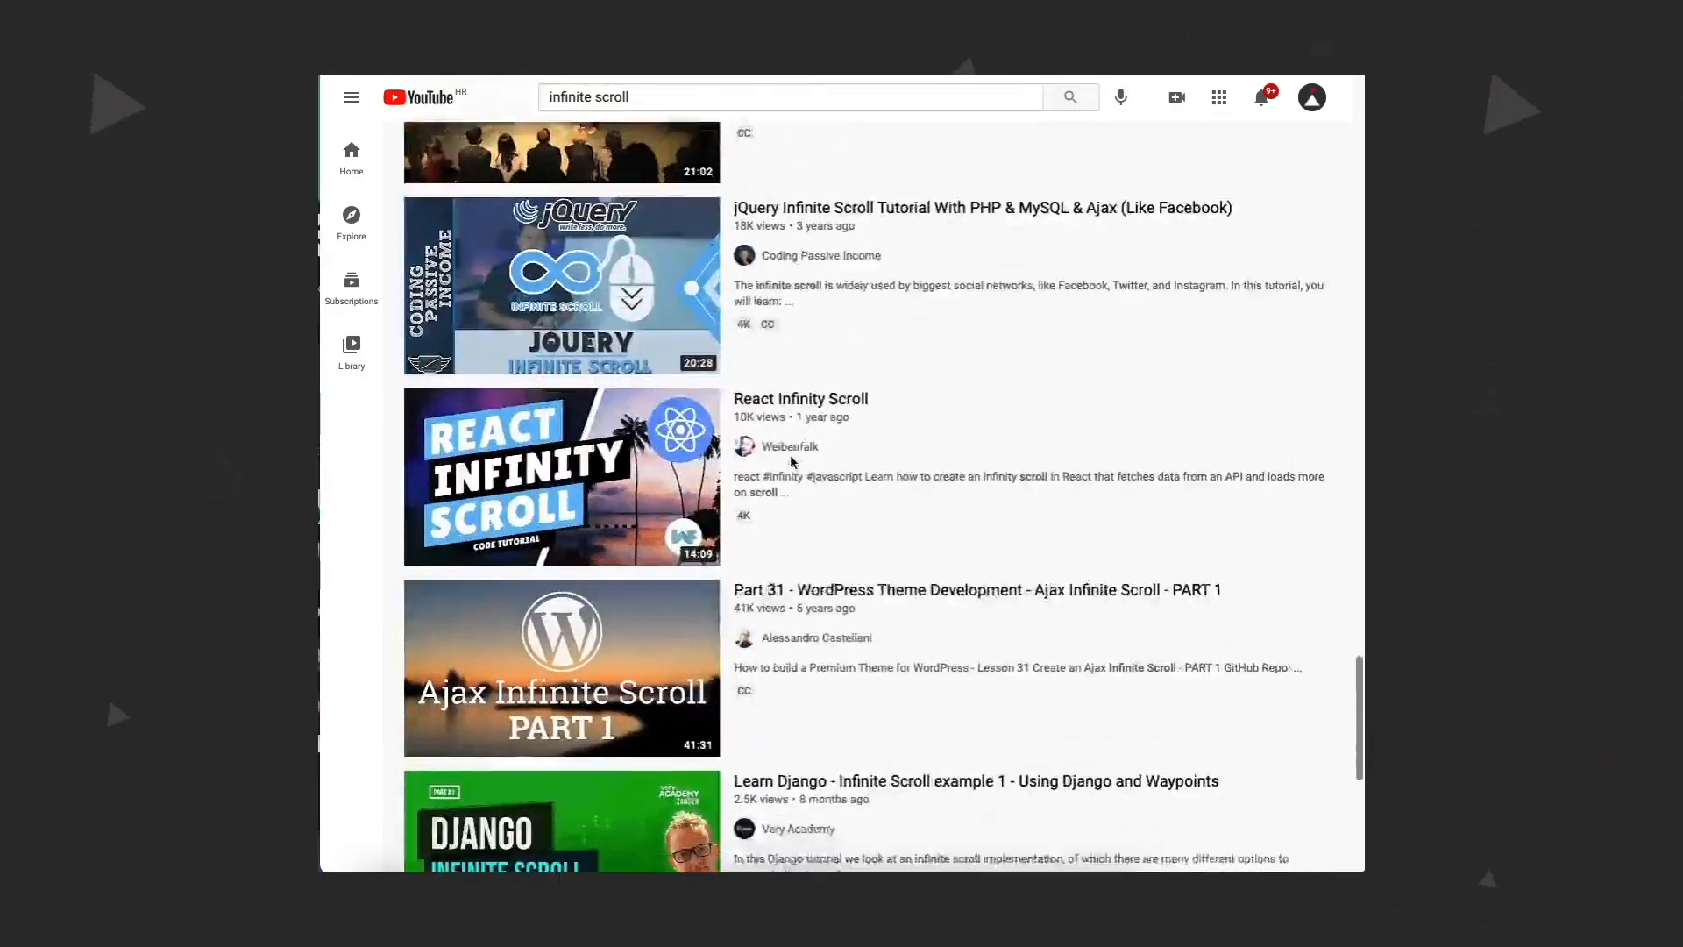
scroll(down, 3)
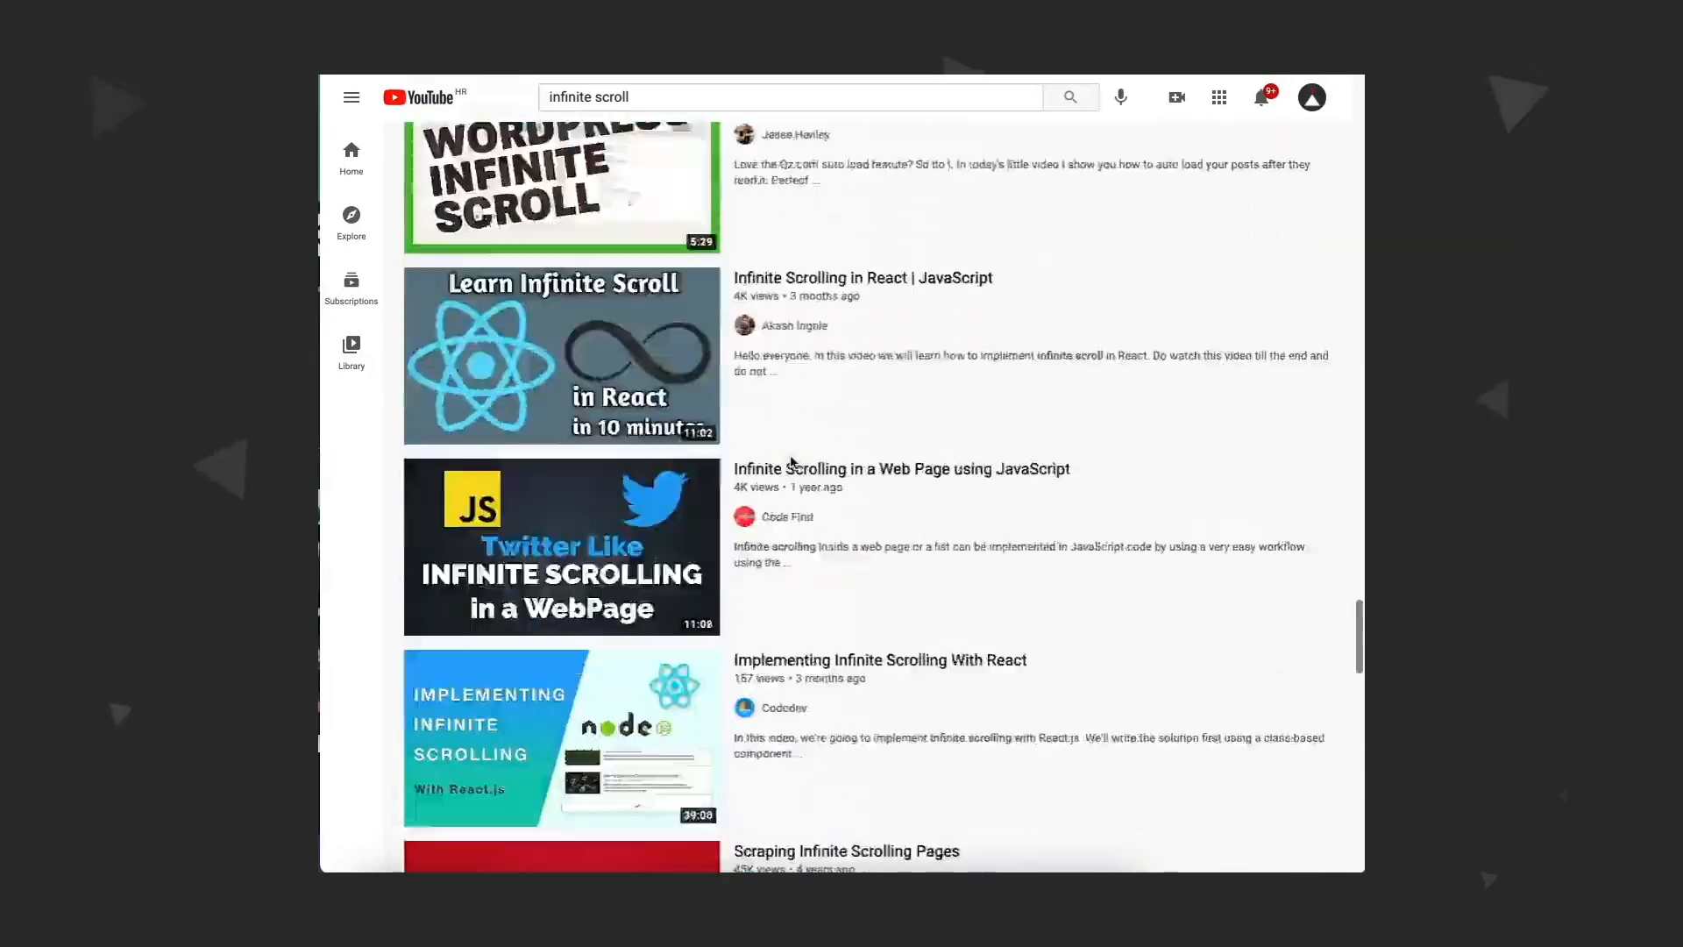
scroll(down, 3)
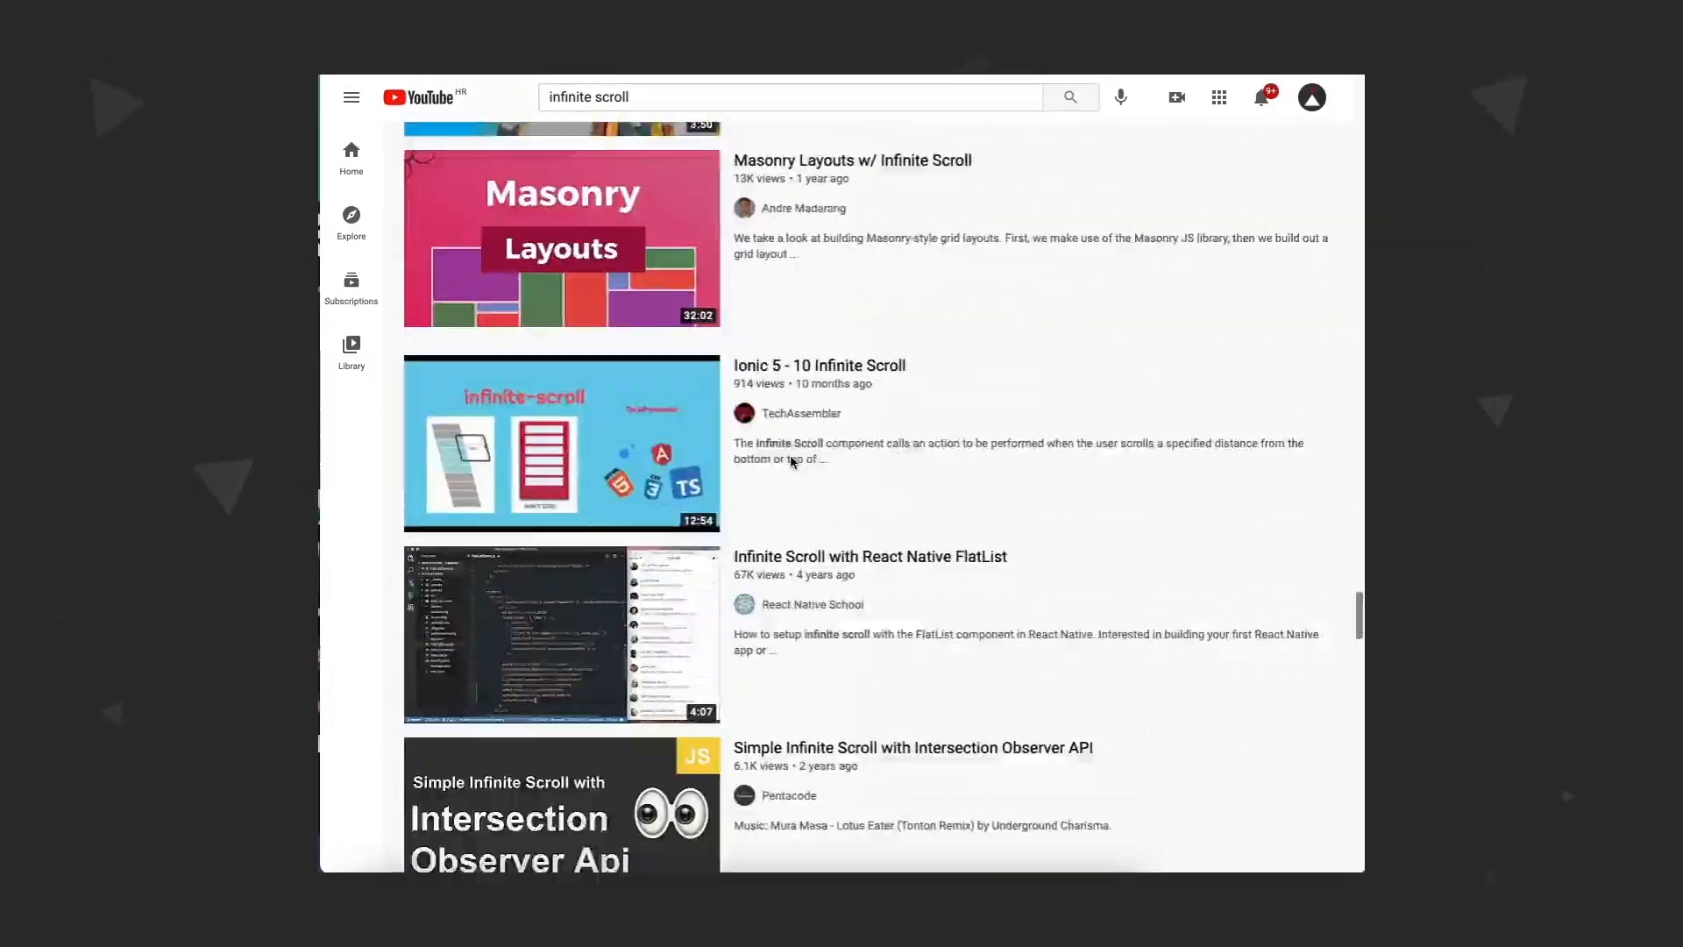
scroll(down, 3)
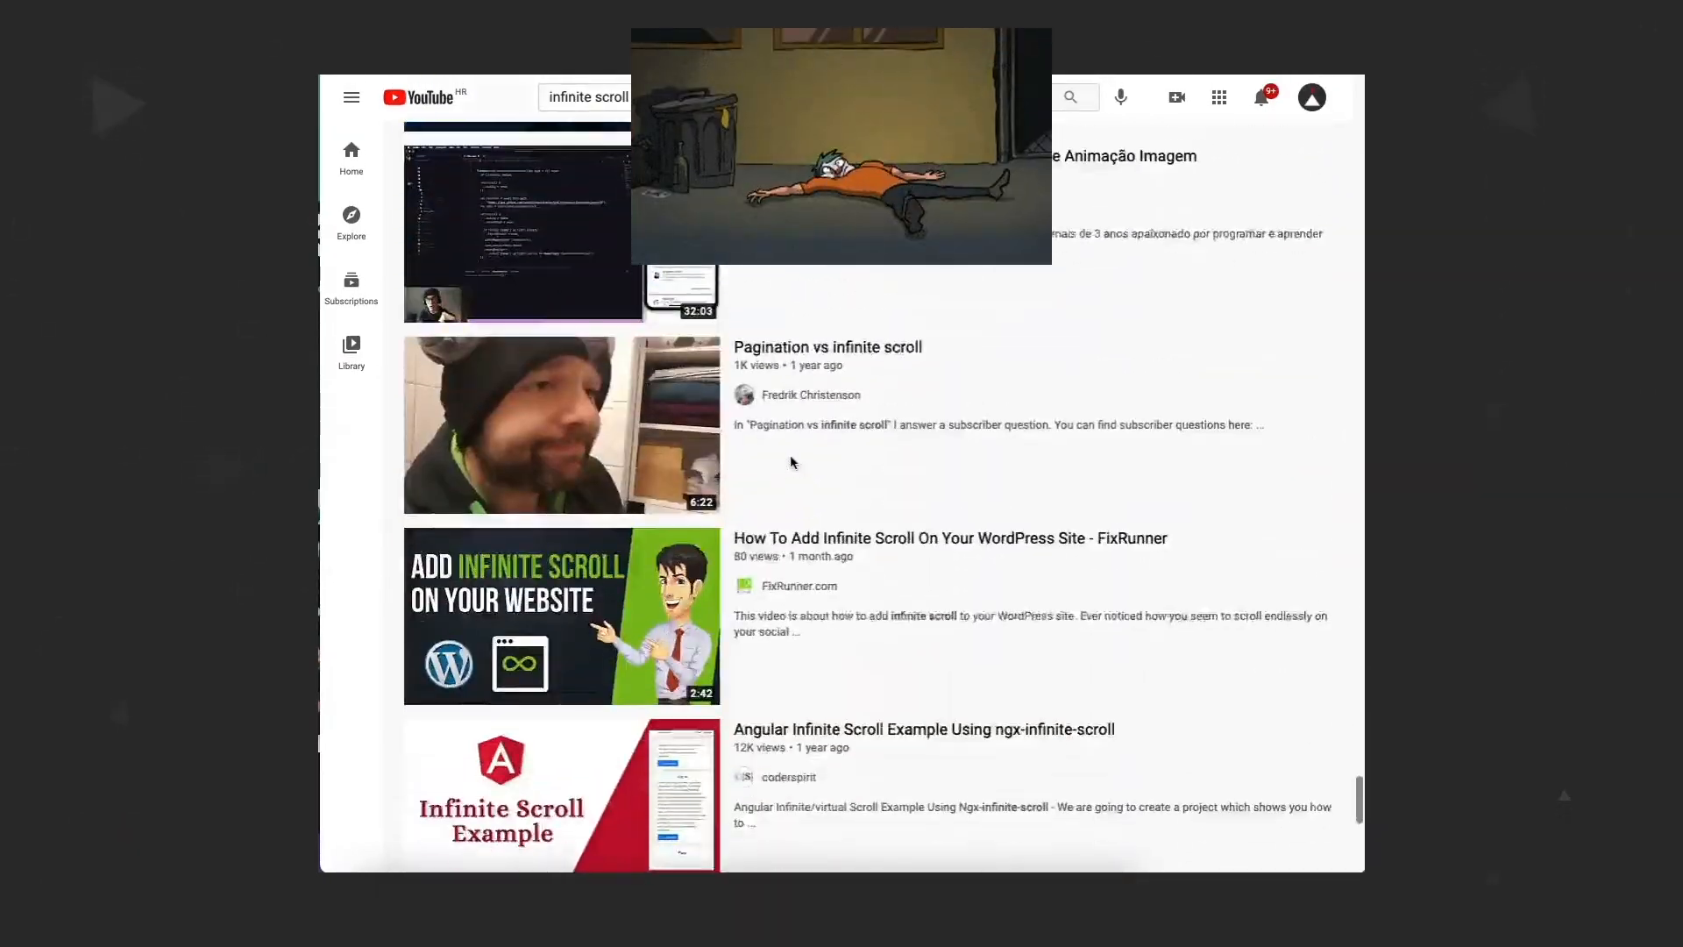
scroll(down, 3)
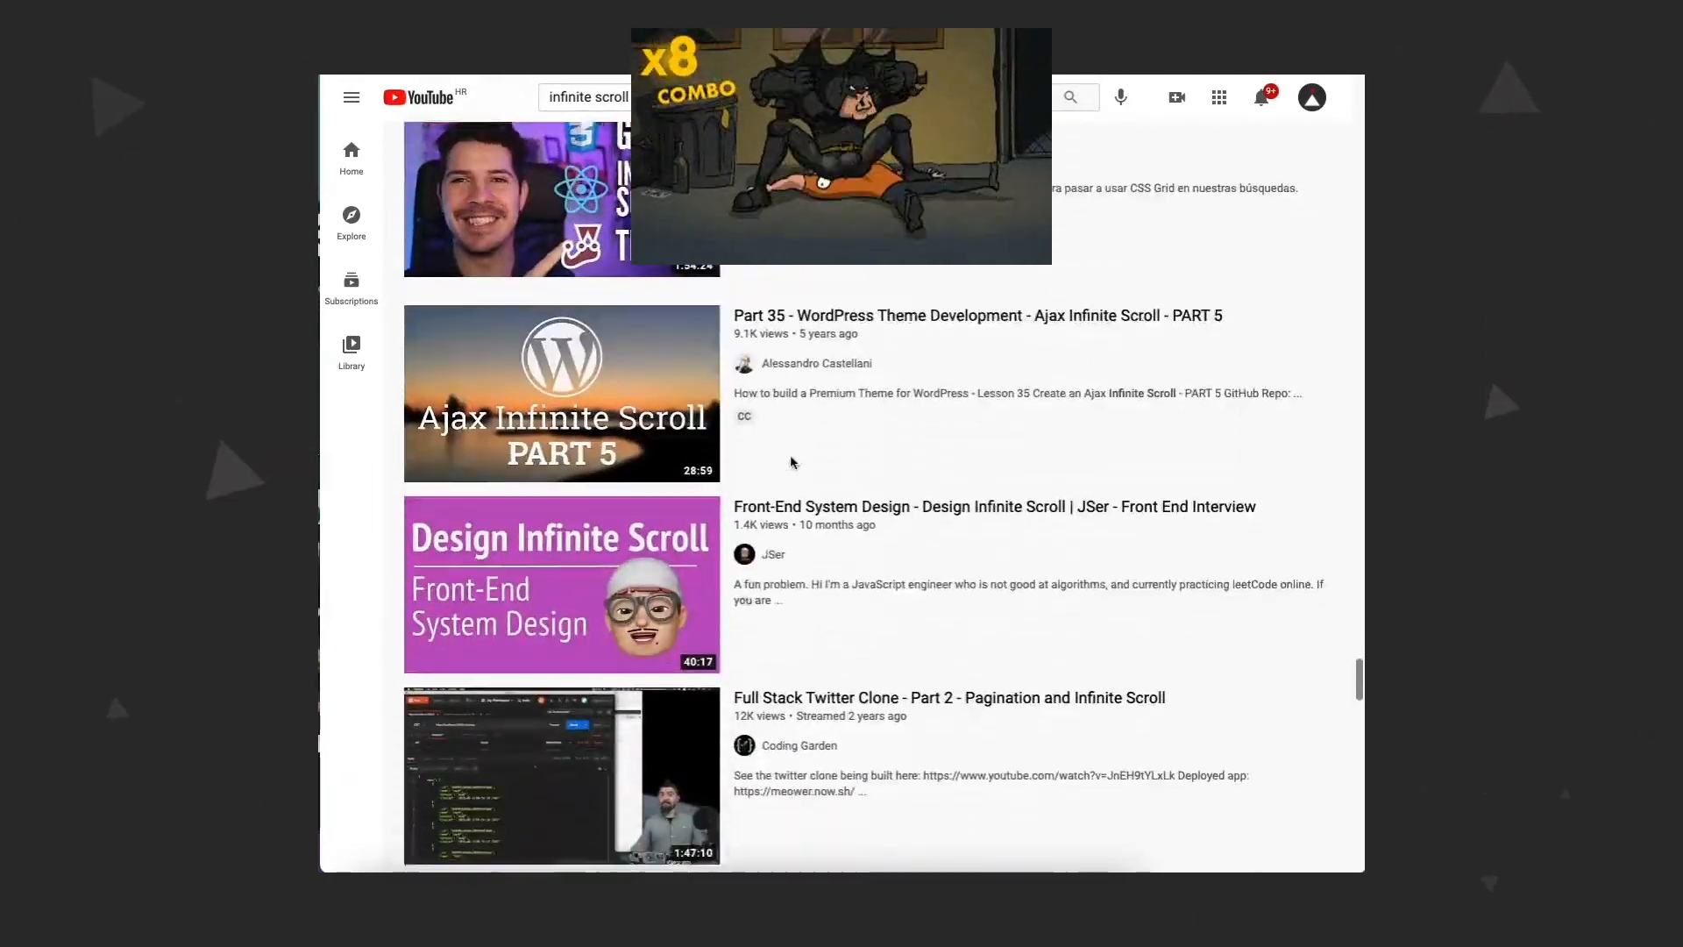
scroll(down, 3)
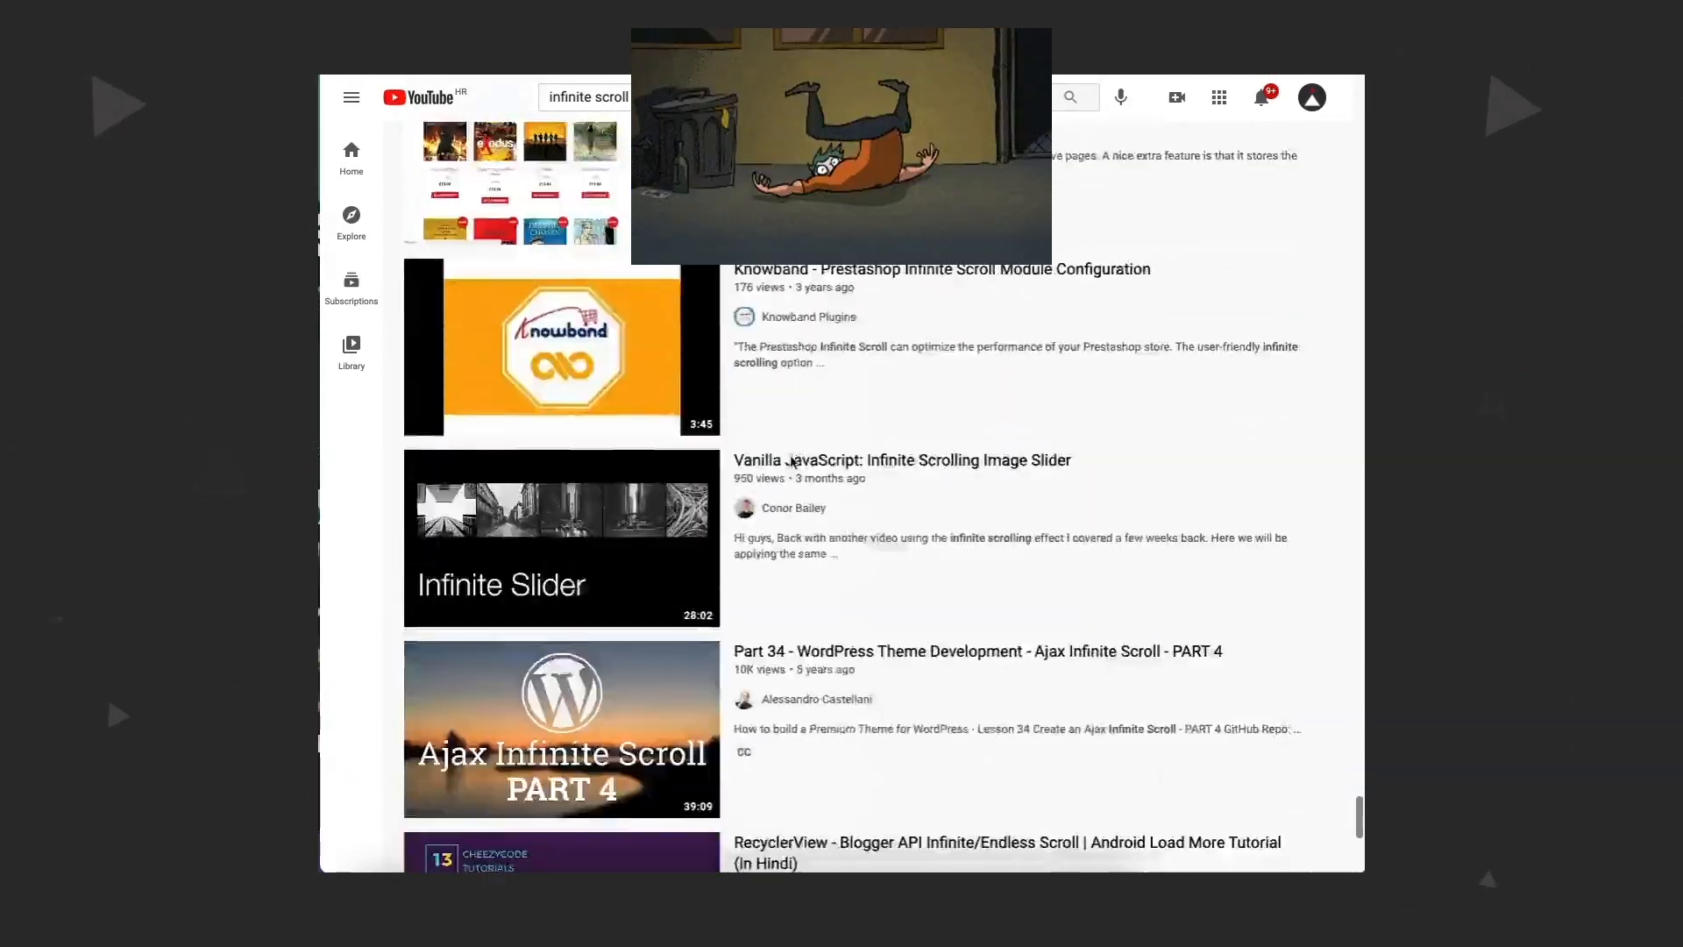
scroll(down, 3)
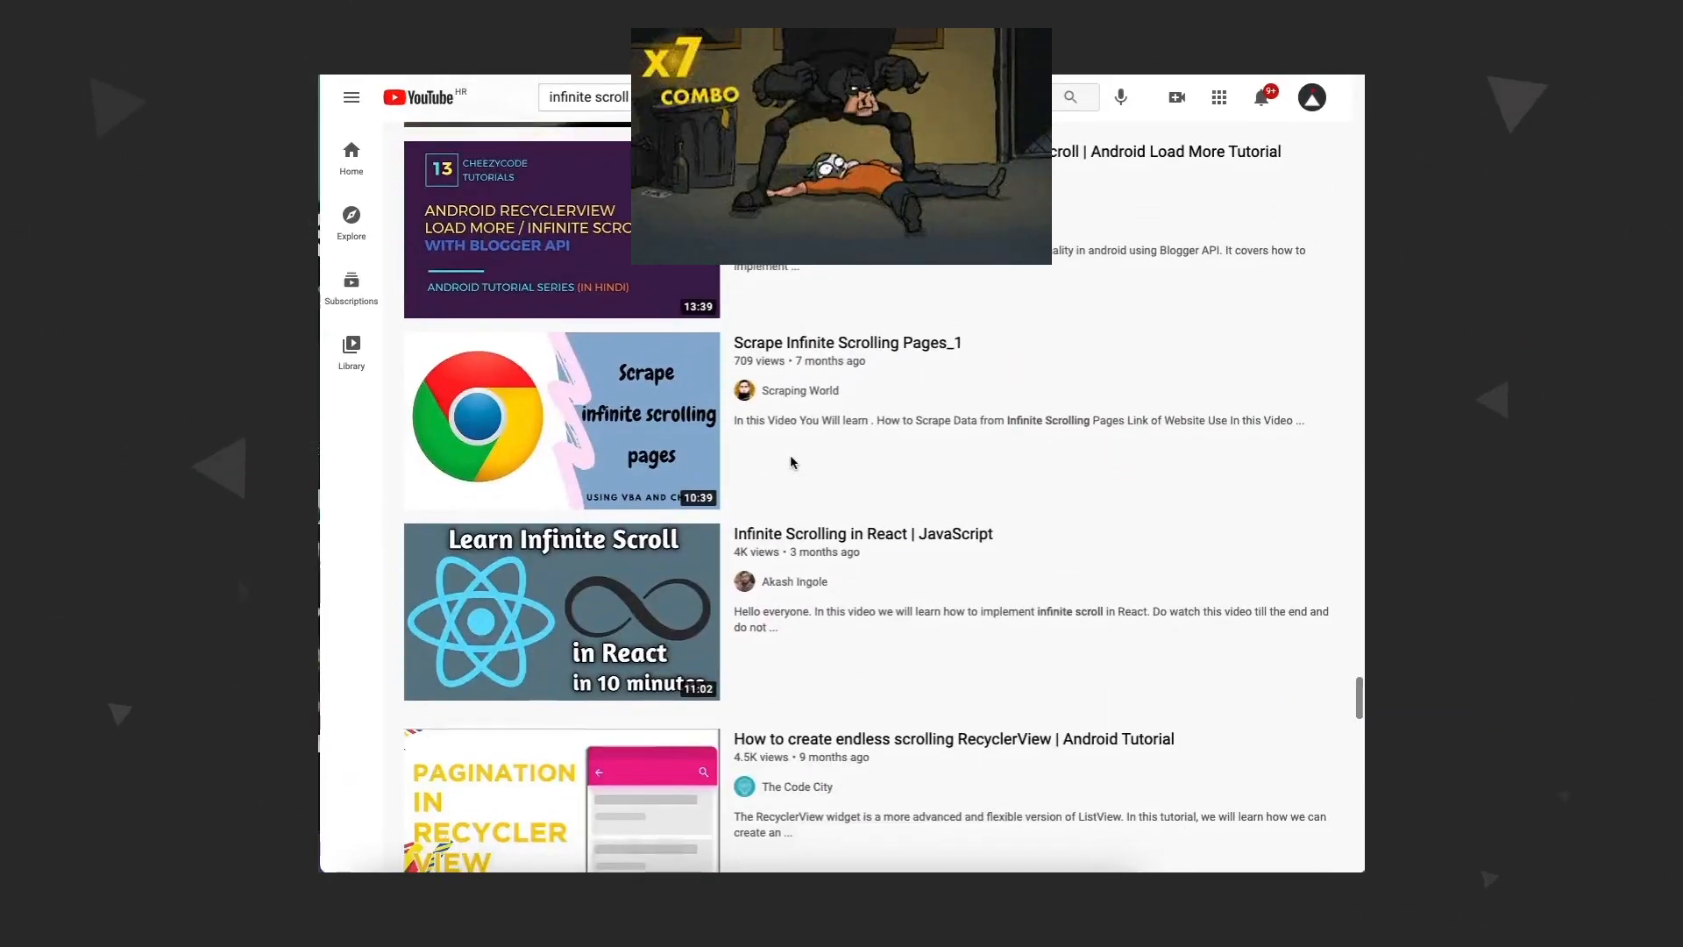
scroll(down, 3)
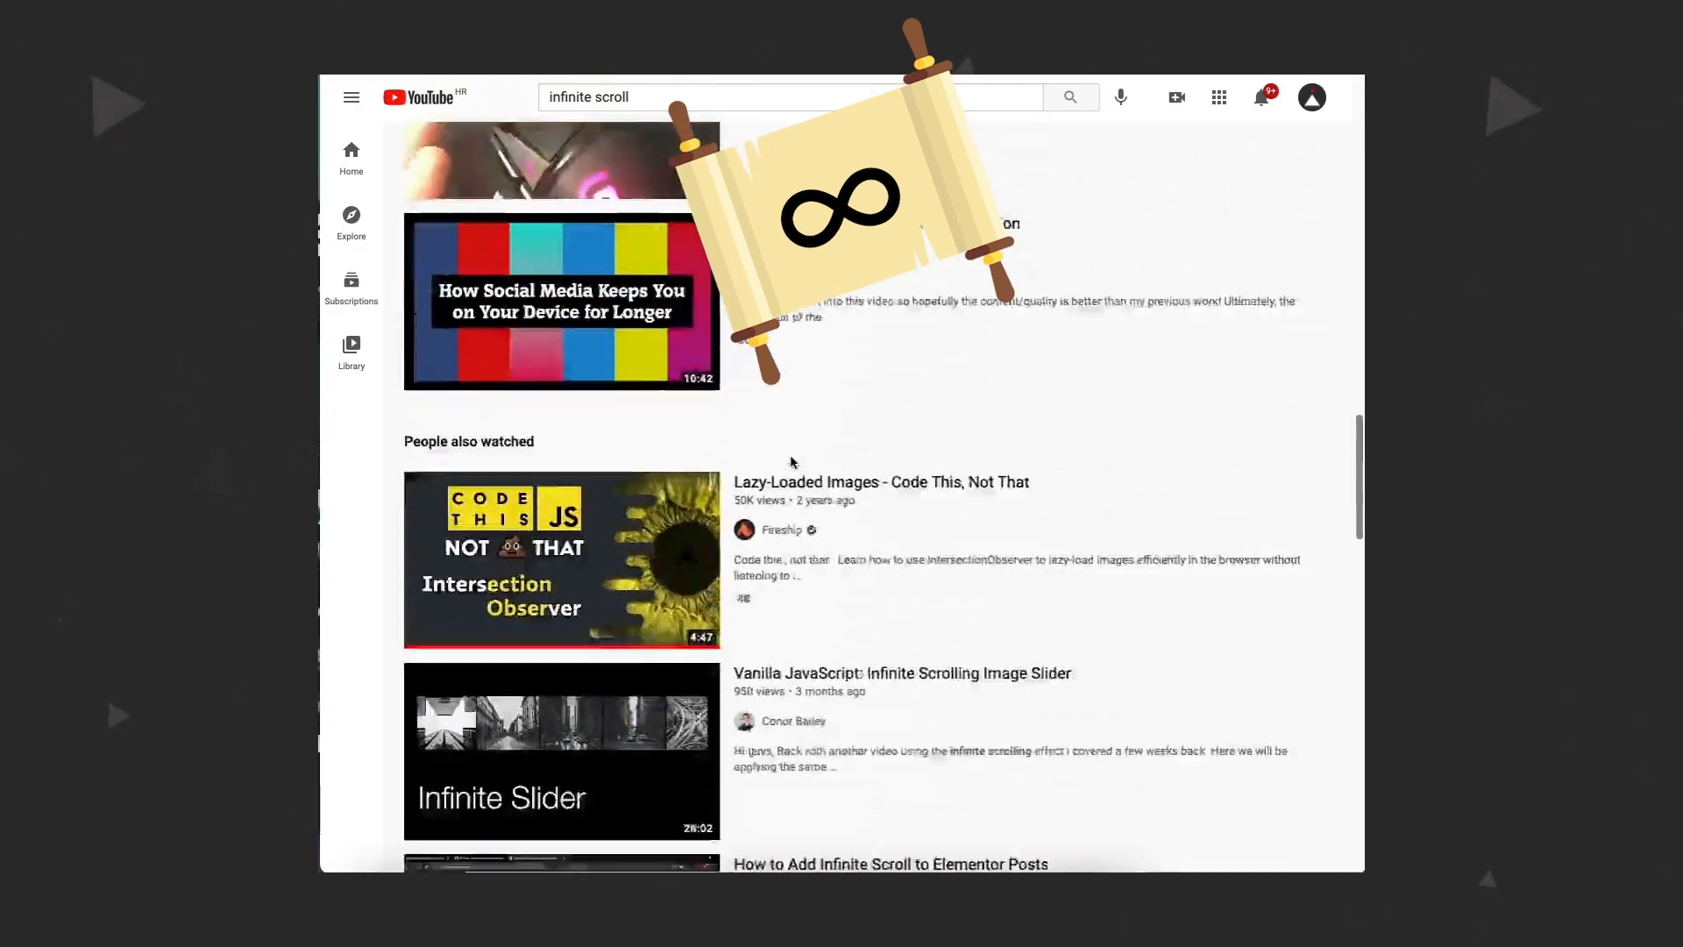
scroll(down, 3)
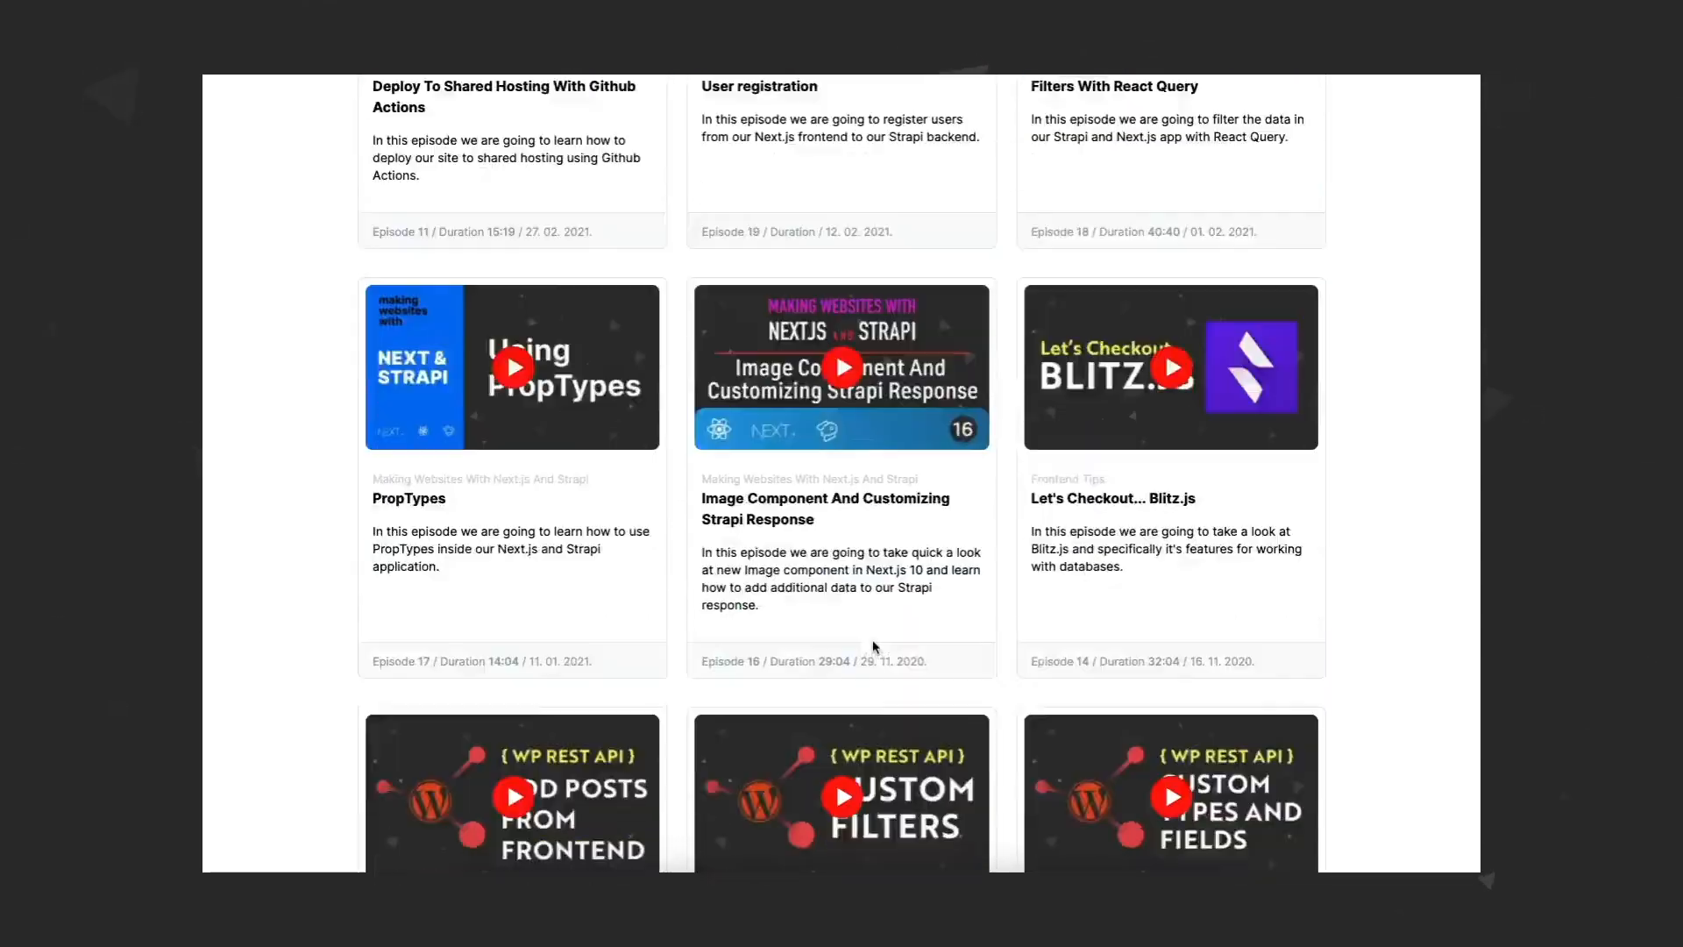
Filter tutorials by the JavaScript tag and scroll through the filtered cards
scroll(down, 3)
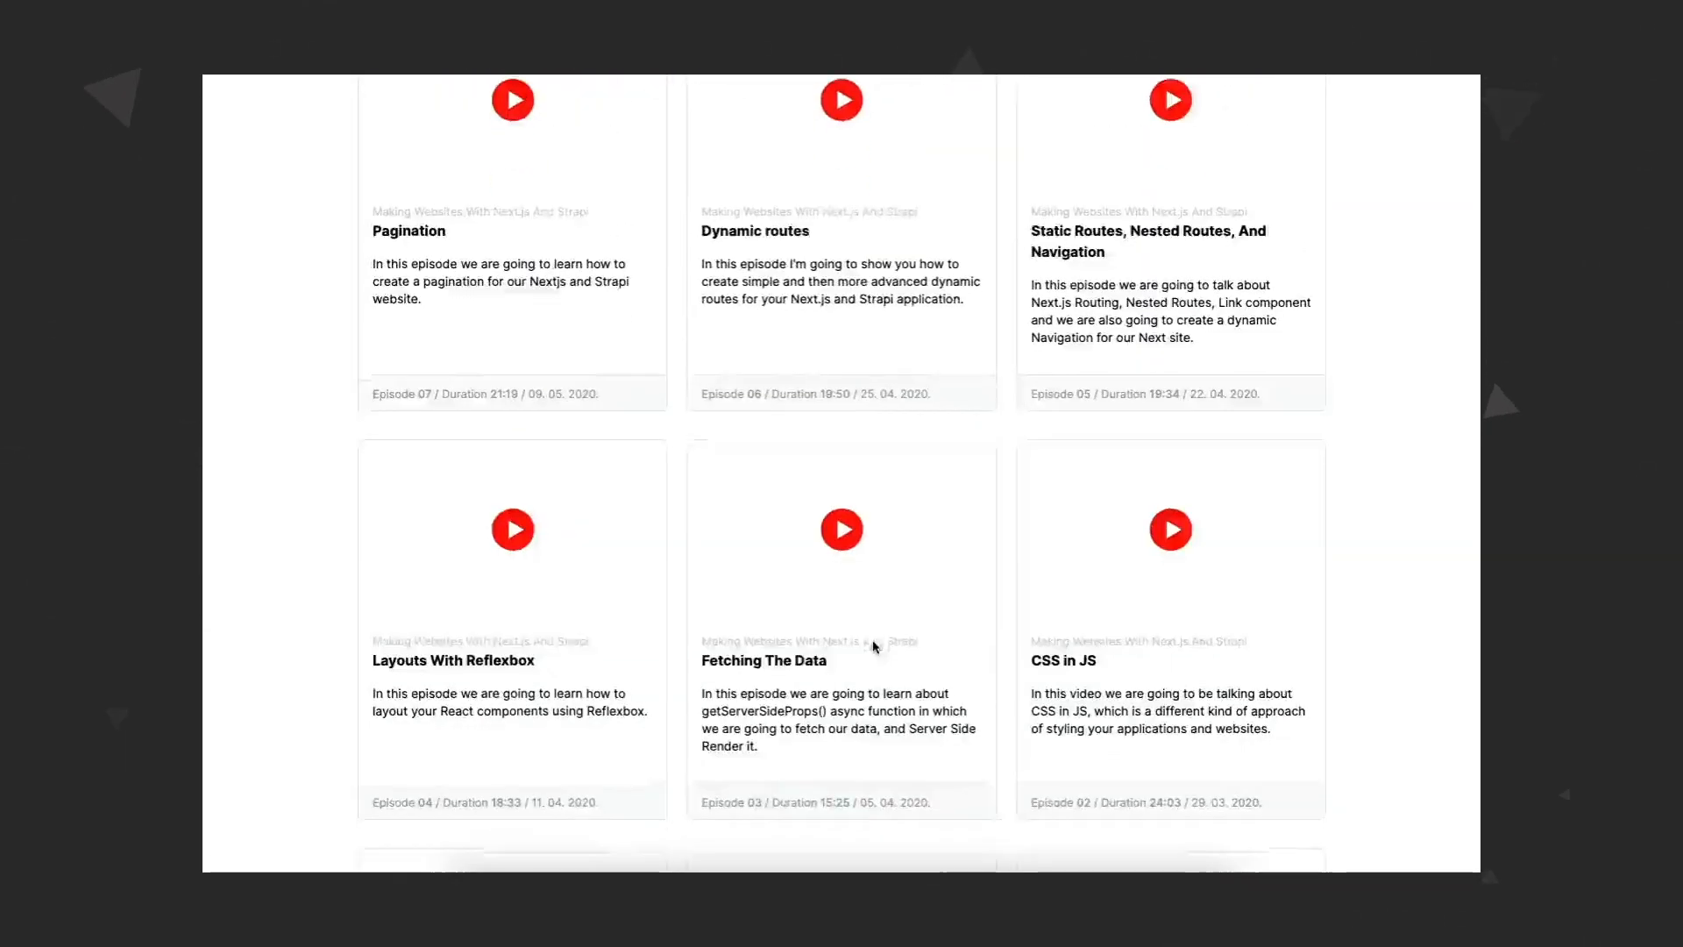
scroll(down, 3)
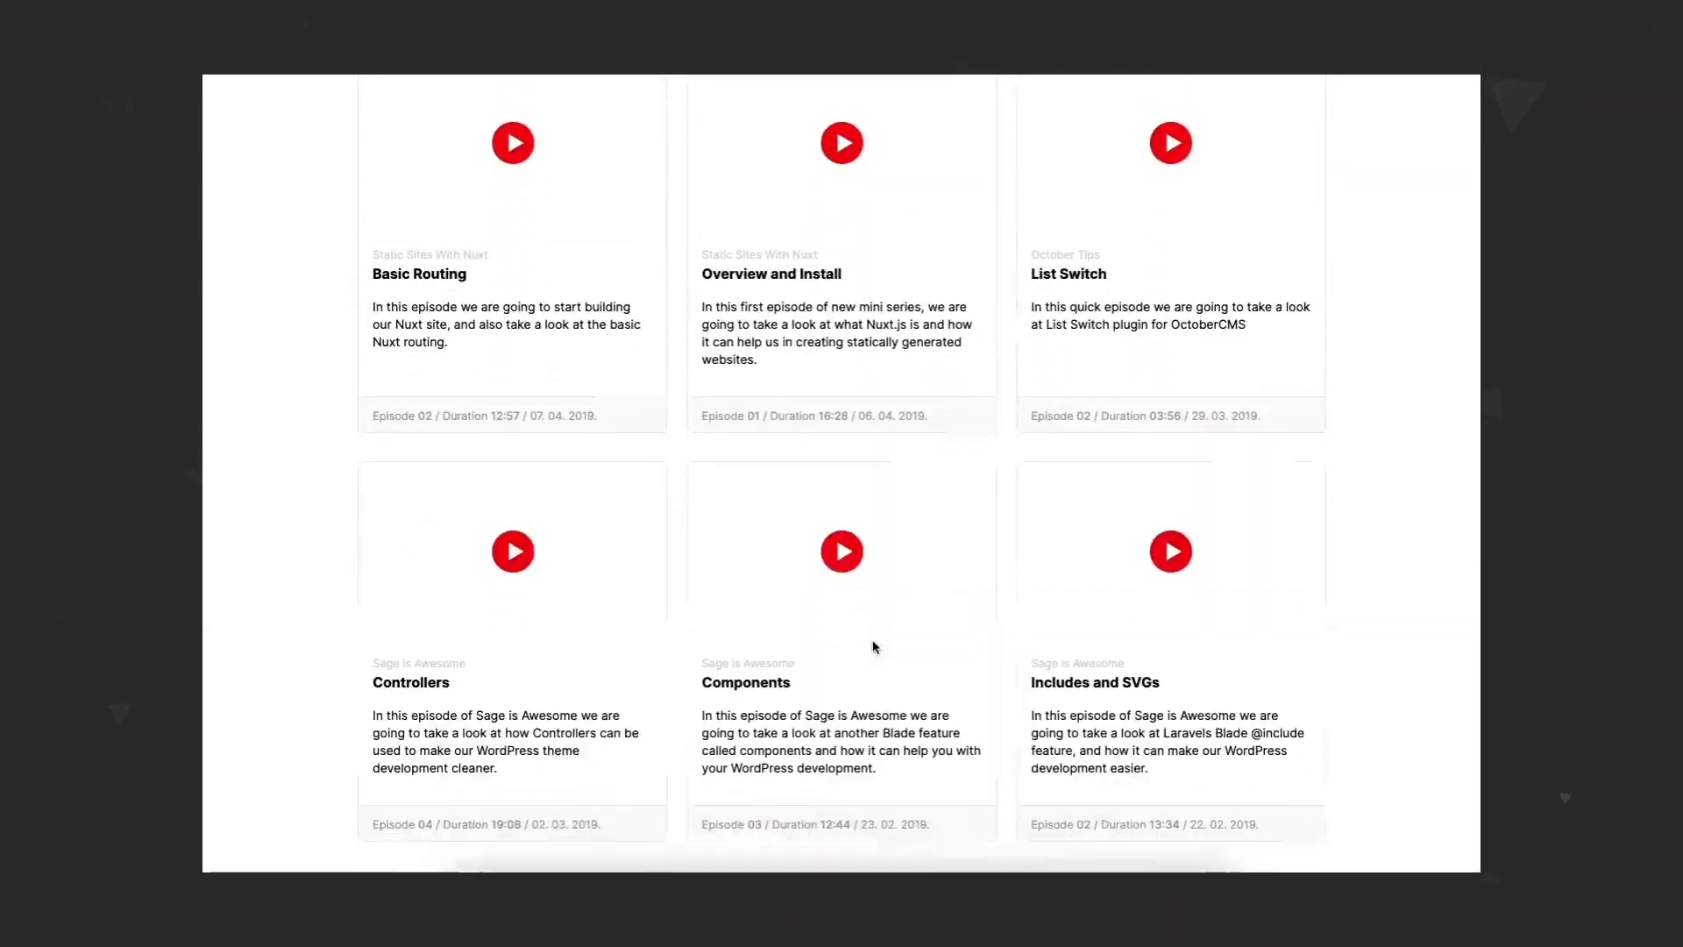
scroll(down, 3)
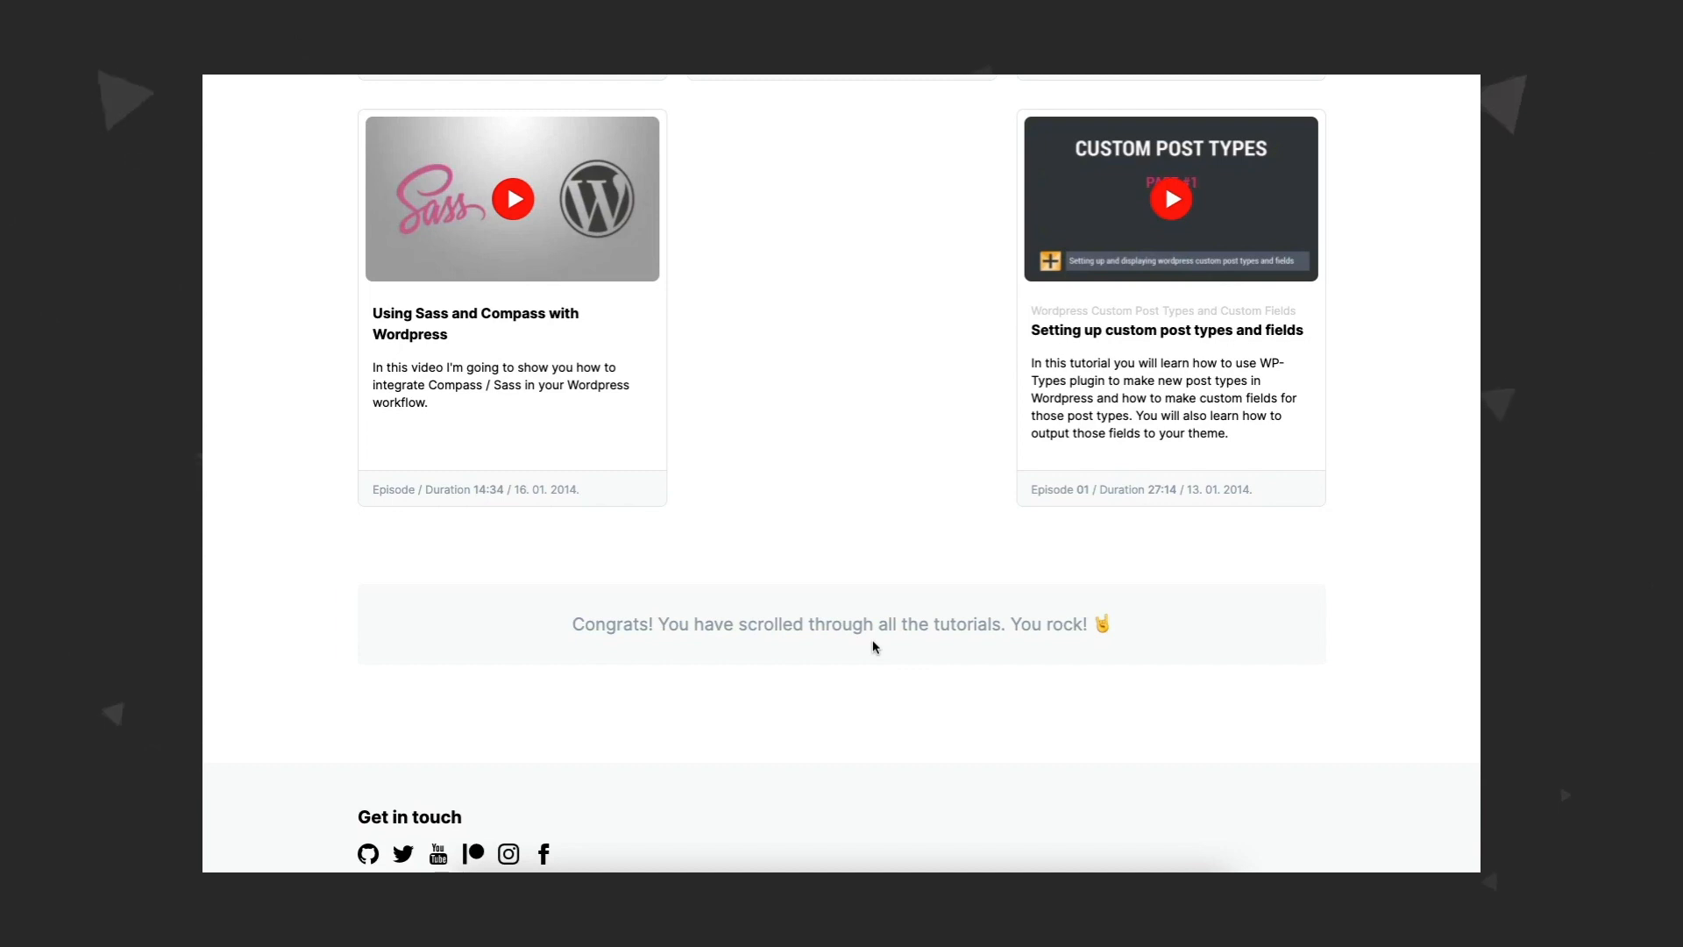
mouse_move(847, 688)
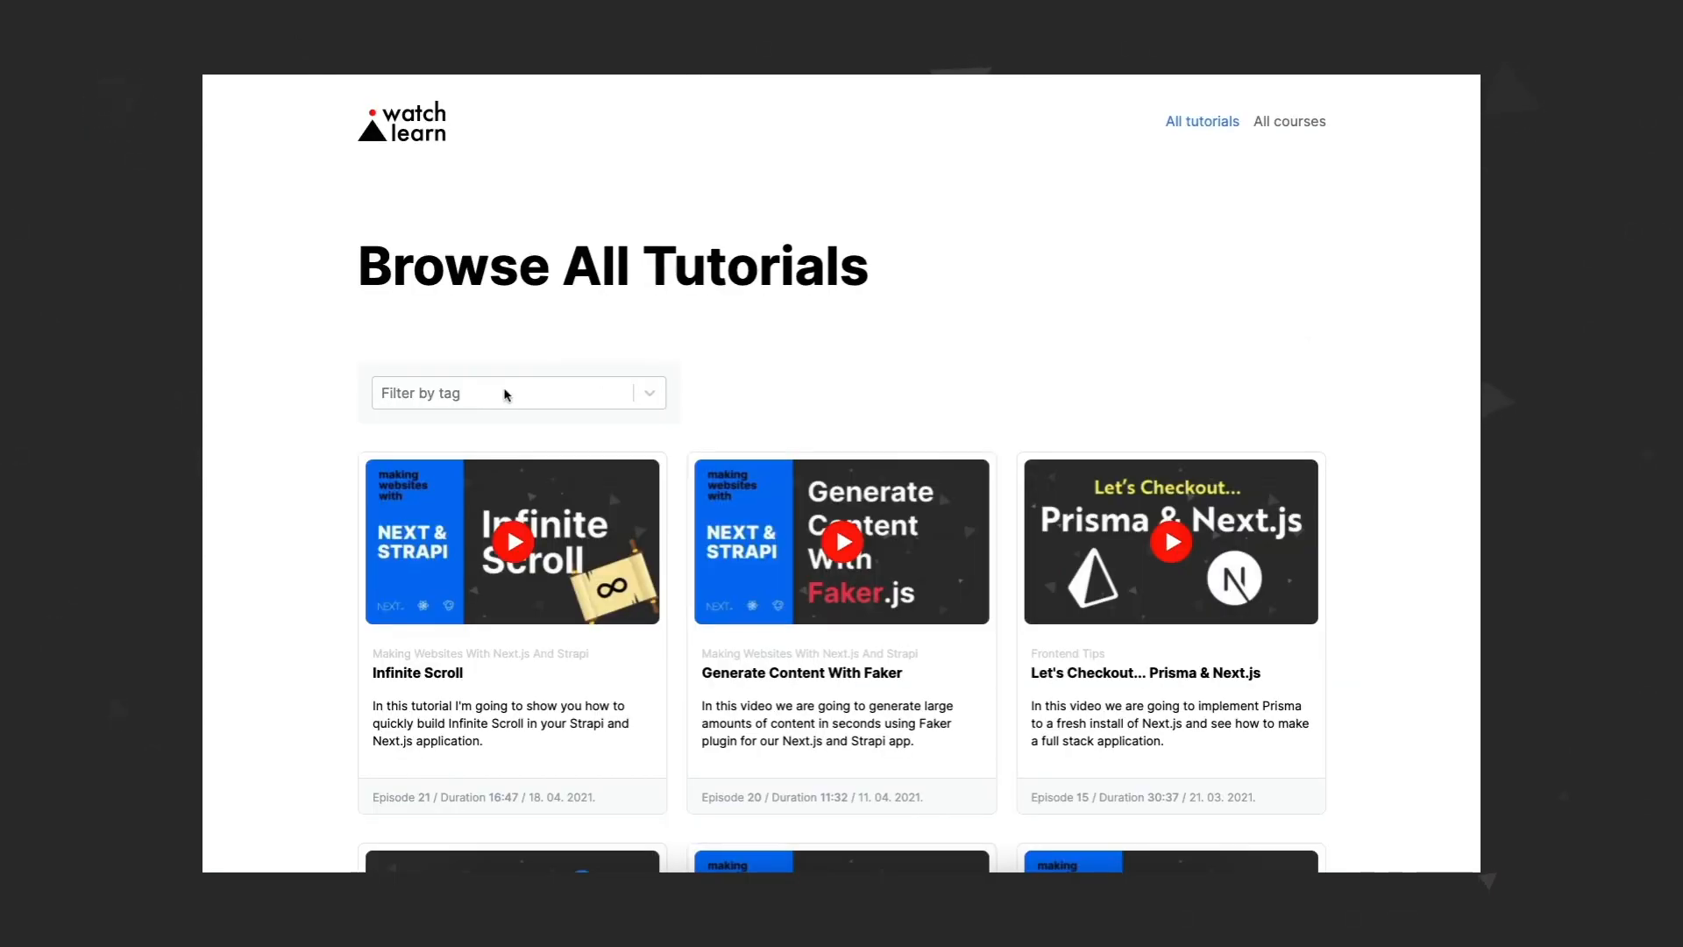
click(518, 392)
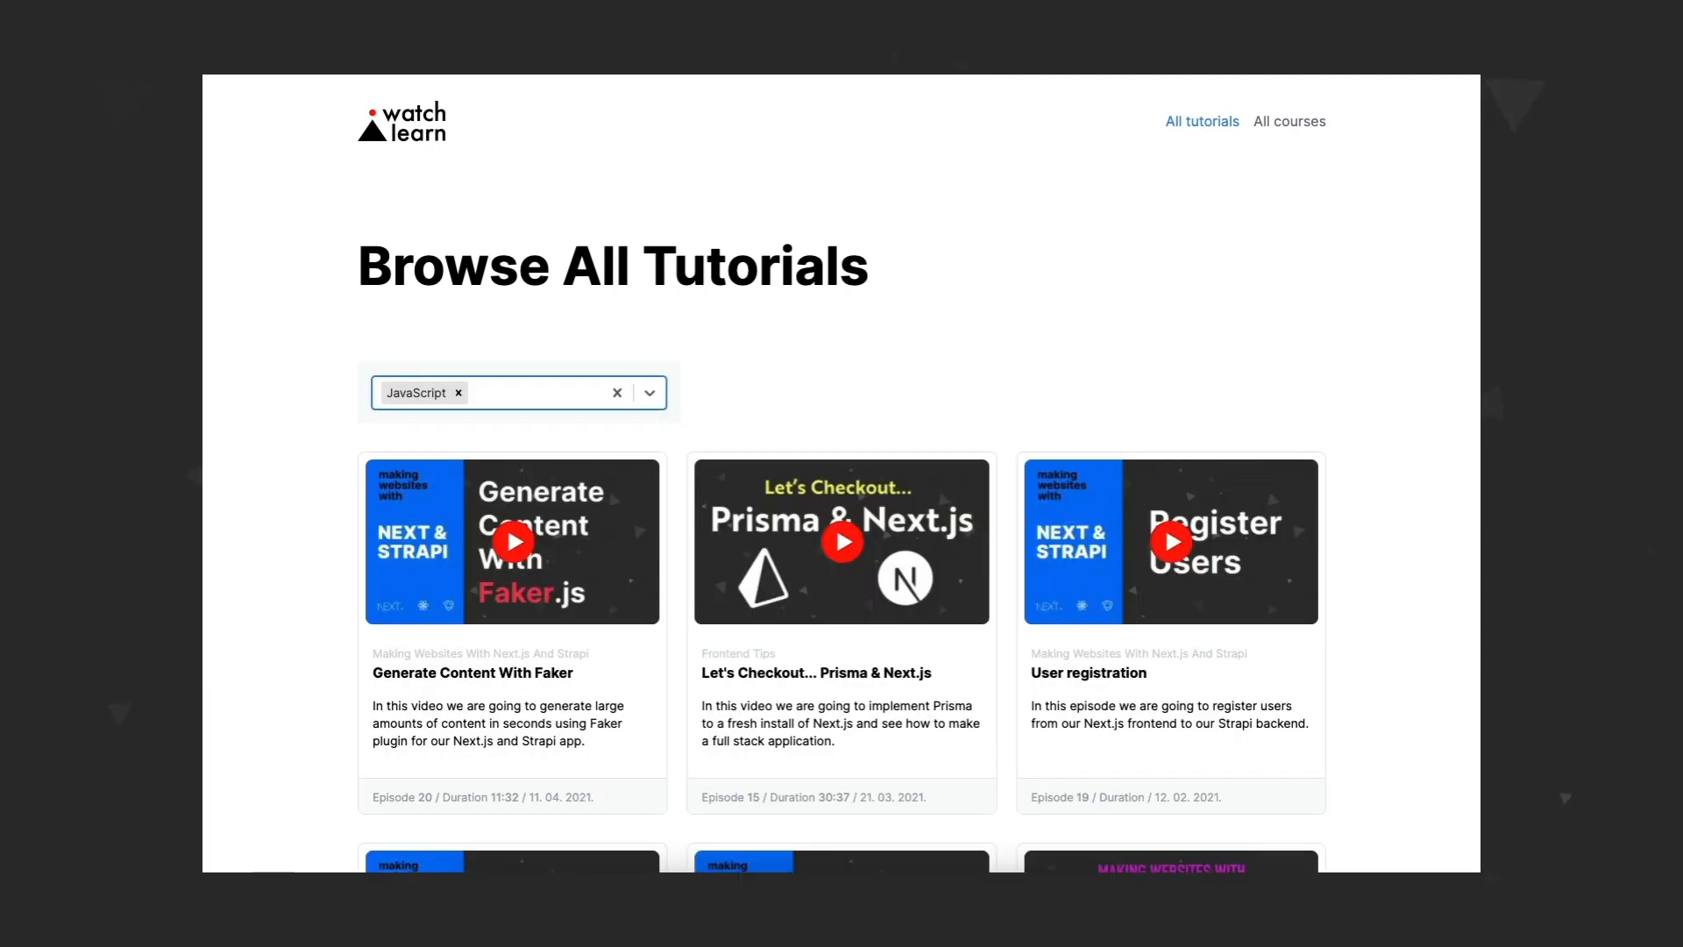
scroll(down, 3)
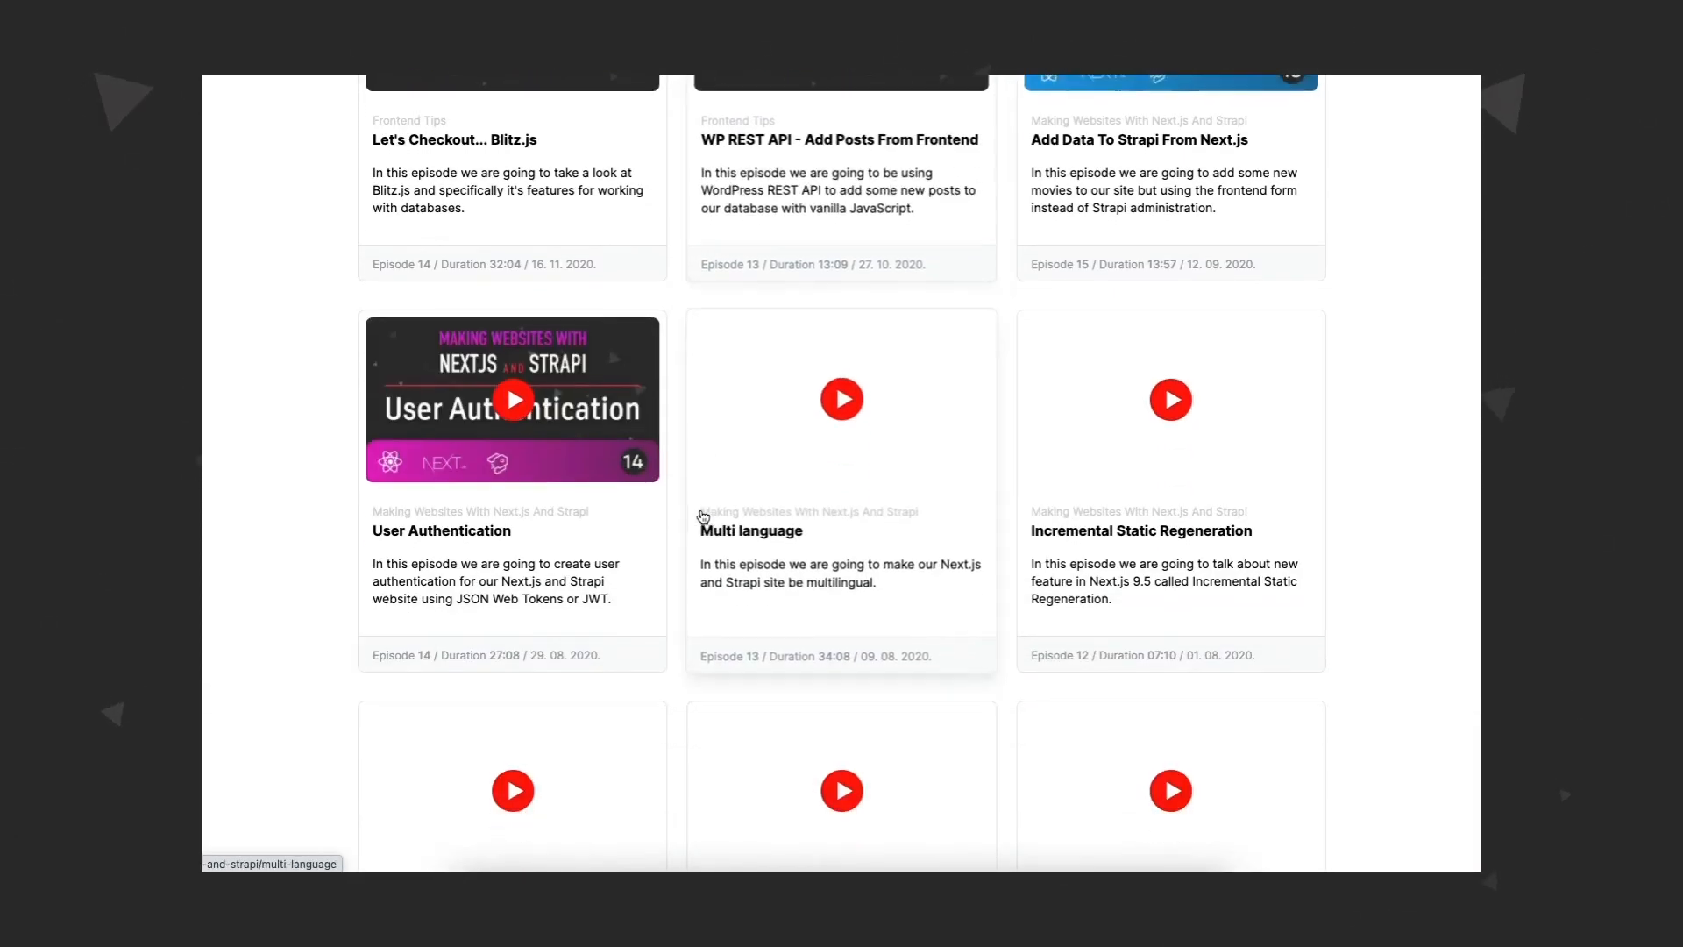
scroll(down, 3)
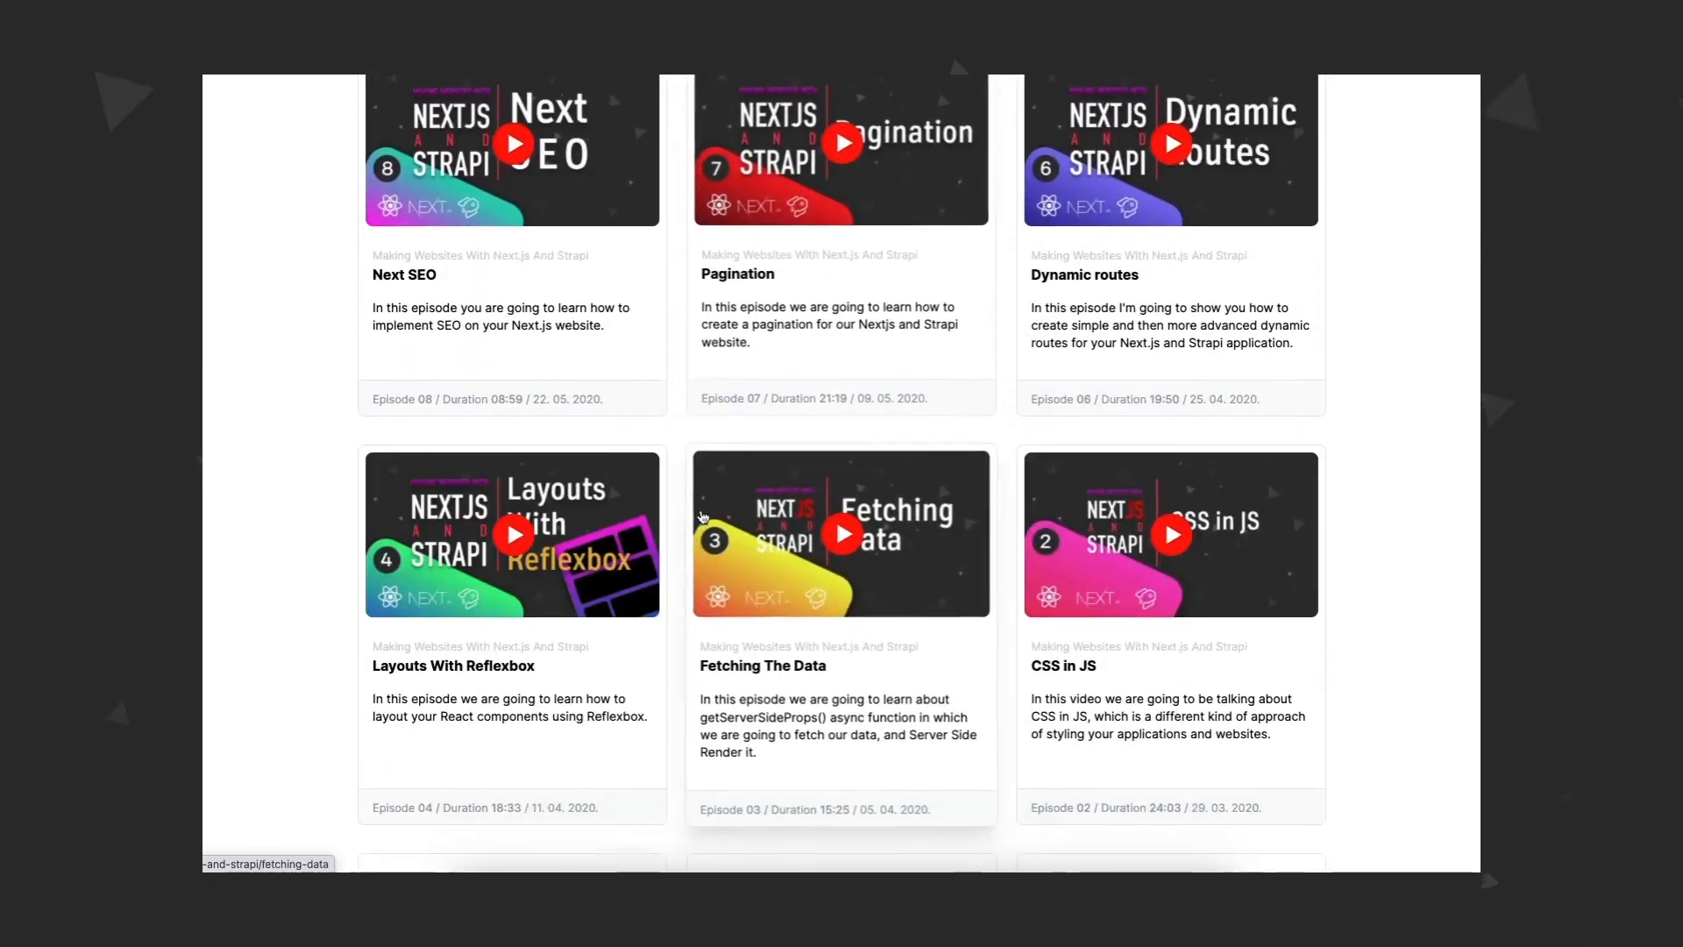
scroll(down, 3)
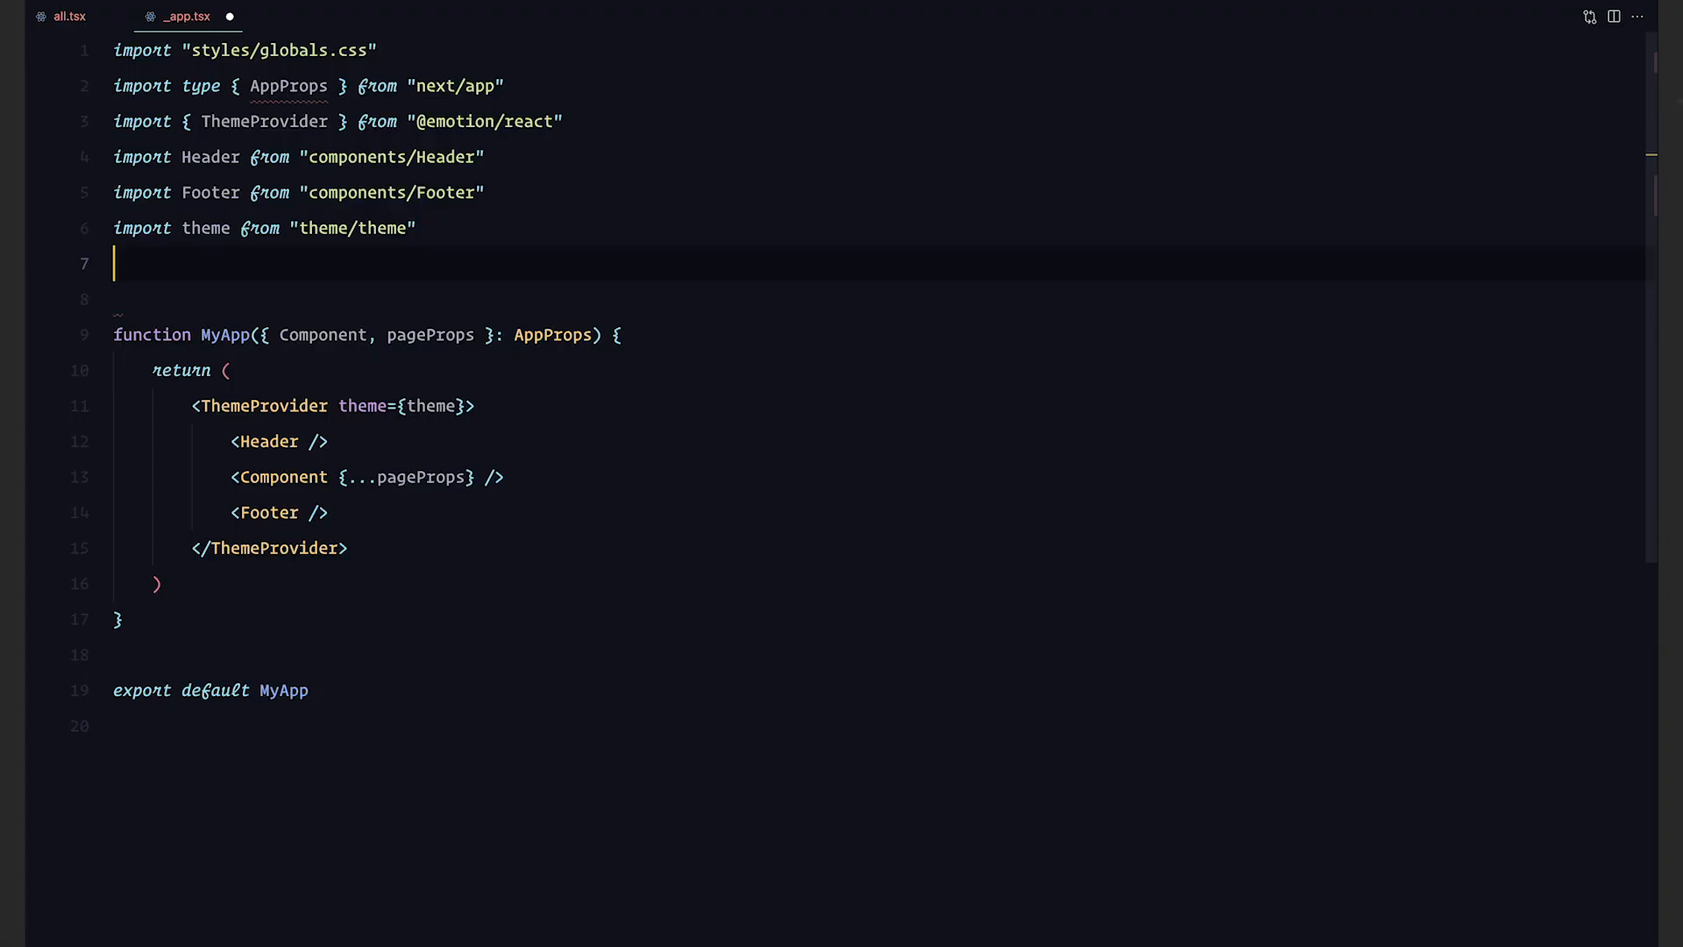
Import QueryClientProvider and QueryClient from react-query and pass queryClient to the provider
text(import { QueryClientProvider, QueryClient } from "react-query")
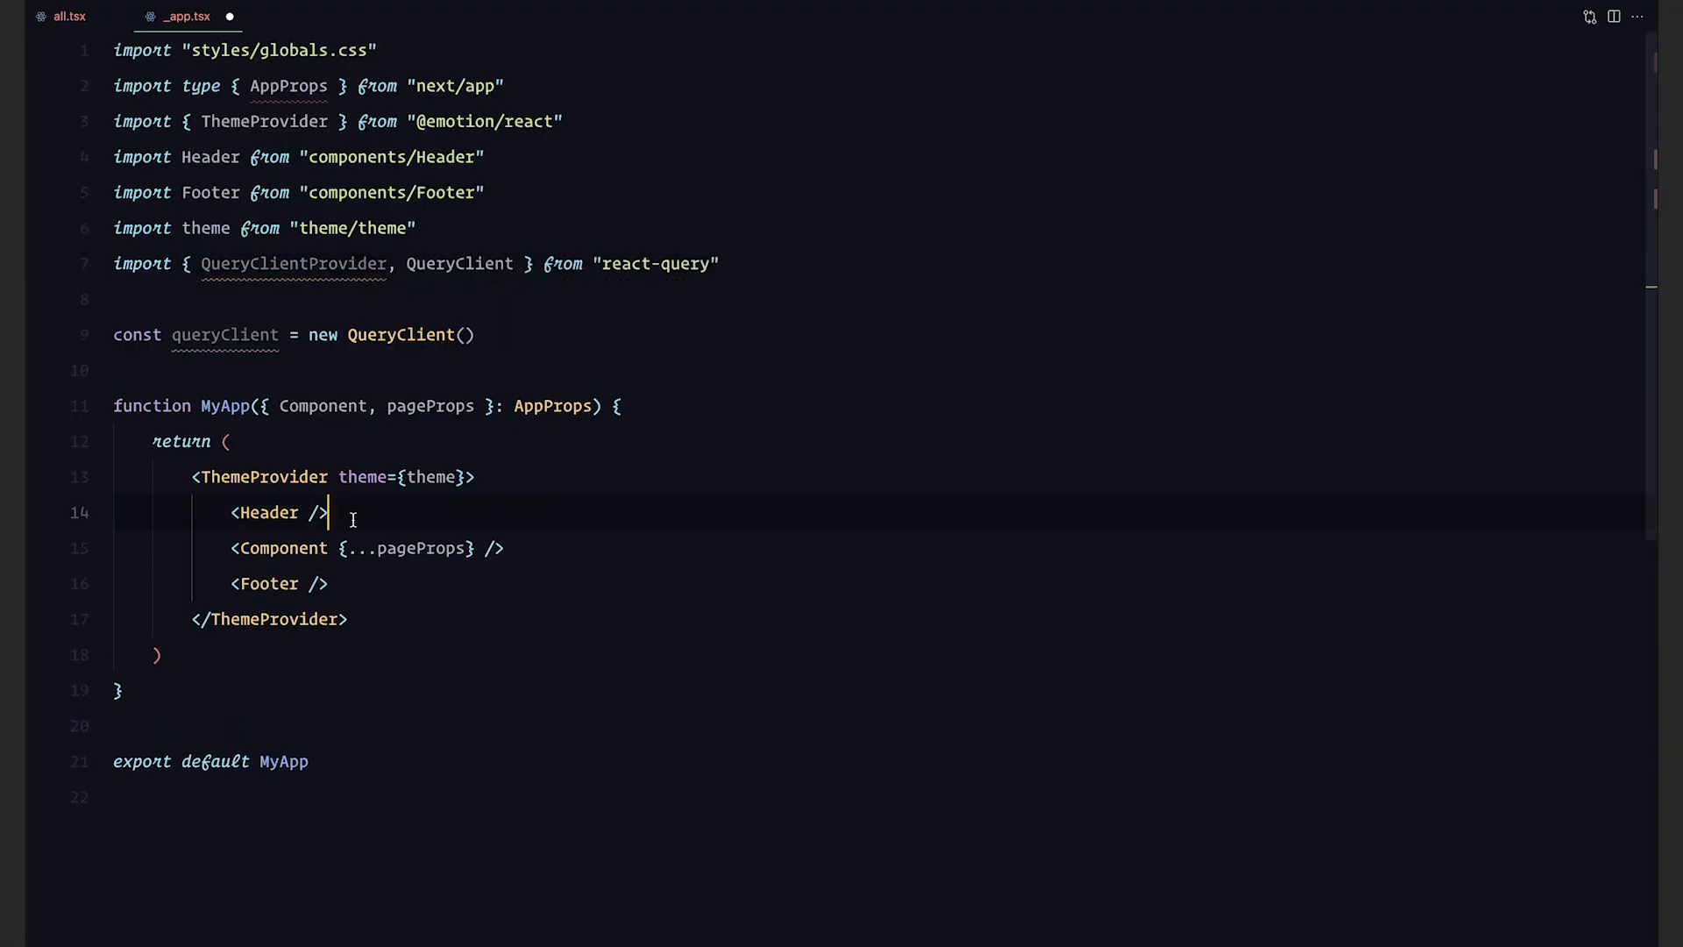
key(Enter)
text(<QueryClientProvider >)
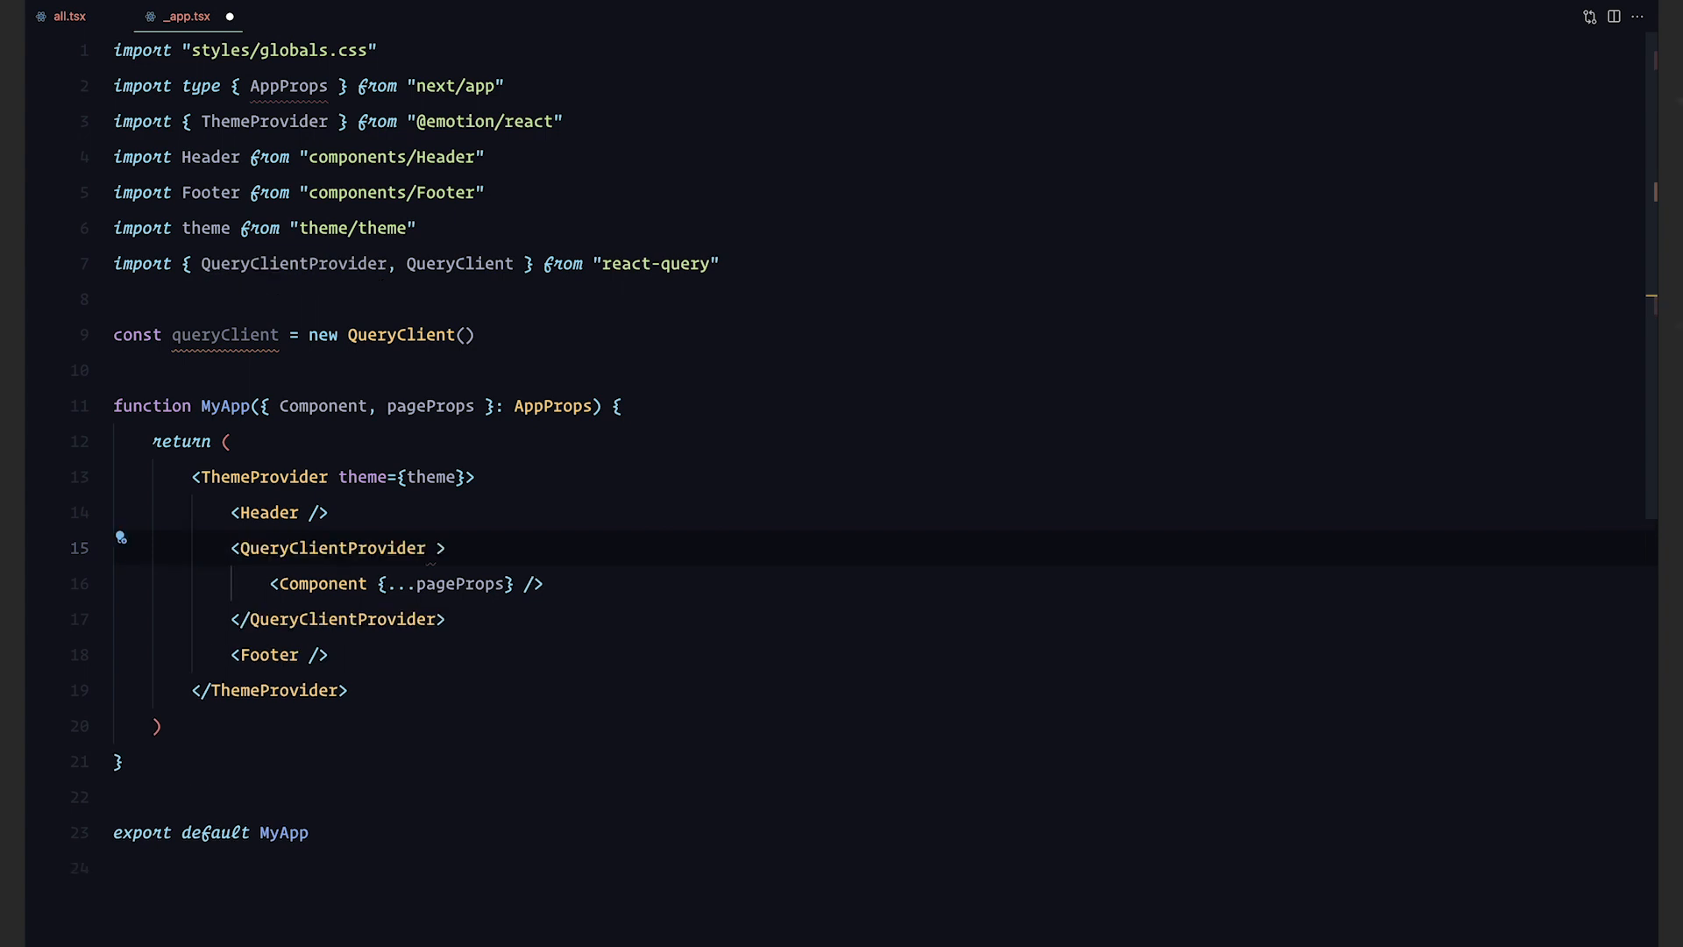
text(client={)
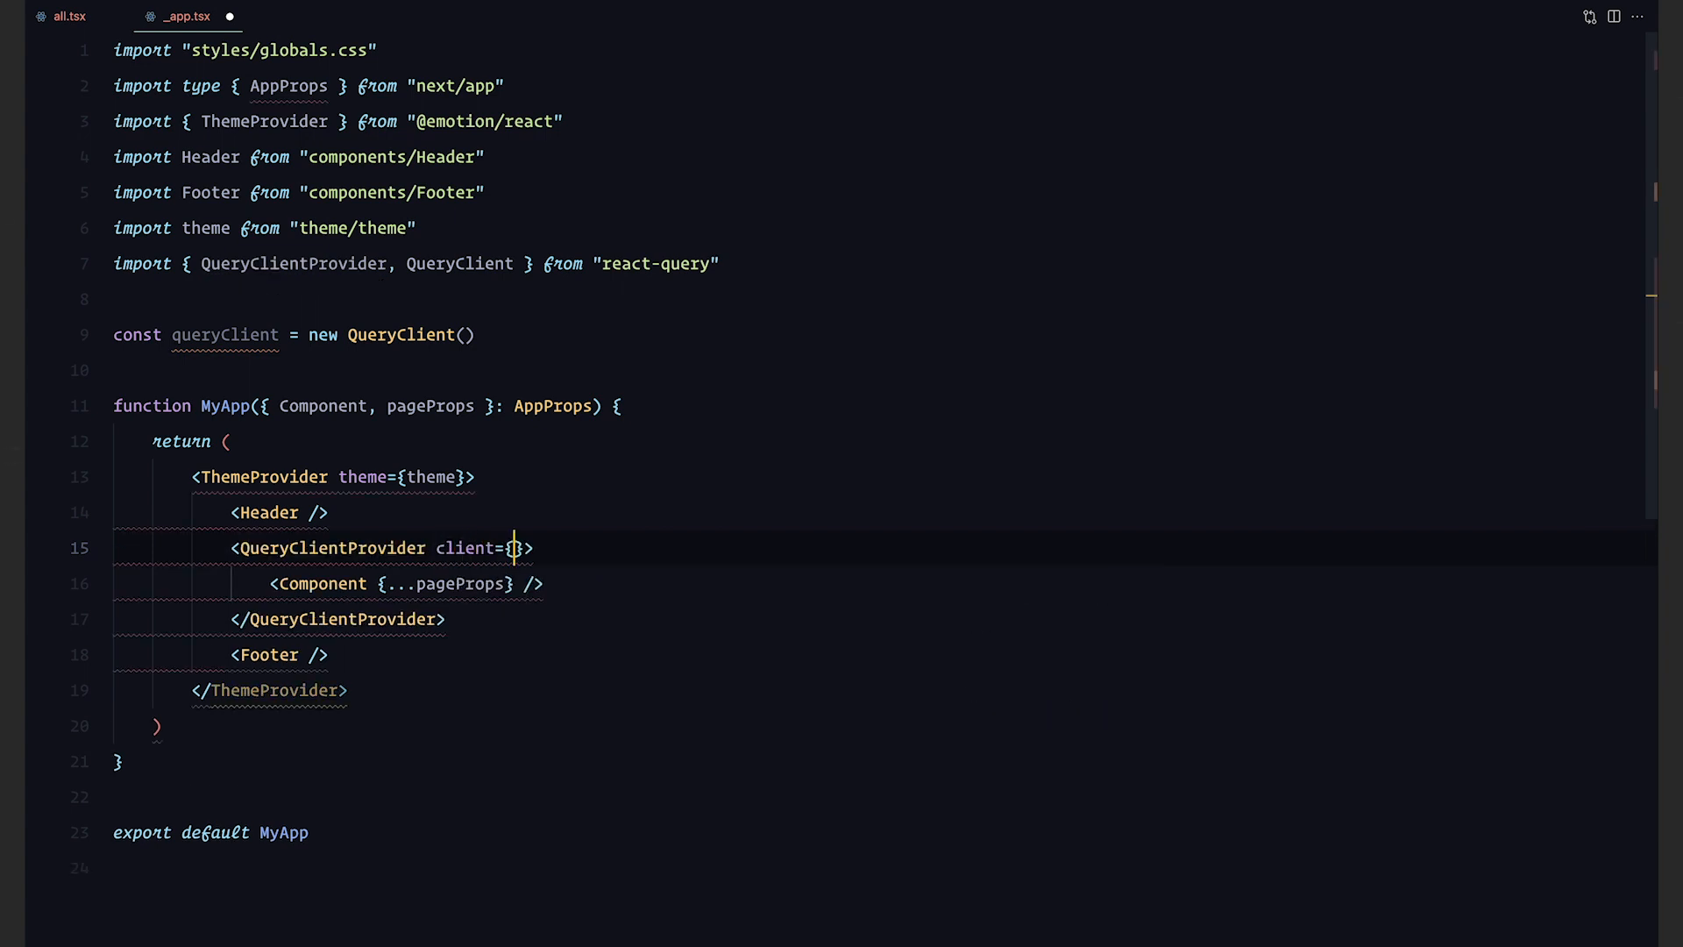
text(queryClient)
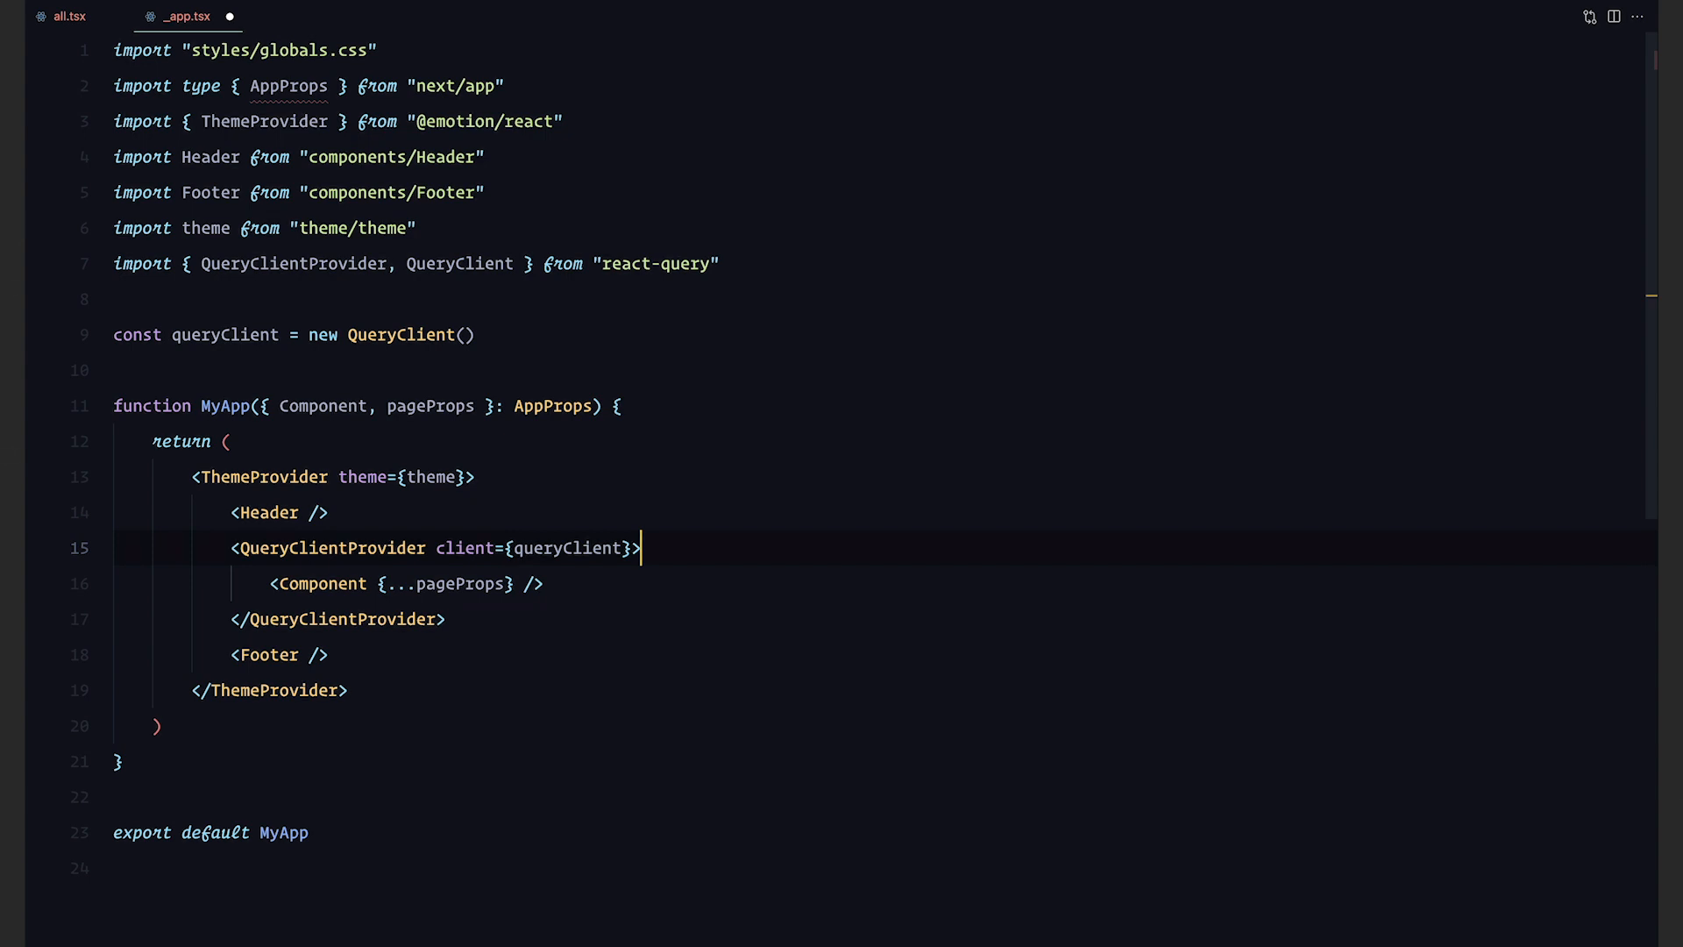
click(69, 16)
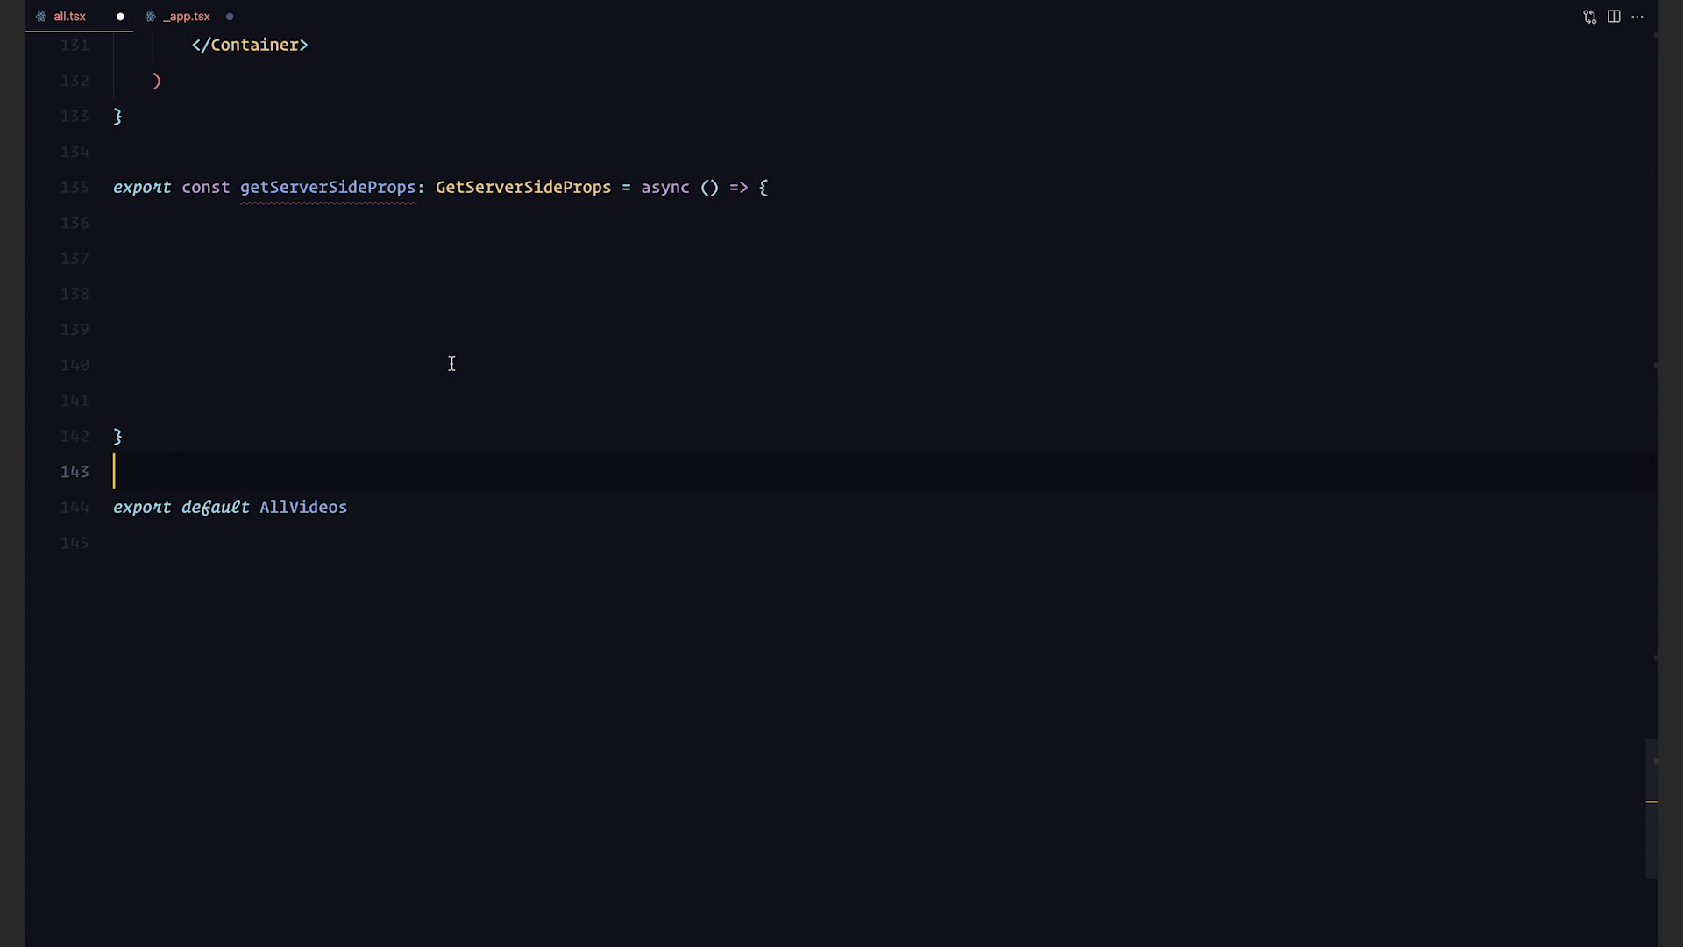
Fetch "/all-videos" into data and "/tags" into tags in getServerSideProps
text(const data = await fetchData("/all-videos"))
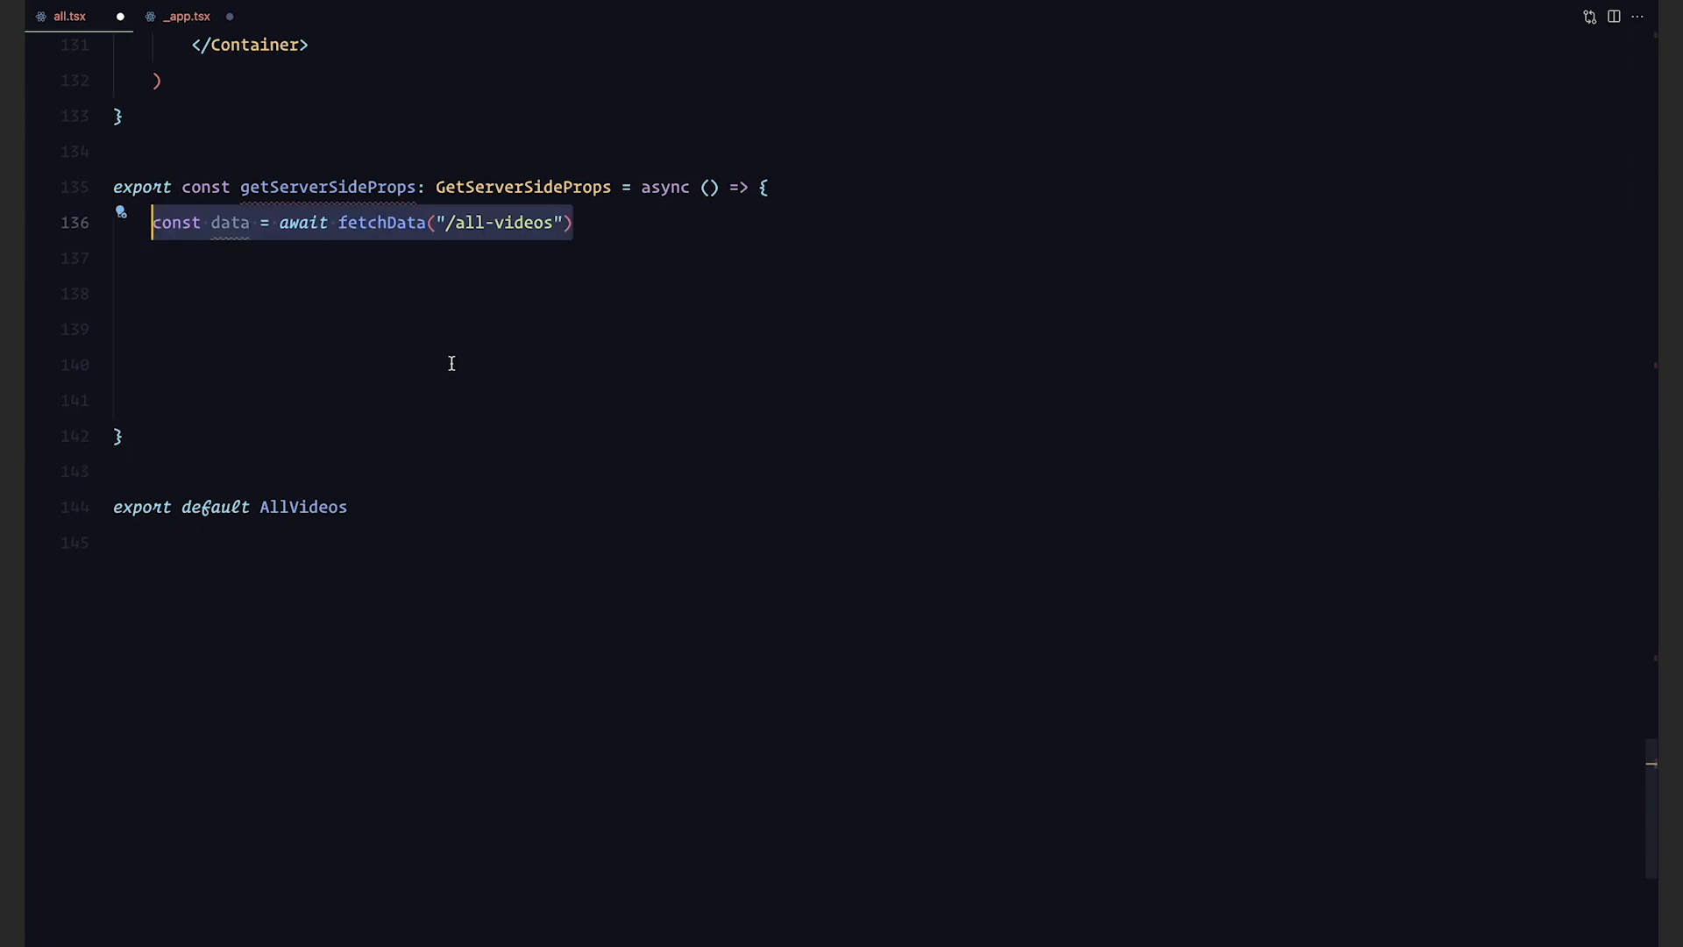
text(const tags = await fetchData("/tags"))
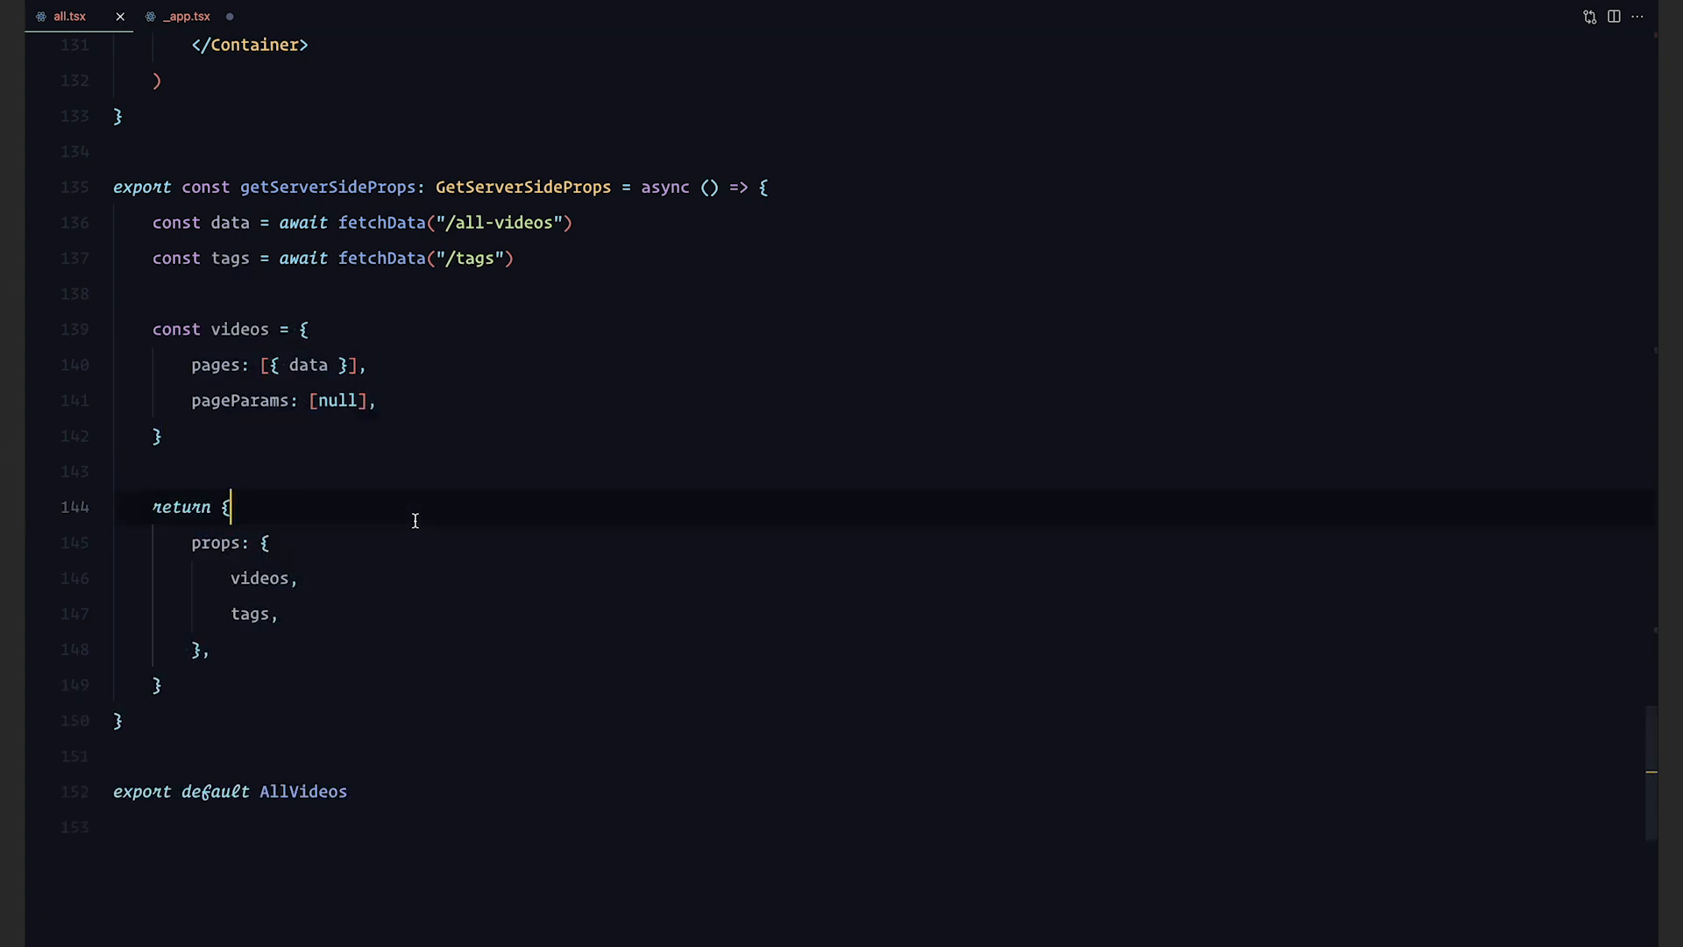
scroll(up, 3)
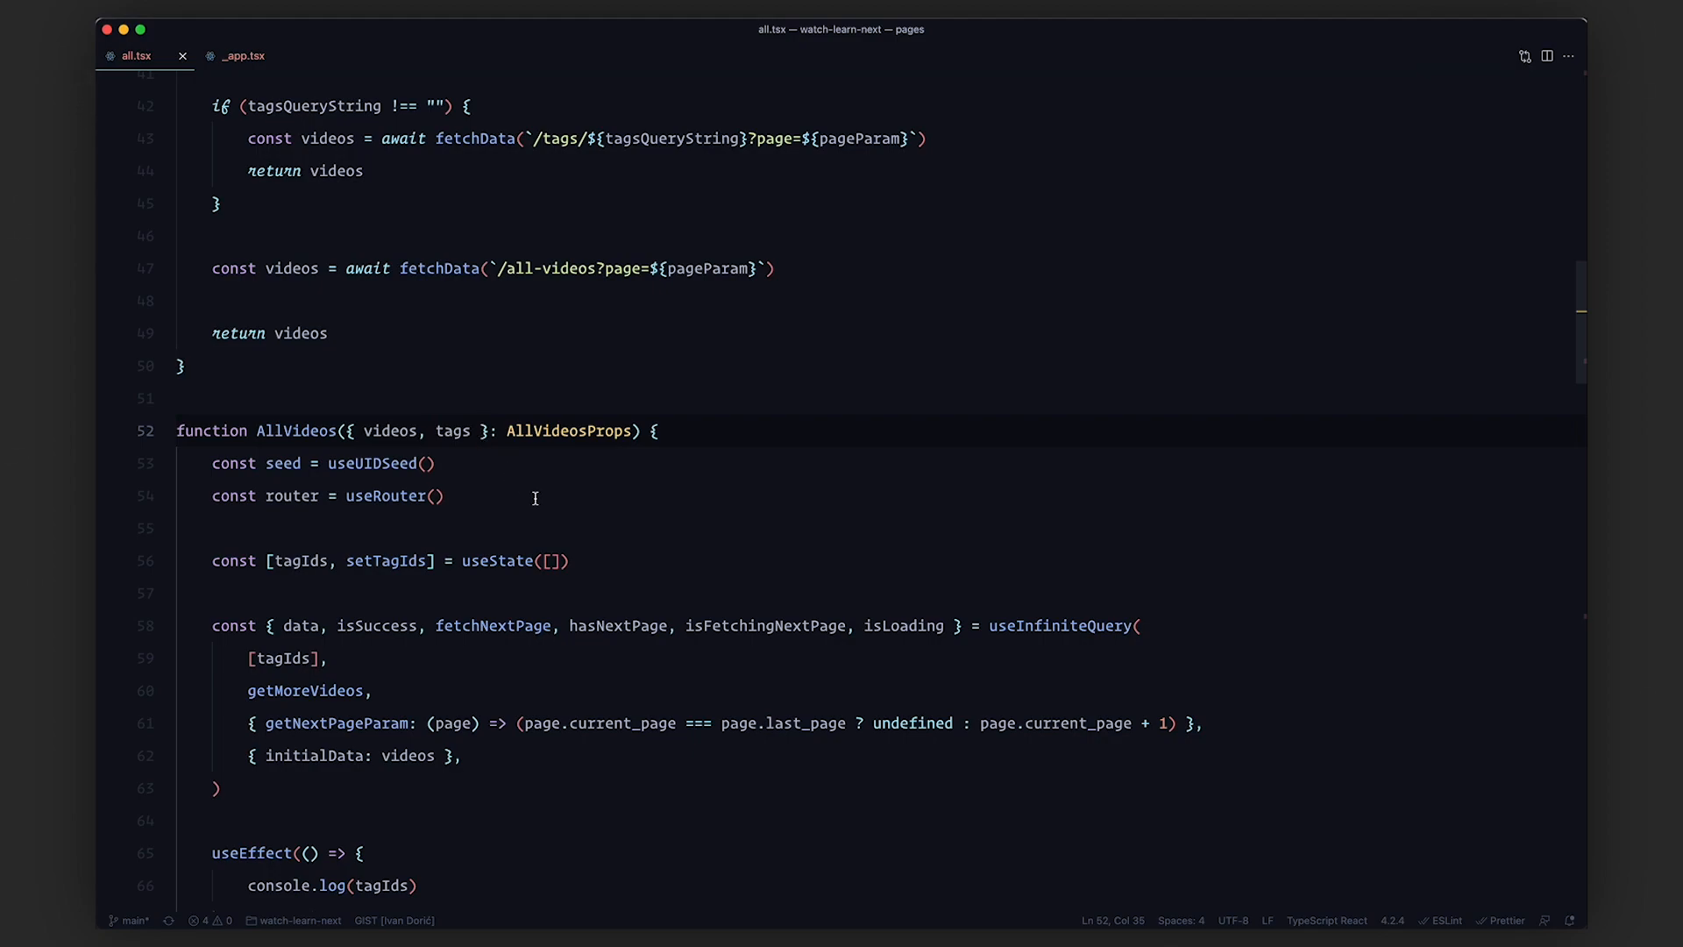
scroll(up, 3)
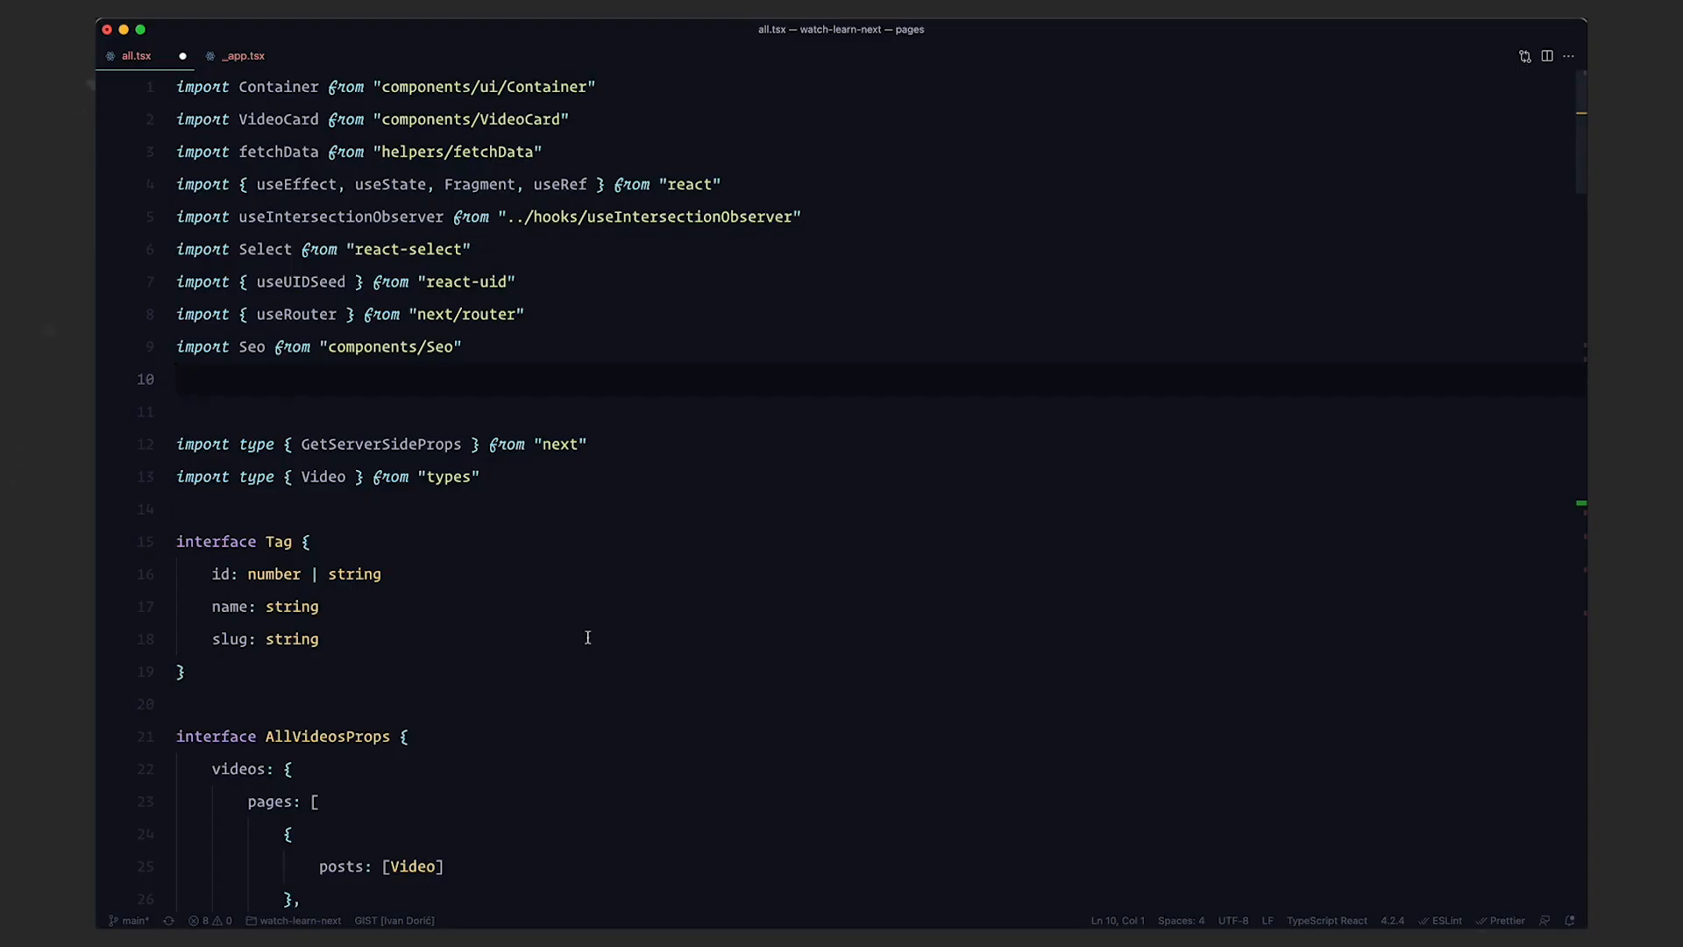
scroll(down, 3)
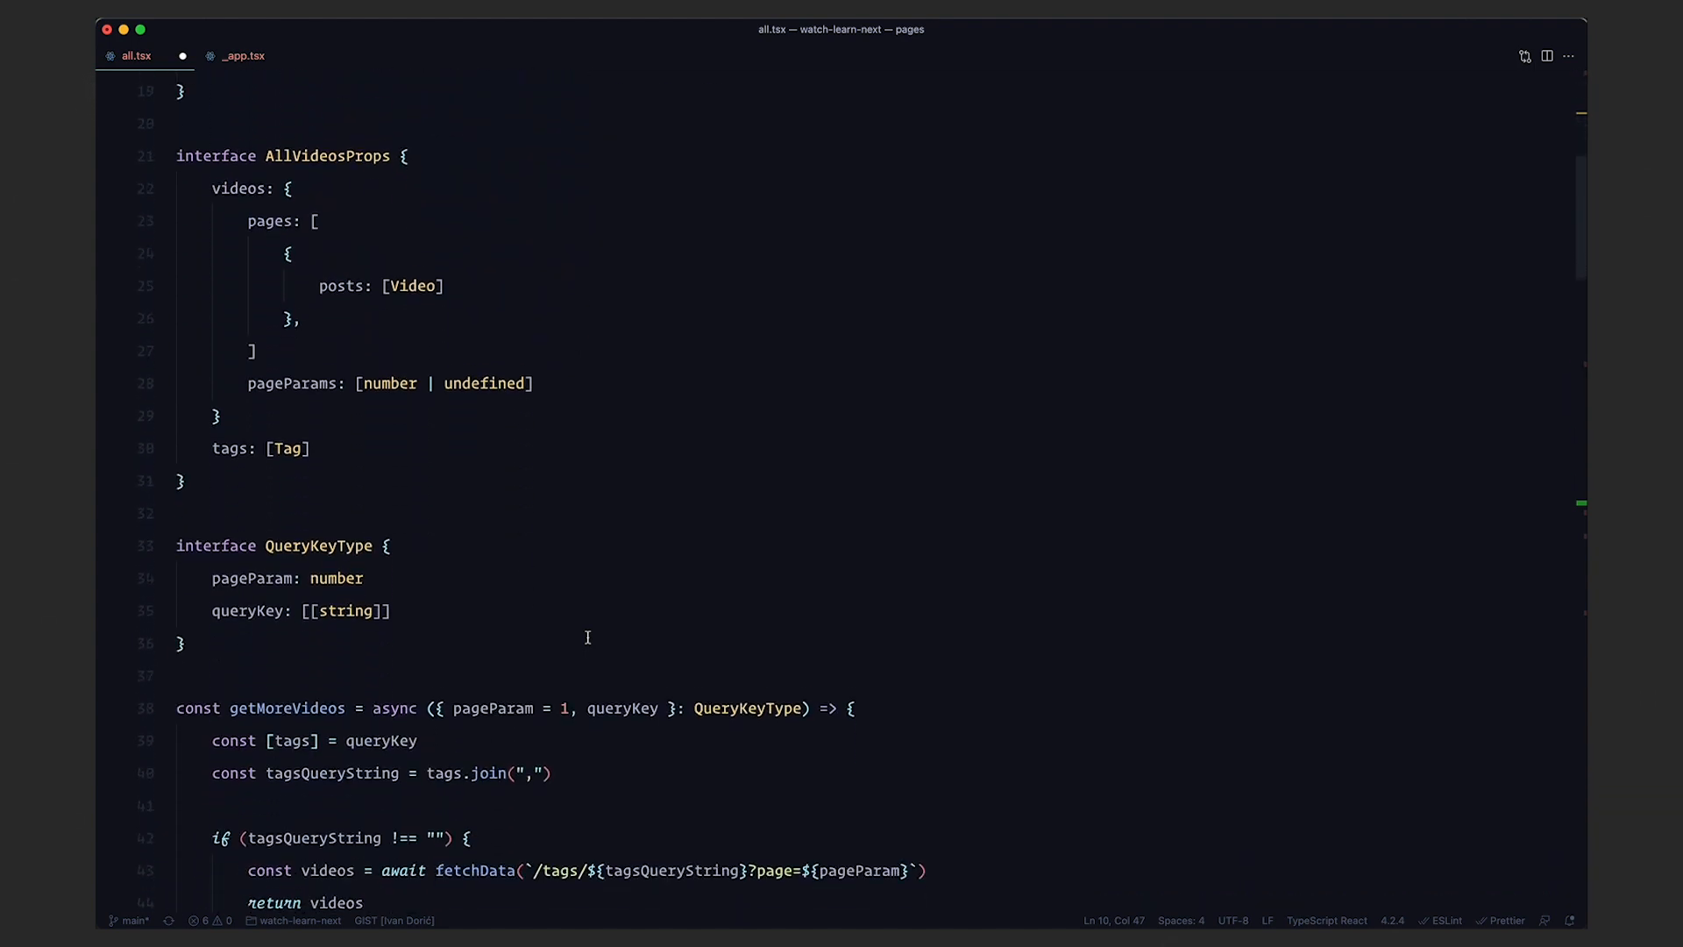
scroll(down, 3)
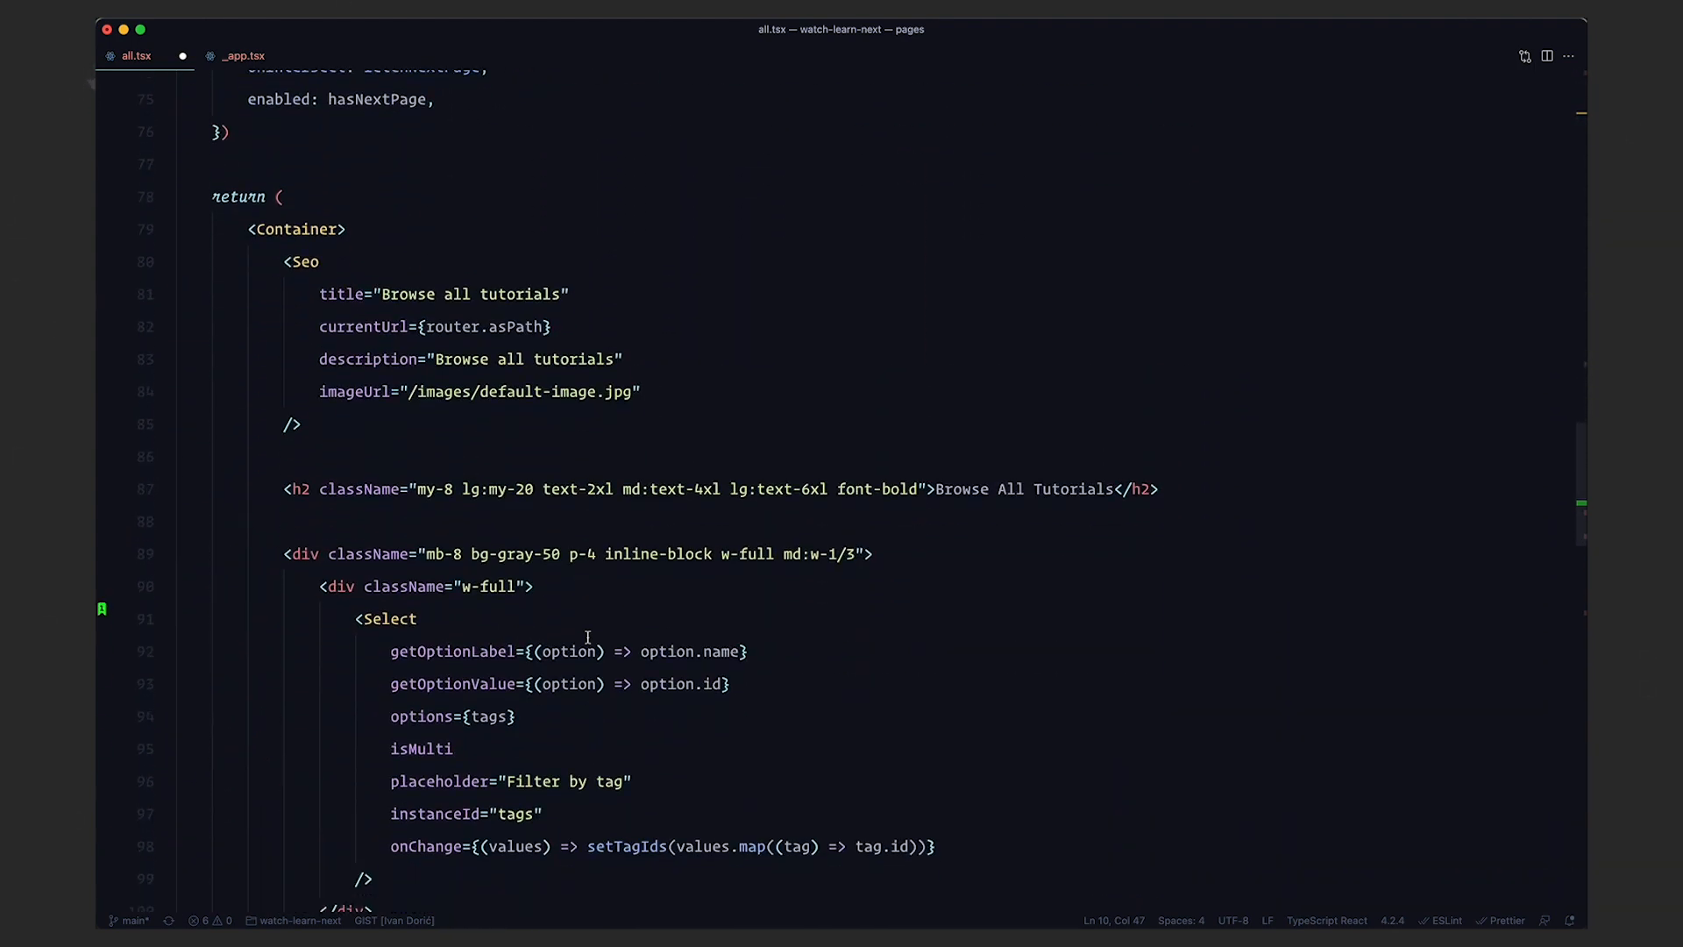
scroll(down, 3)
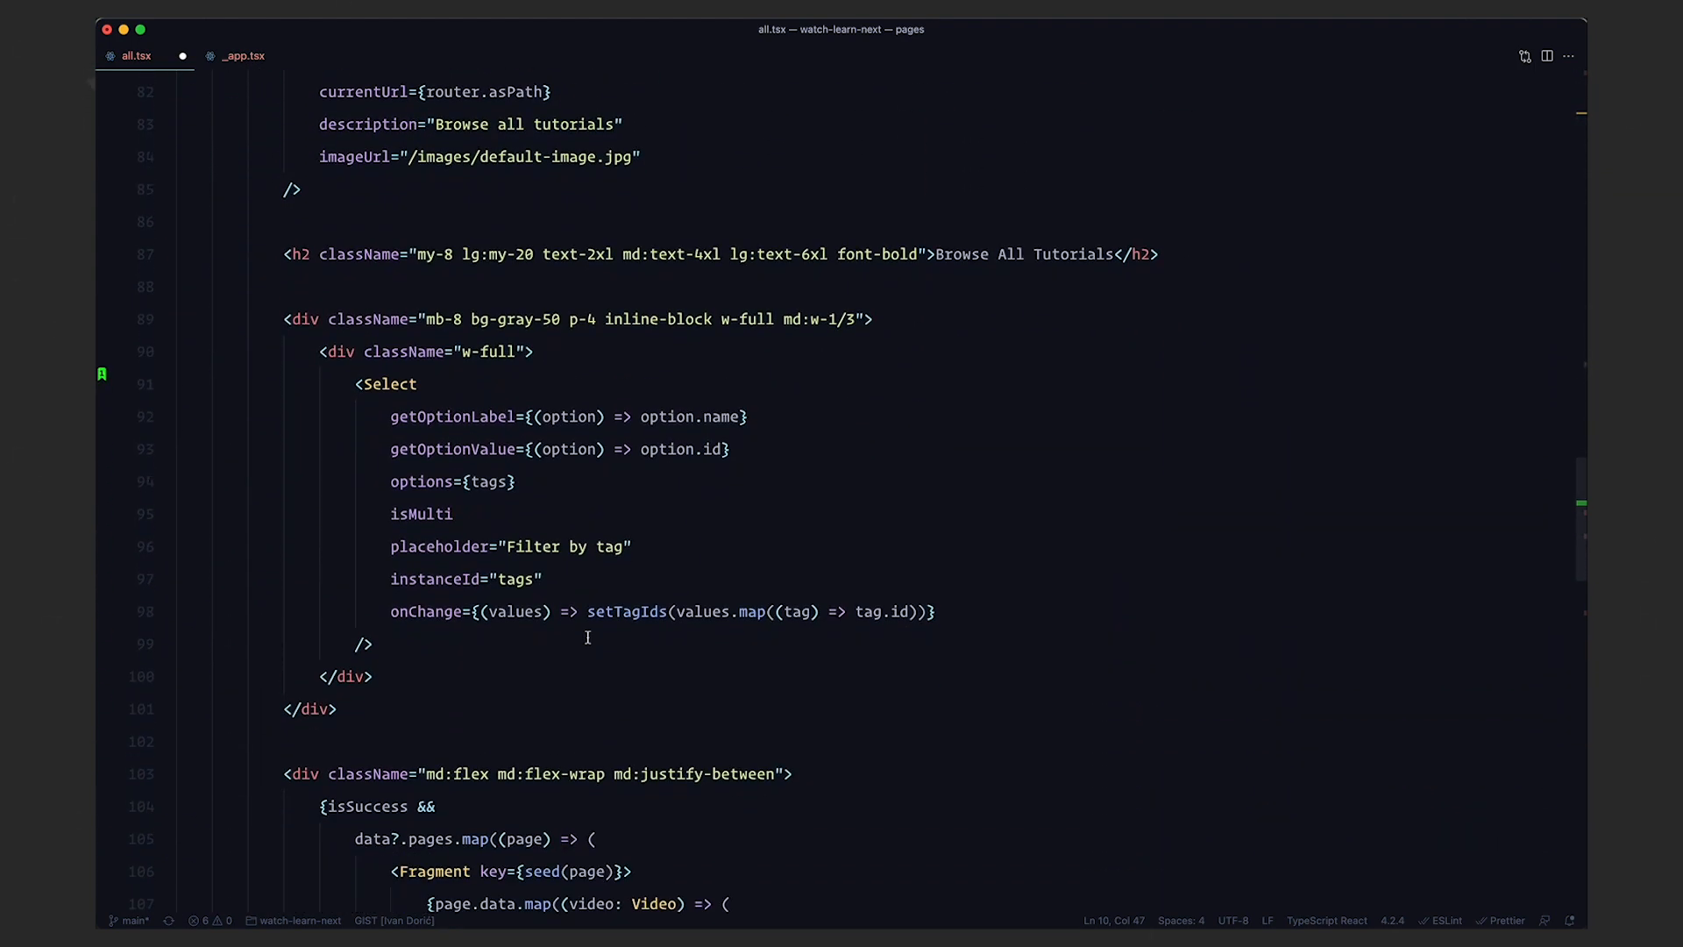
scroll(up, 3)
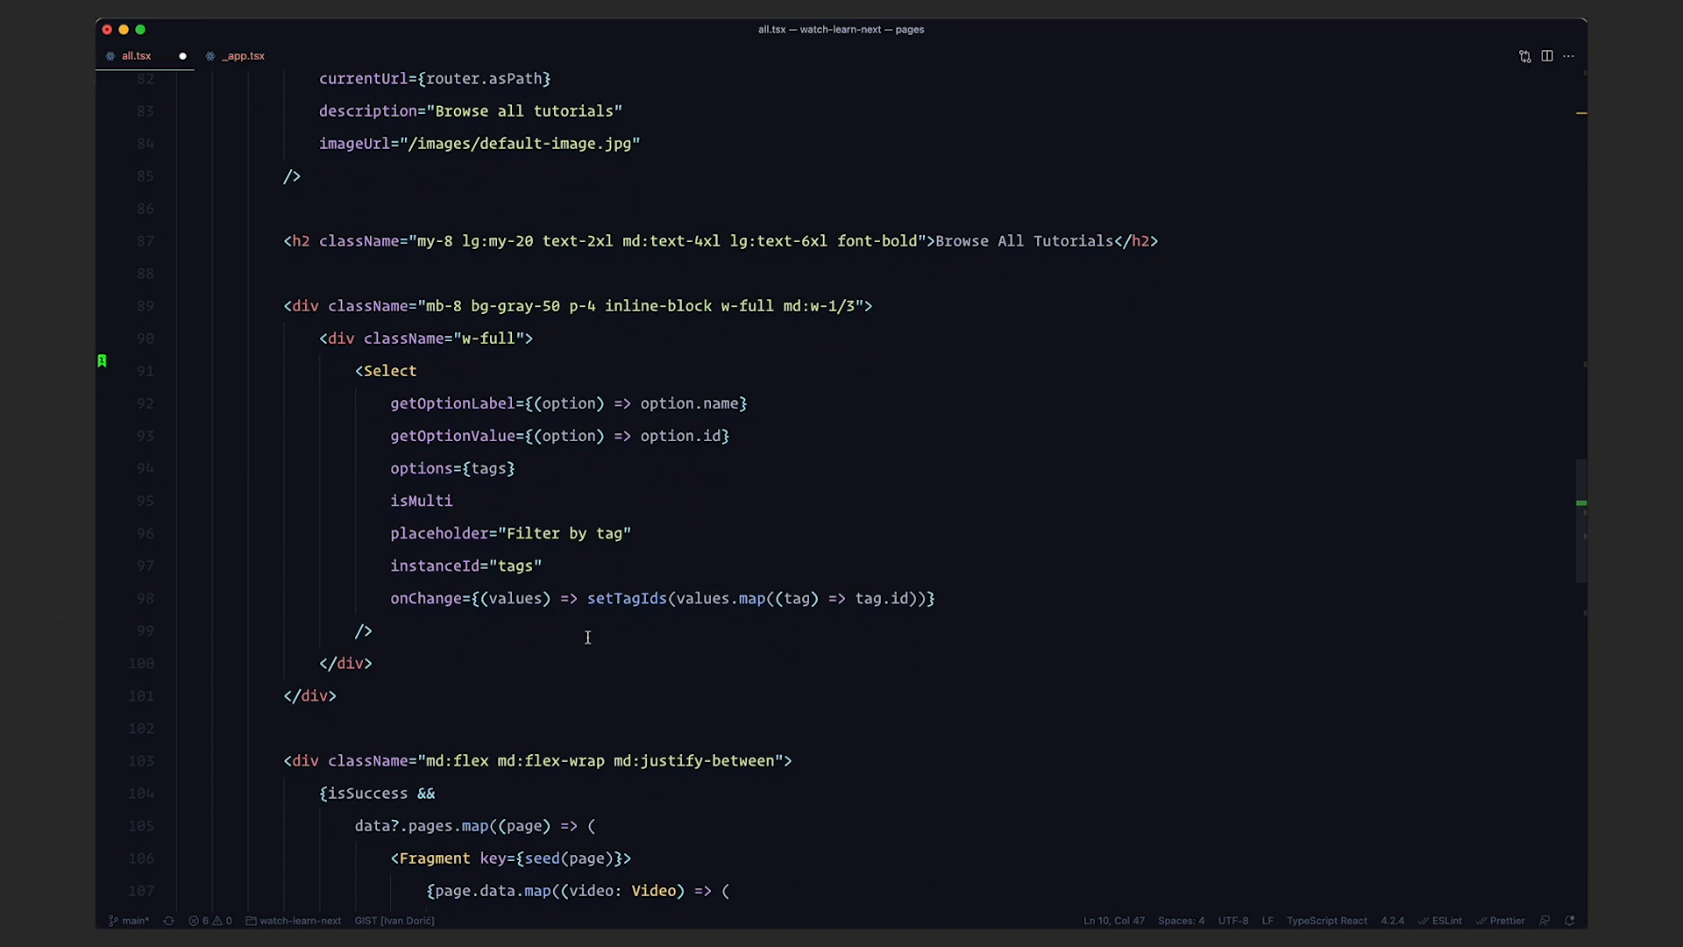
double_click(628, 436)
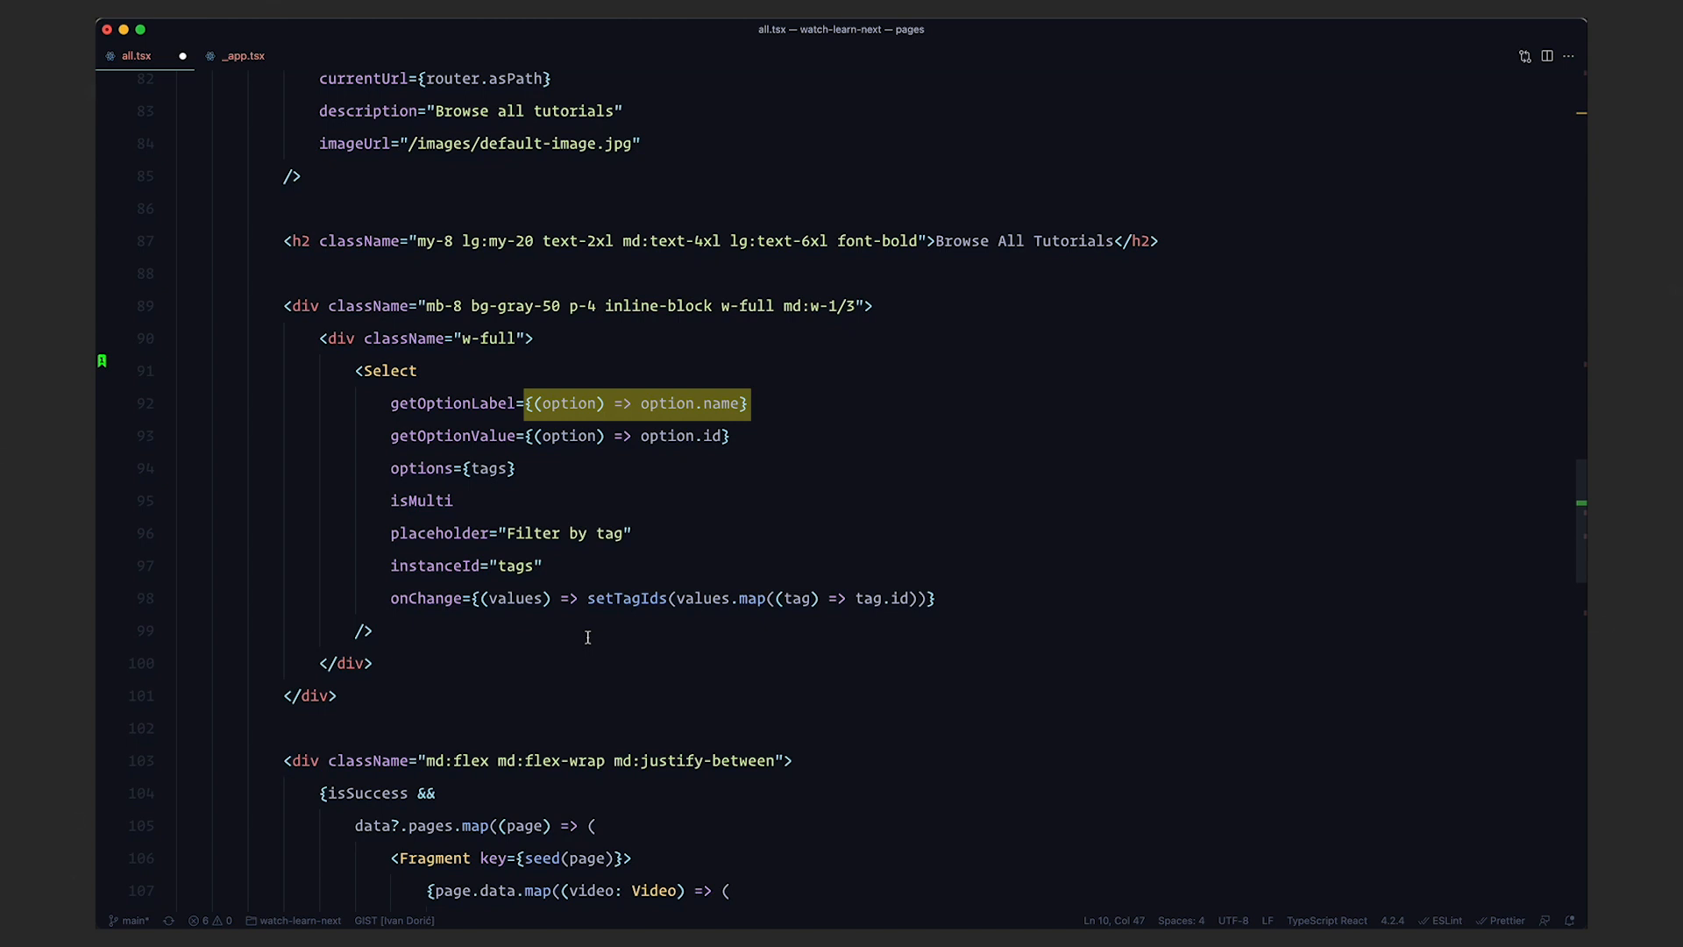
mouse_move(625, 597)
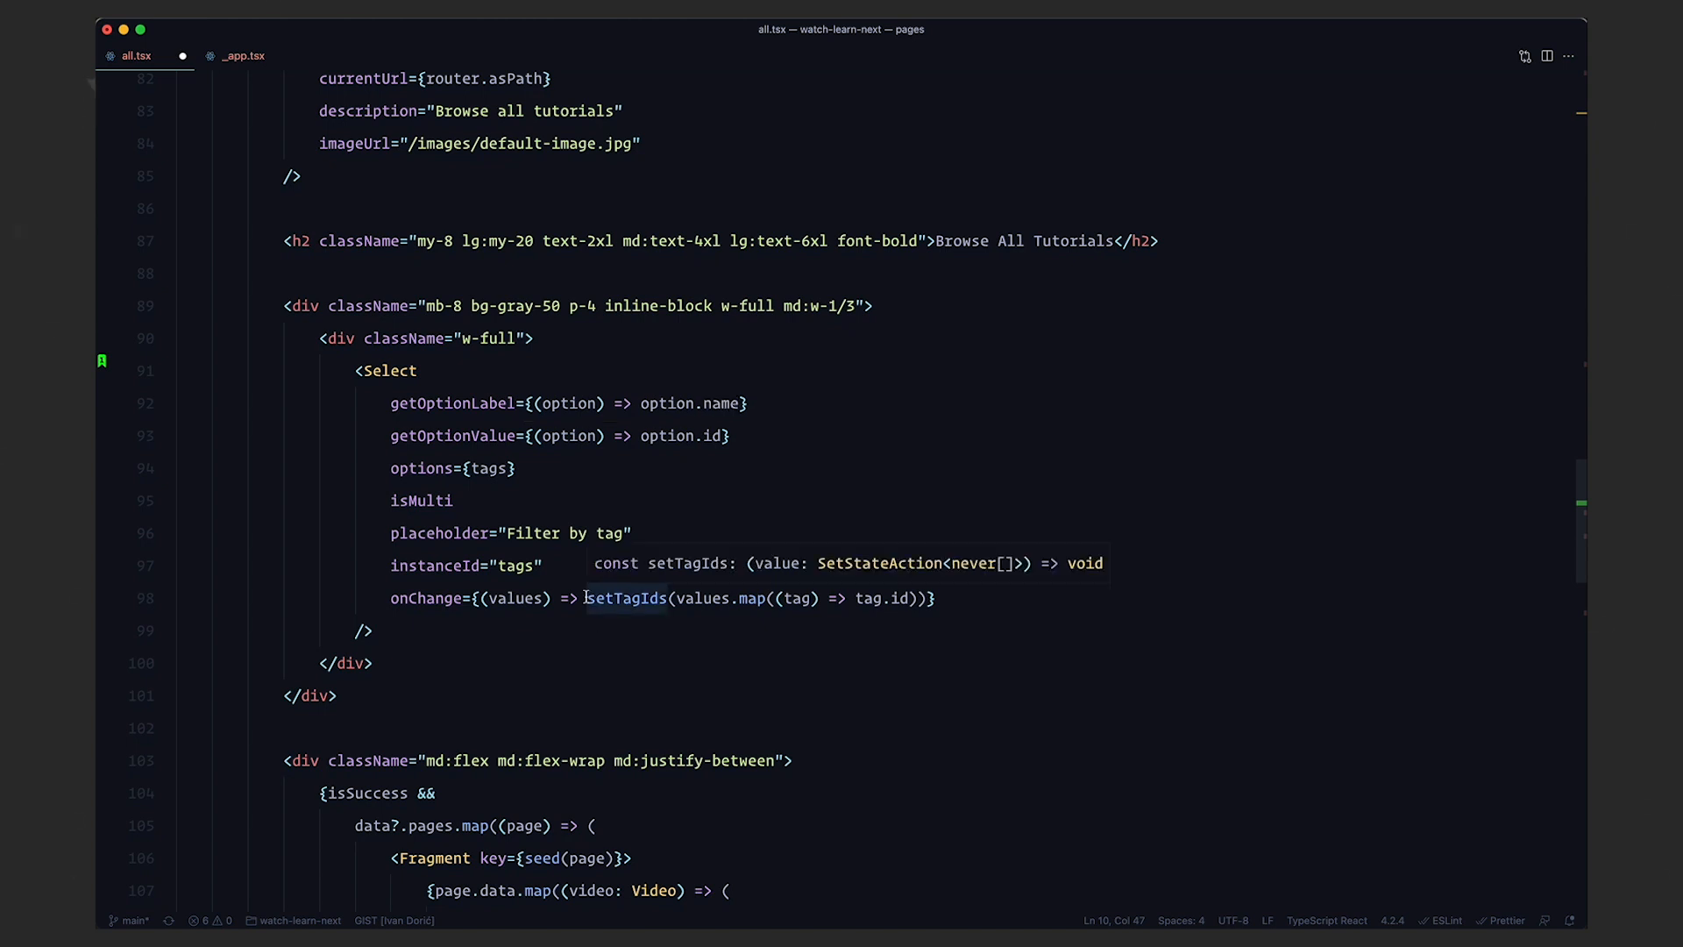
double_click(626, 598)
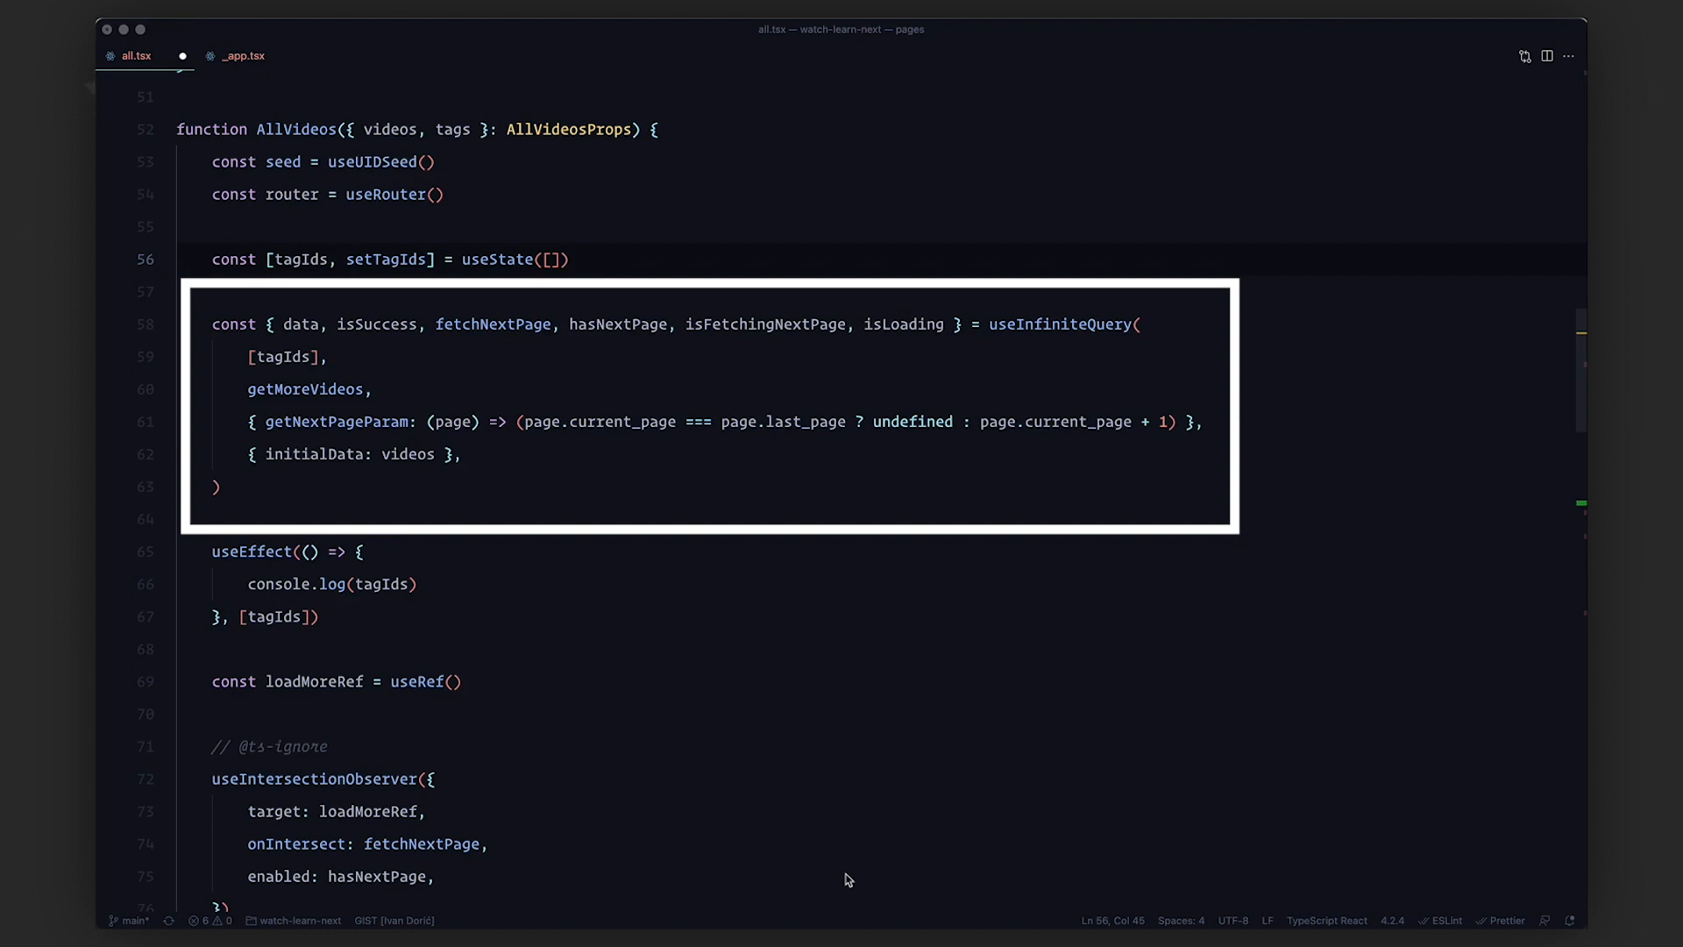
double_click(300, 324)
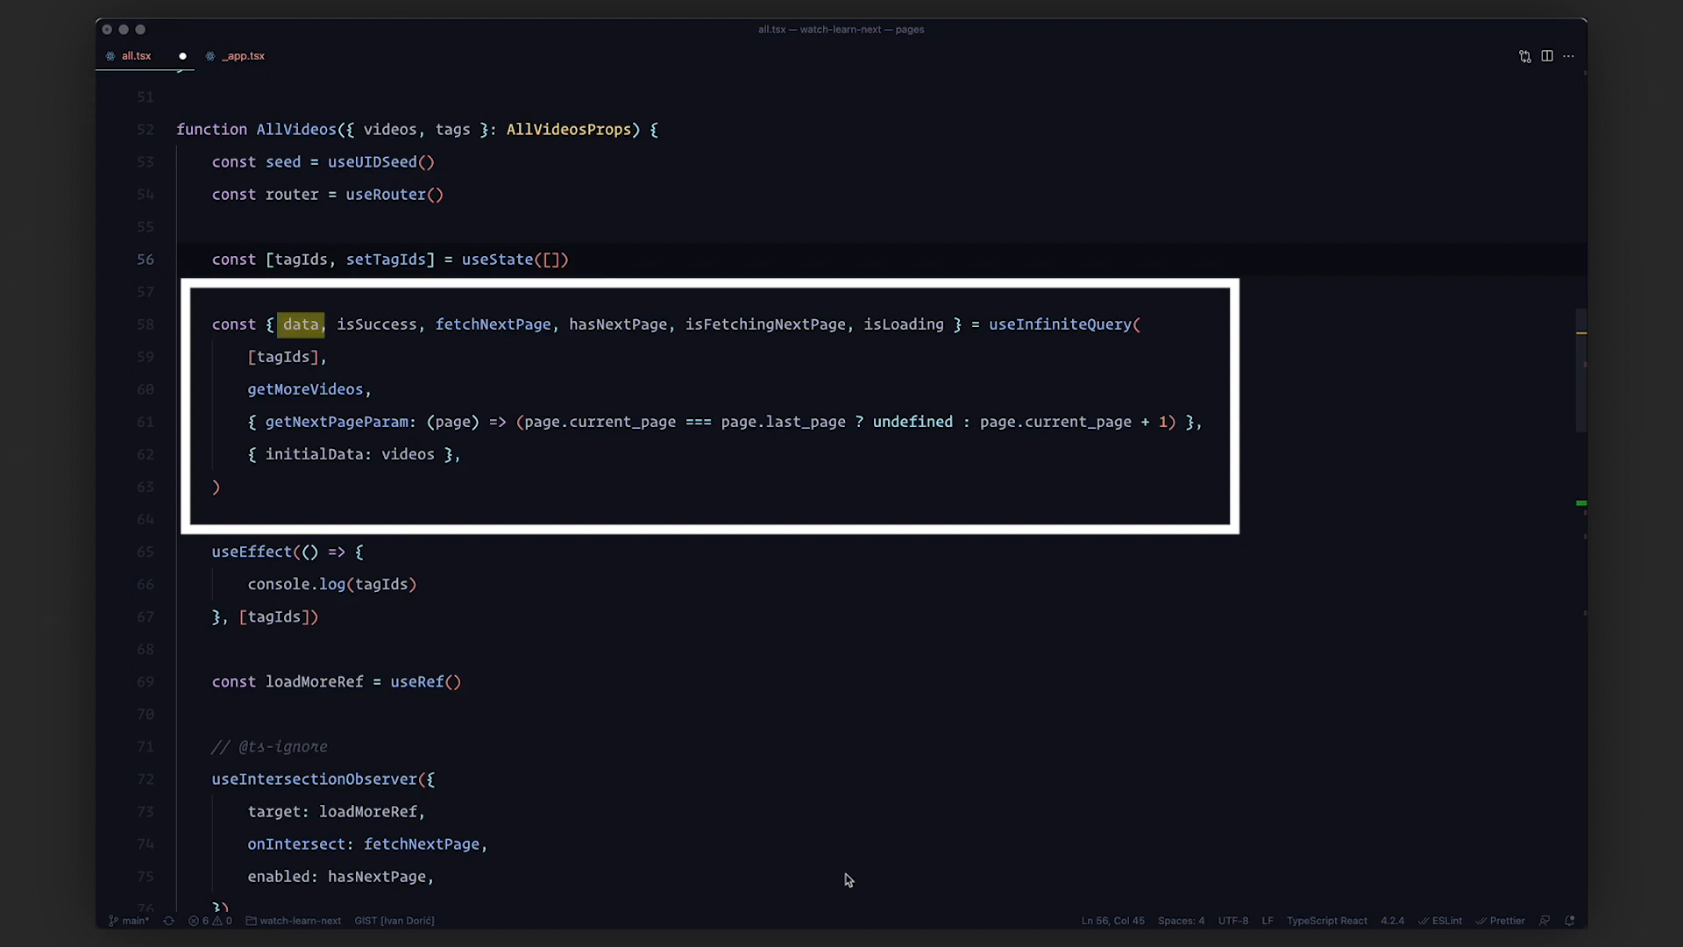
double_click(492, 324)
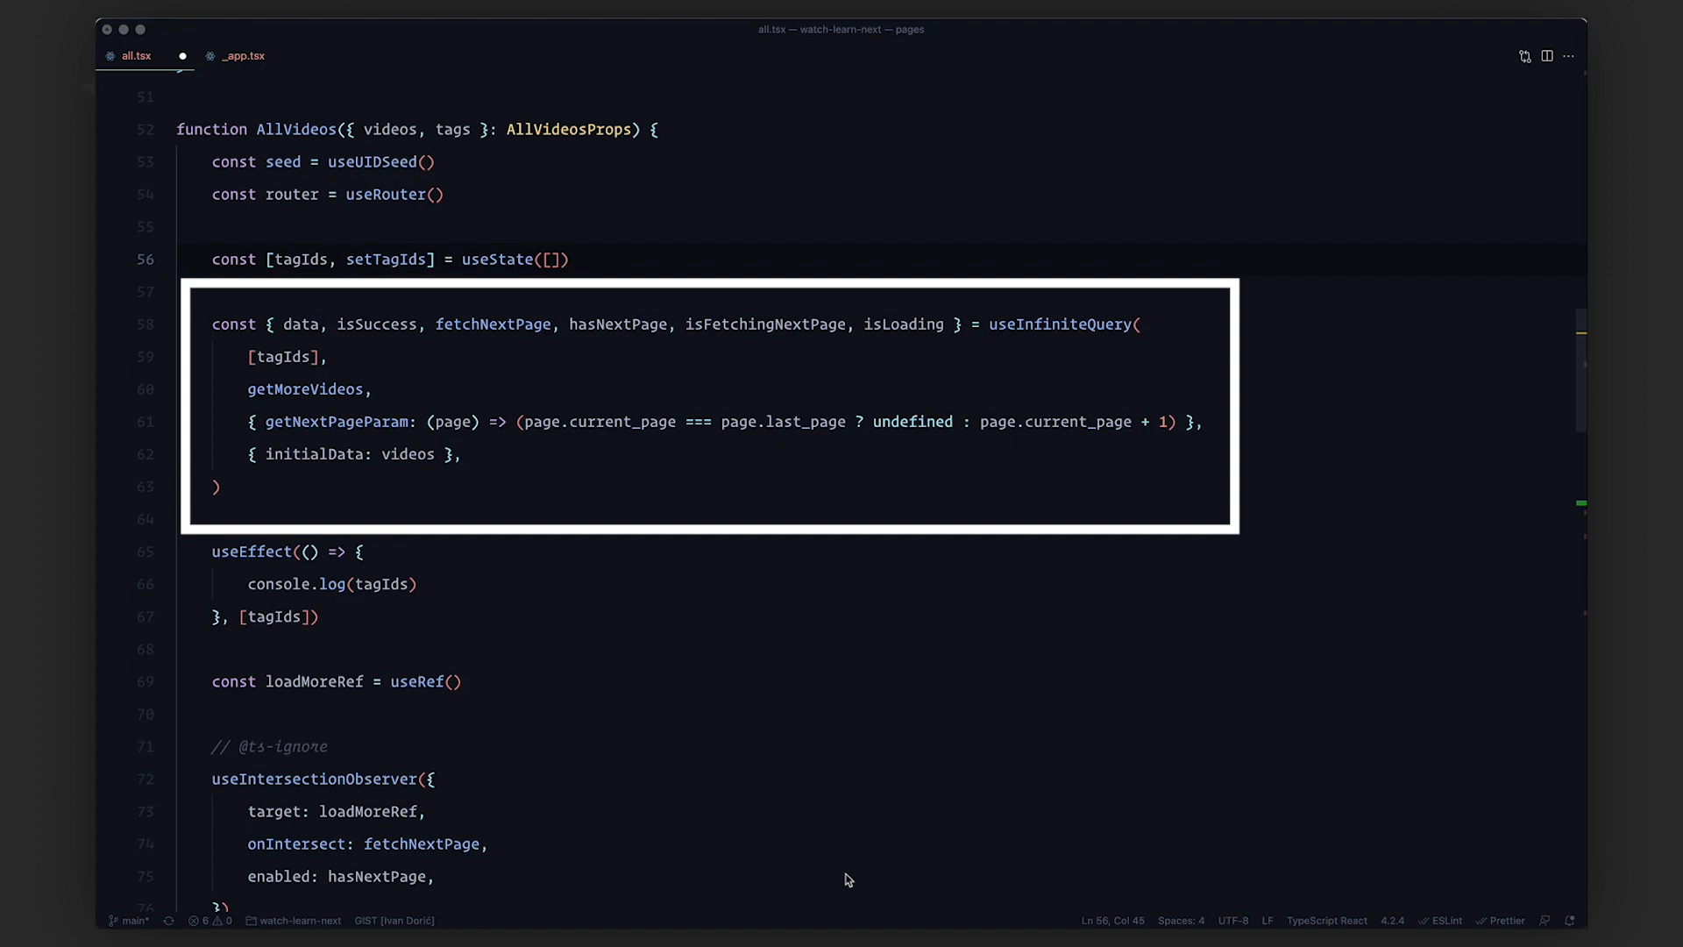
double_click(284, 357)
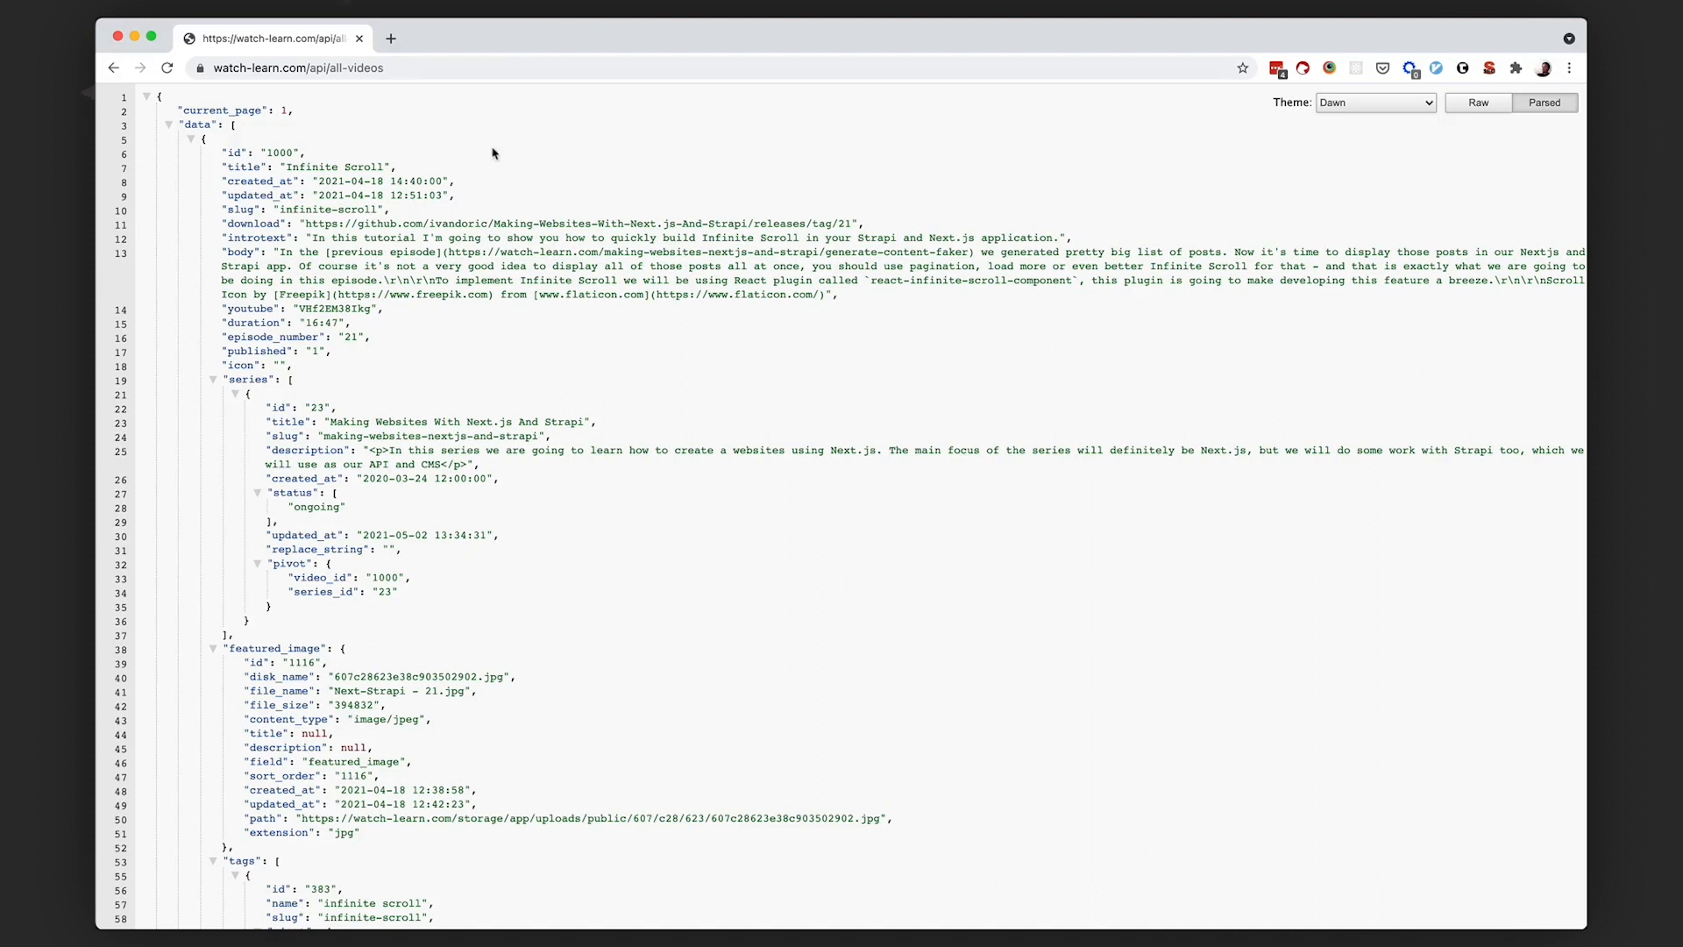
Collapse the data array and load page 12 of the all-videos API
click(168, 124)
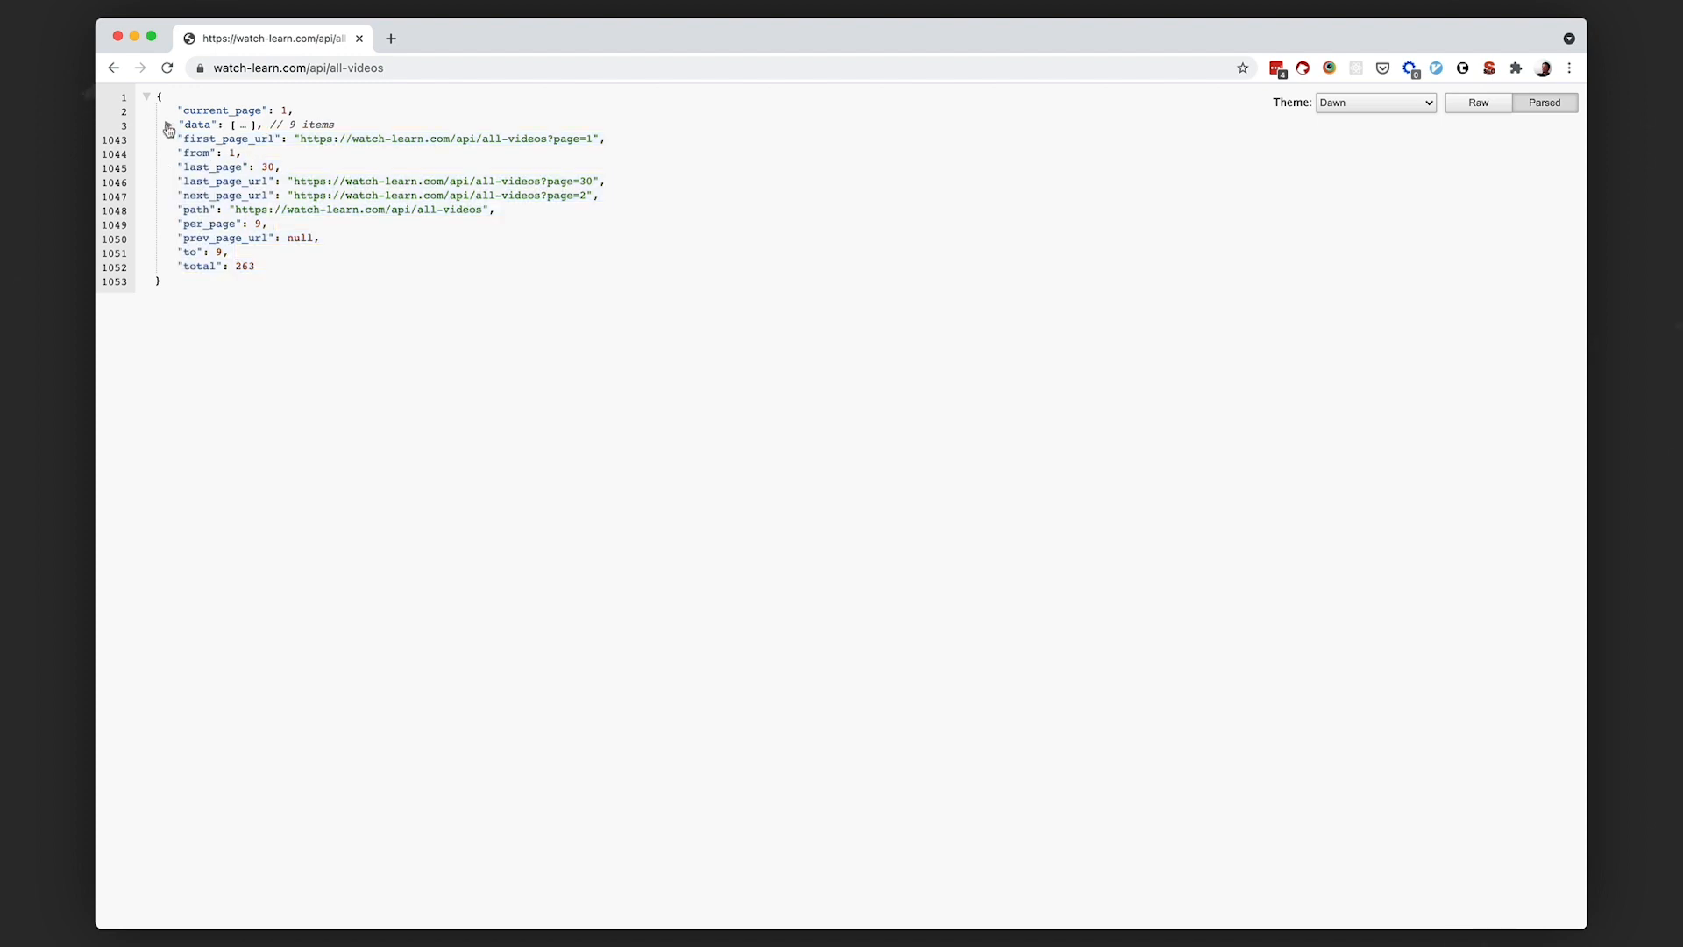
click(168, 124)
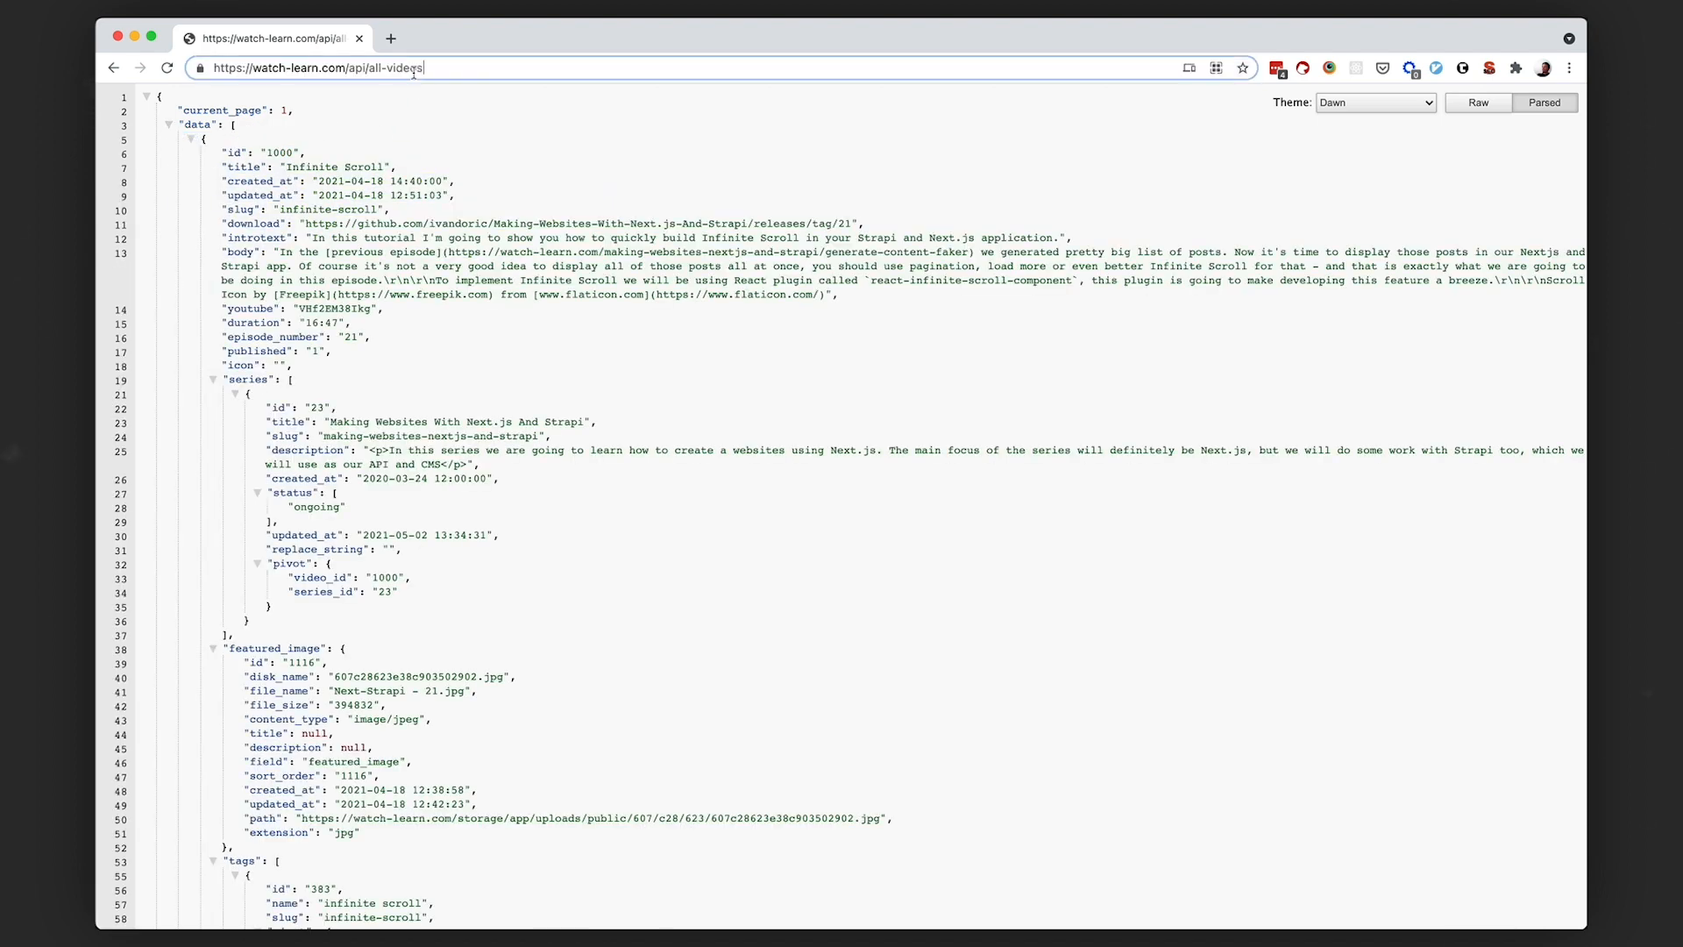
text(?page=12)
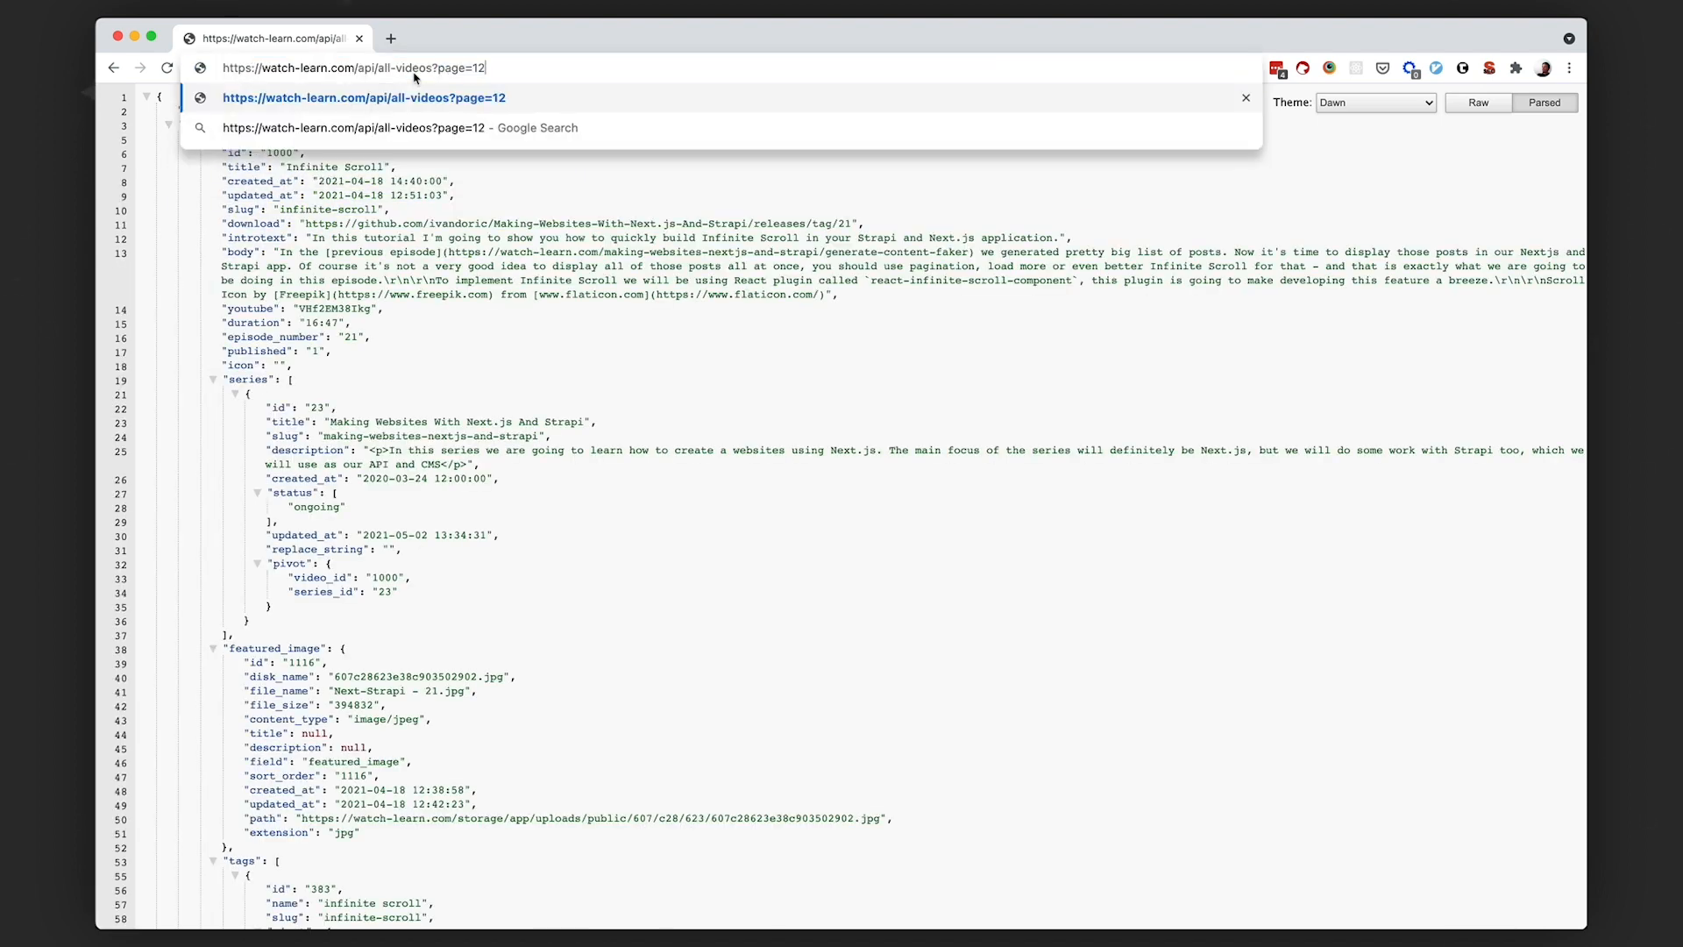
key(Return)
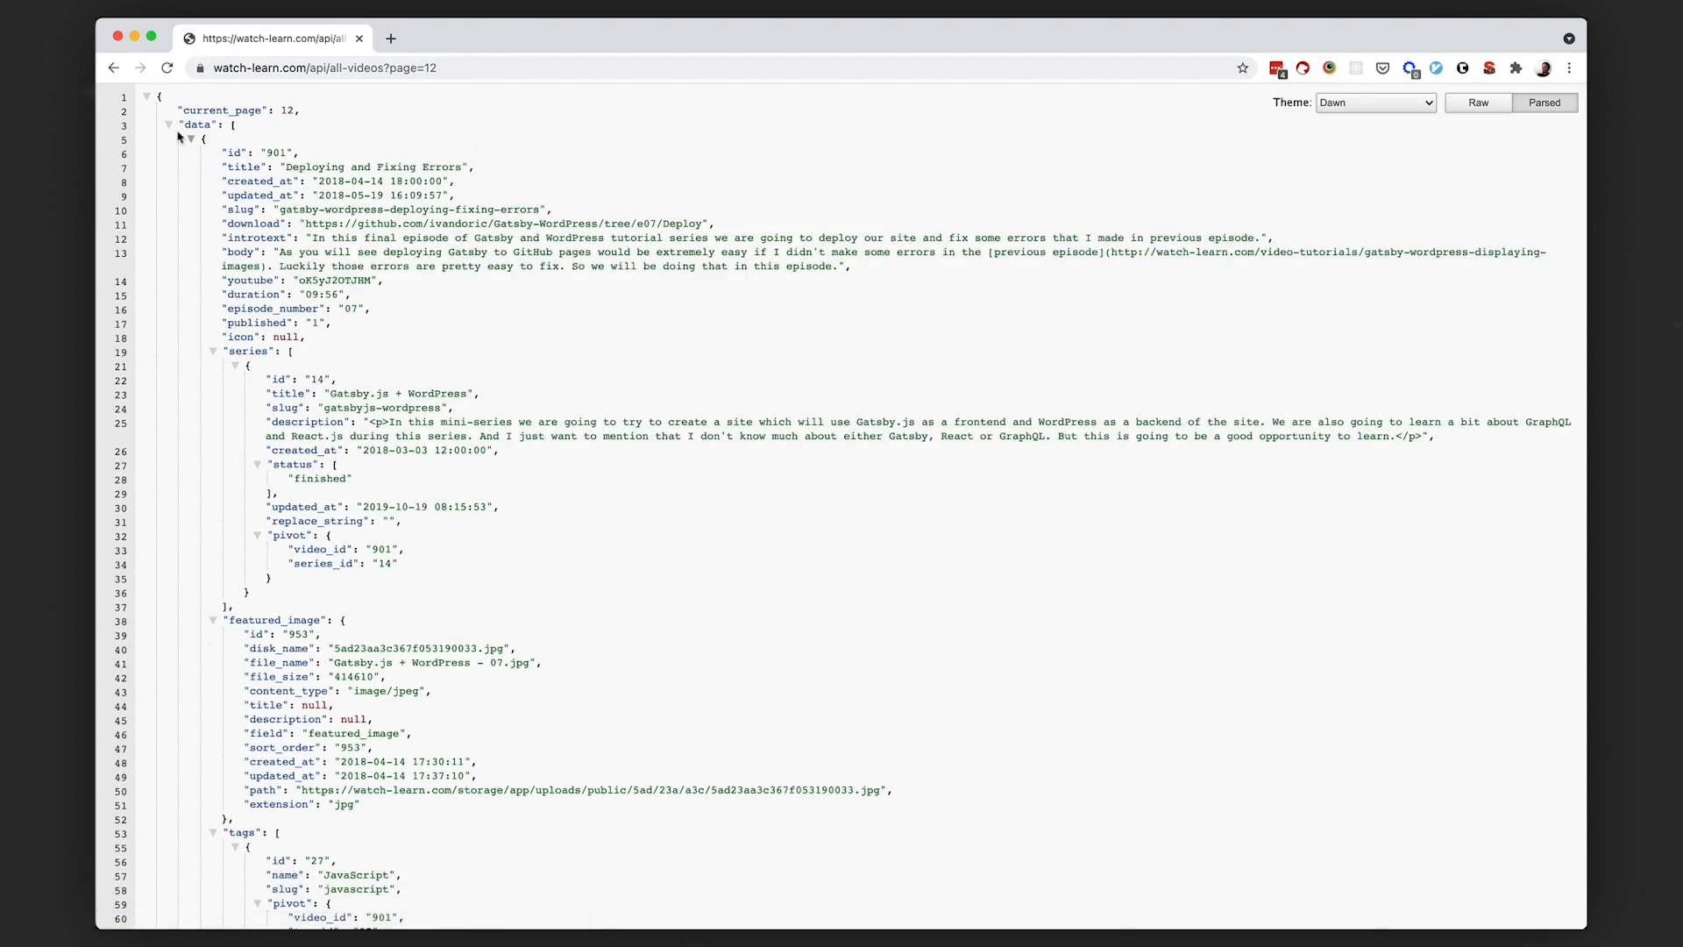
click(168, 124)
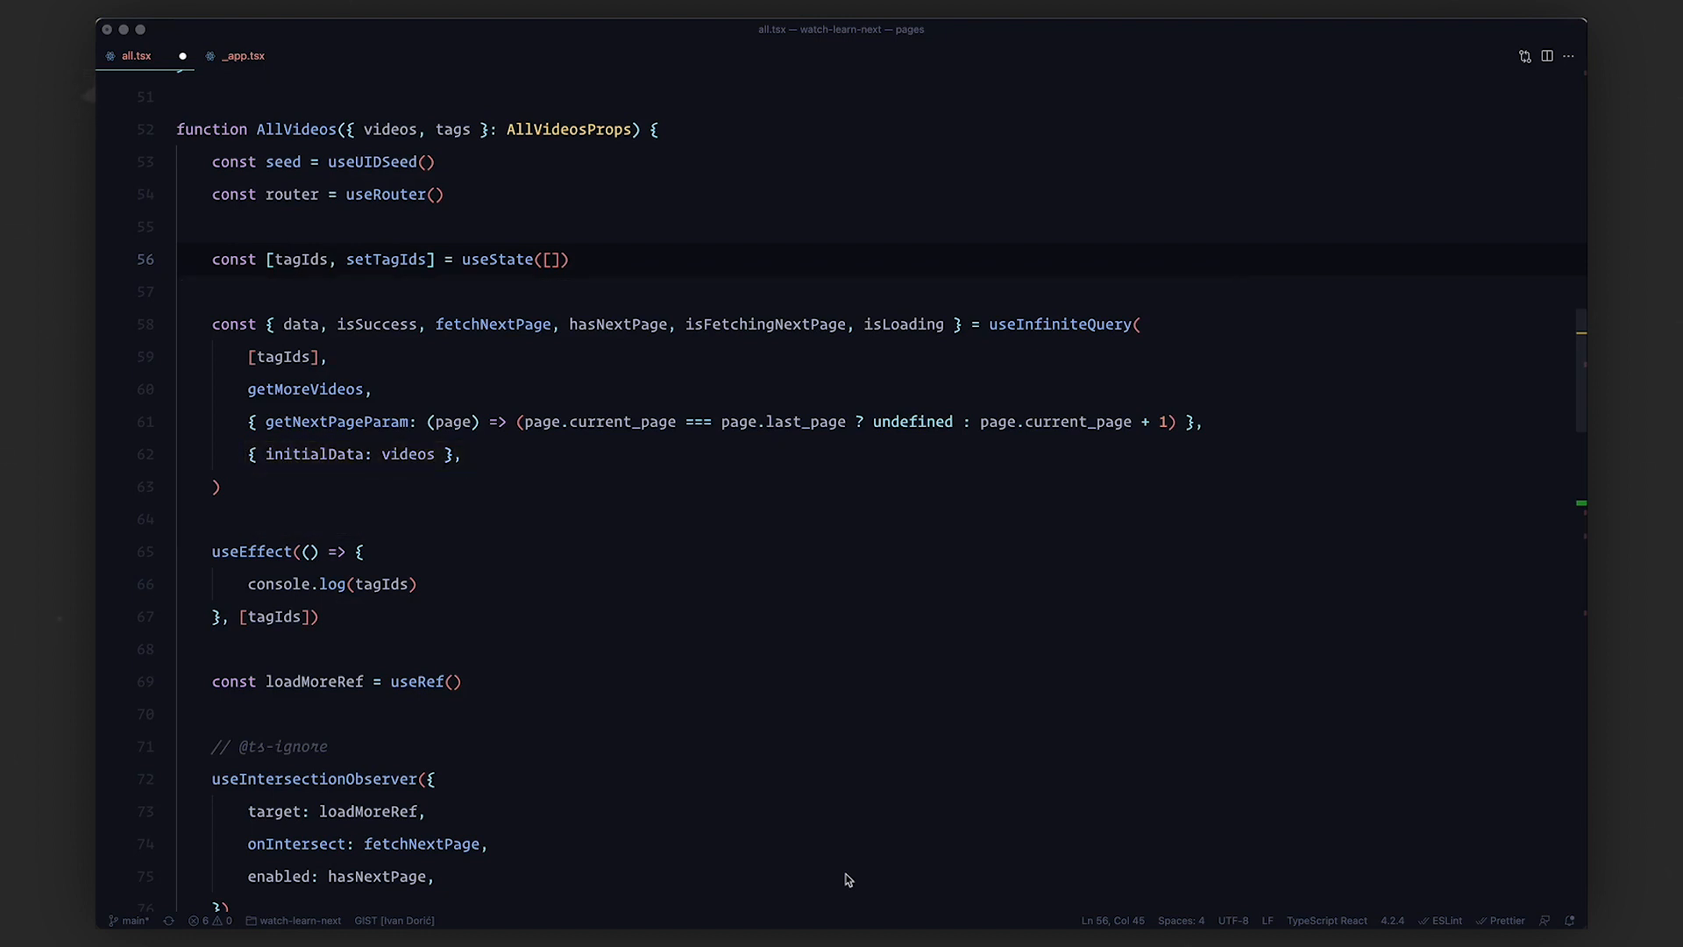
scroll(down, 3)
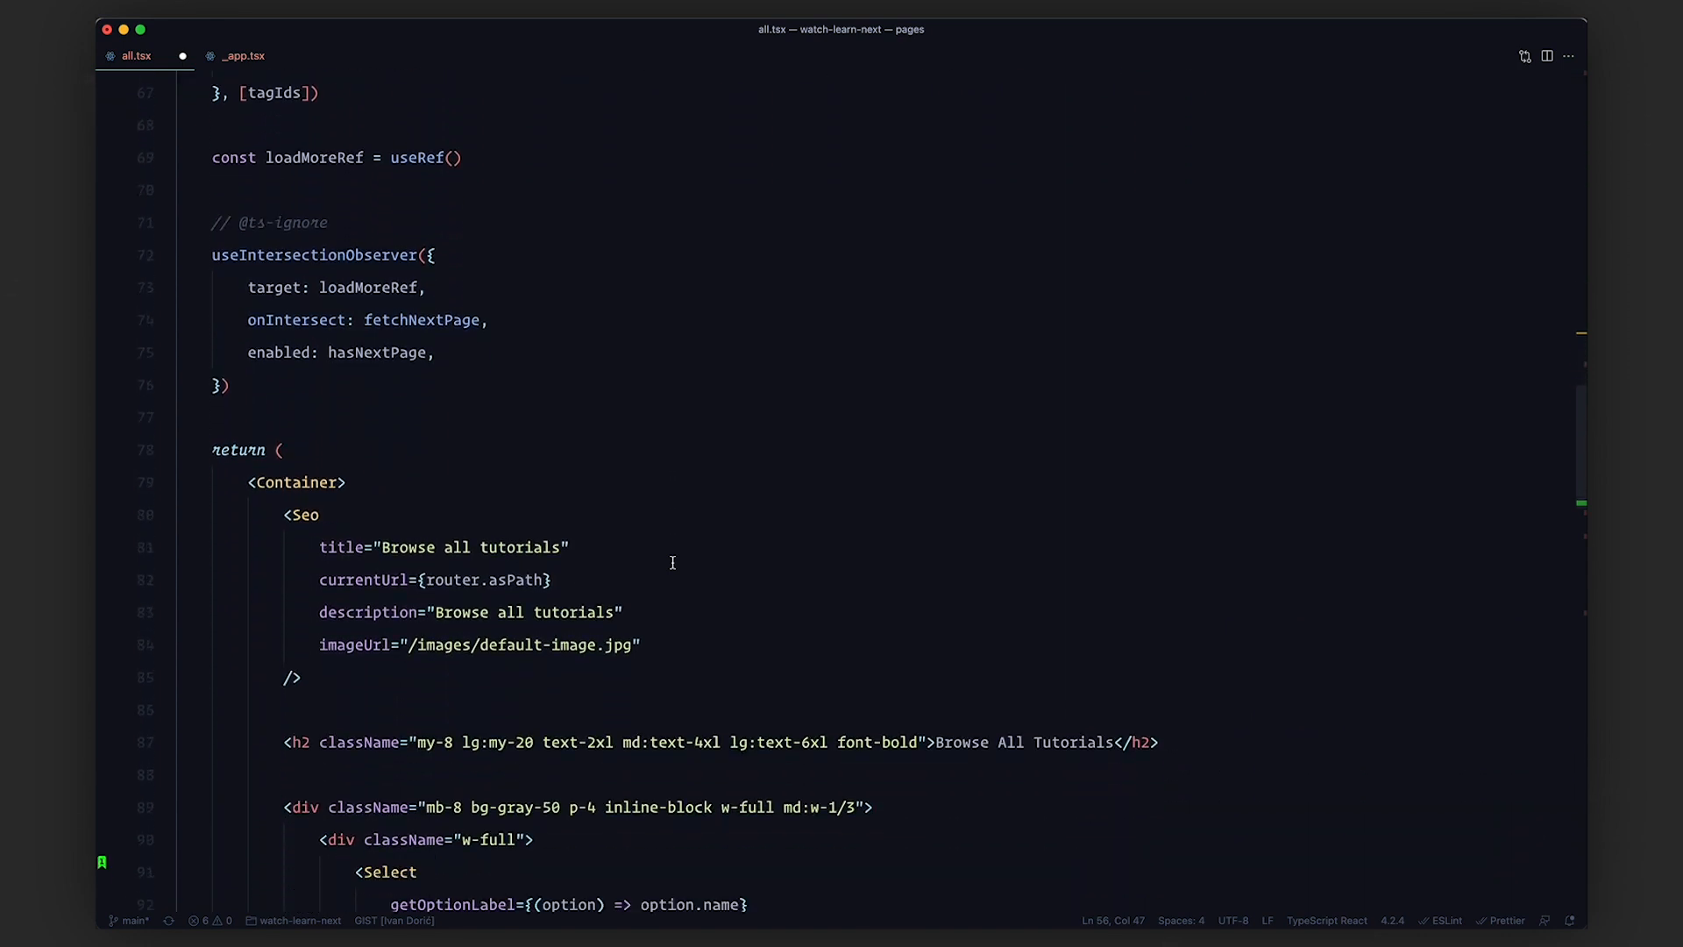
scroll(down, 3)
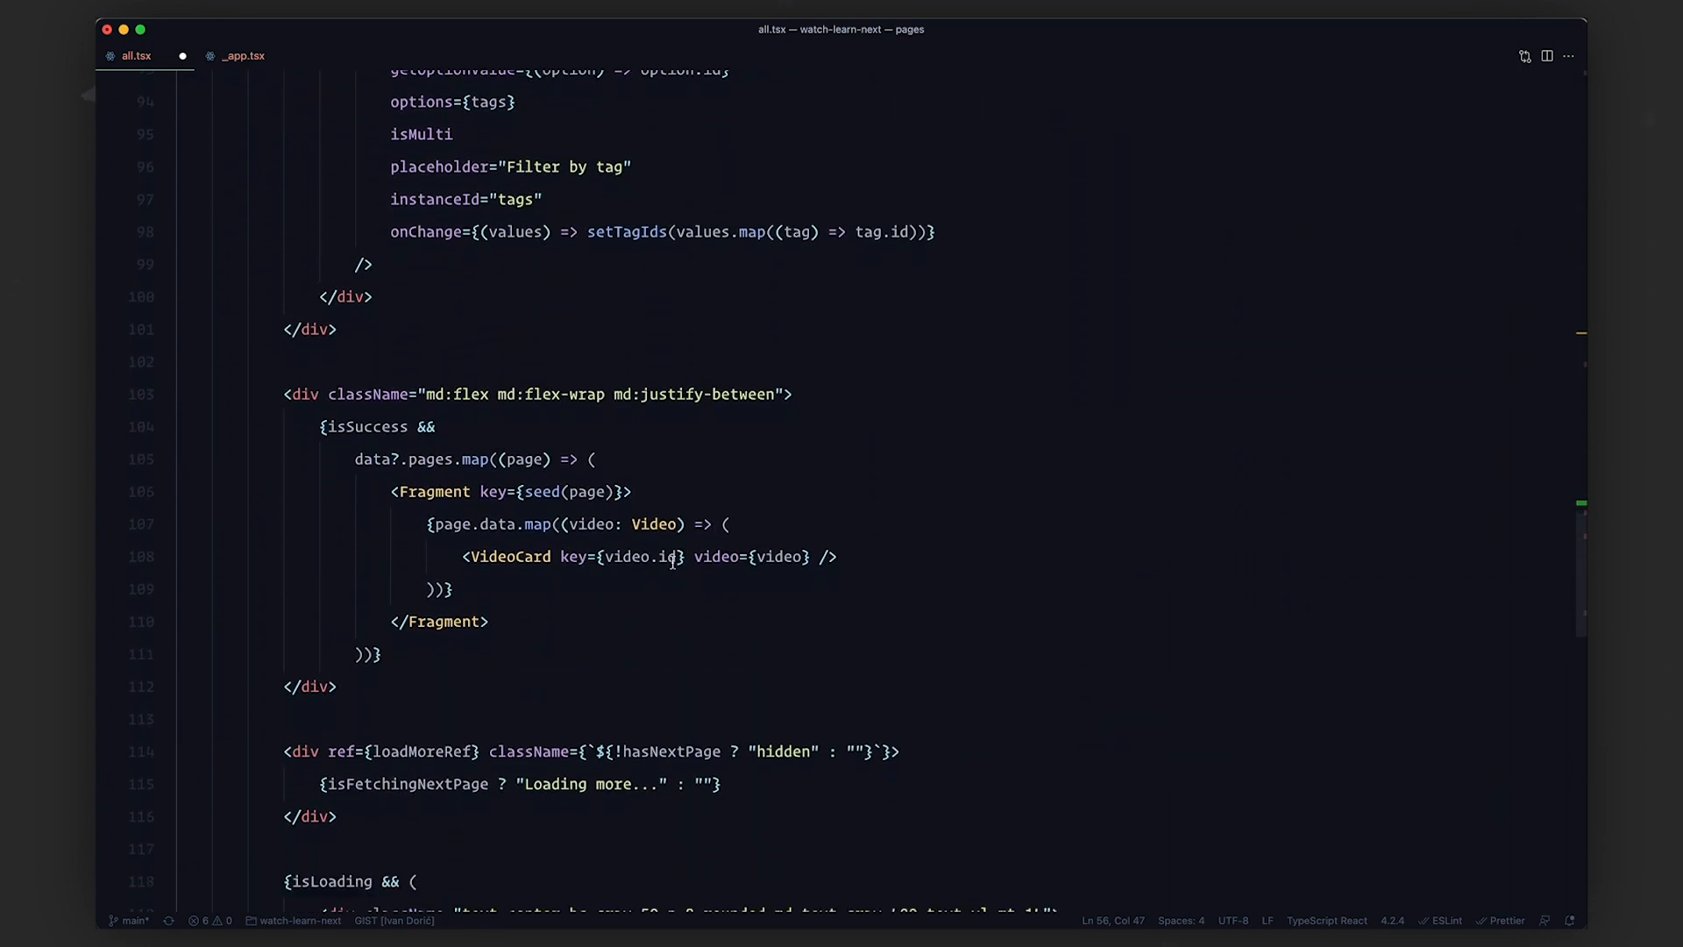
scroll(down, 3)
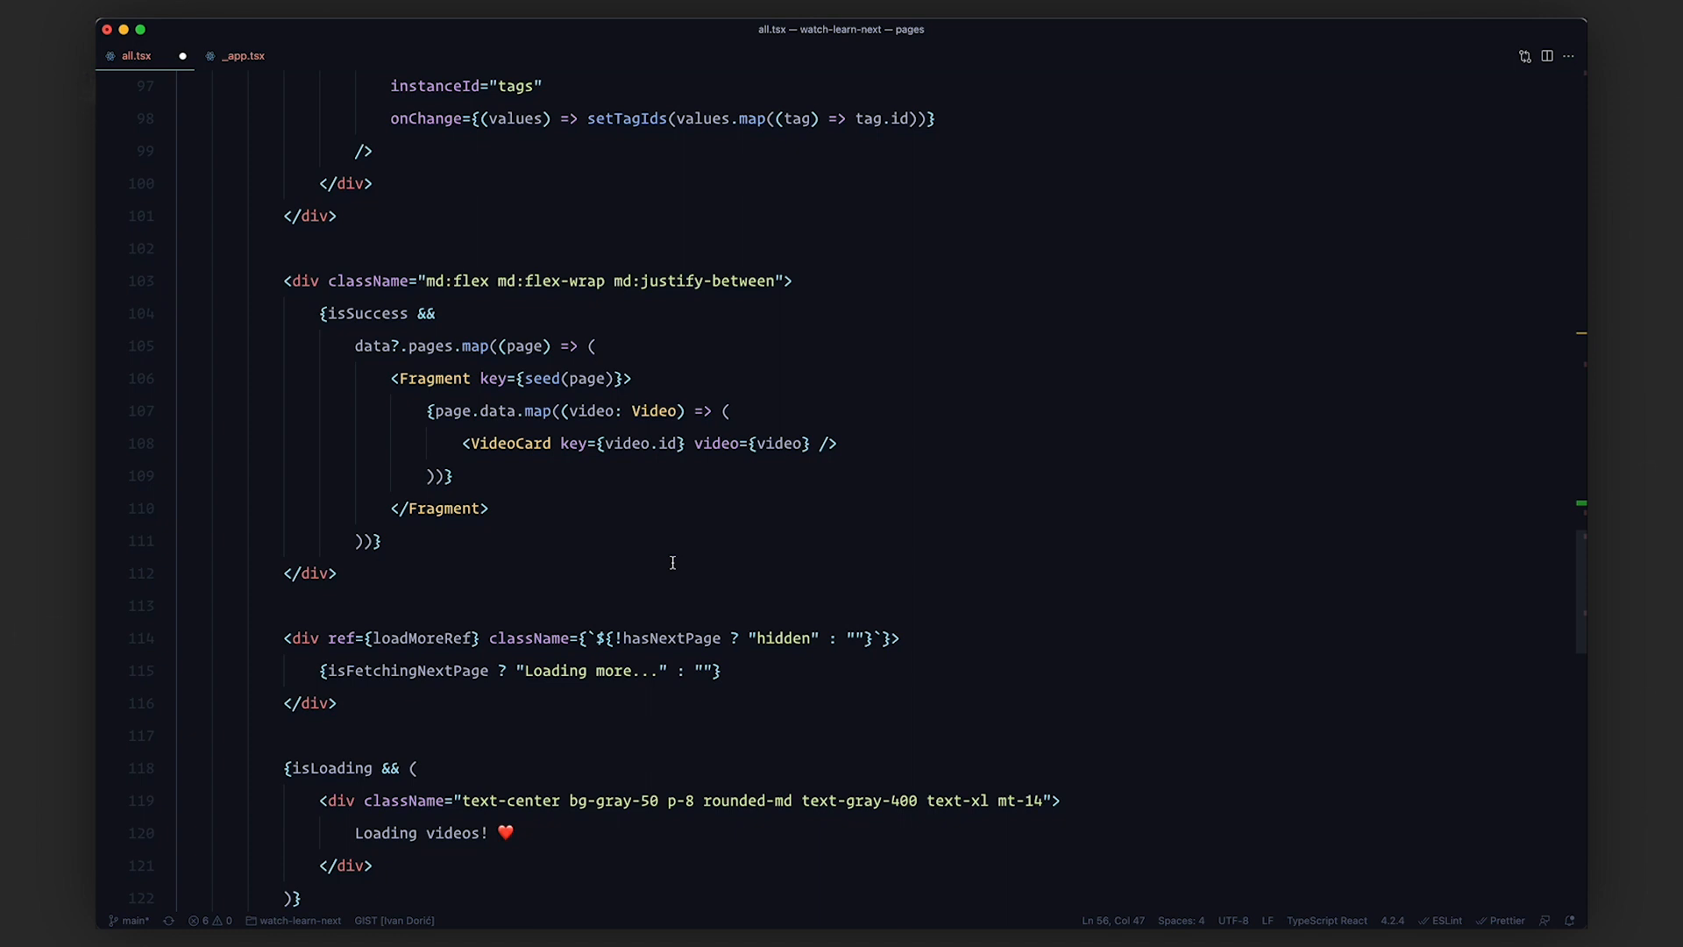
double_click(364, 312)
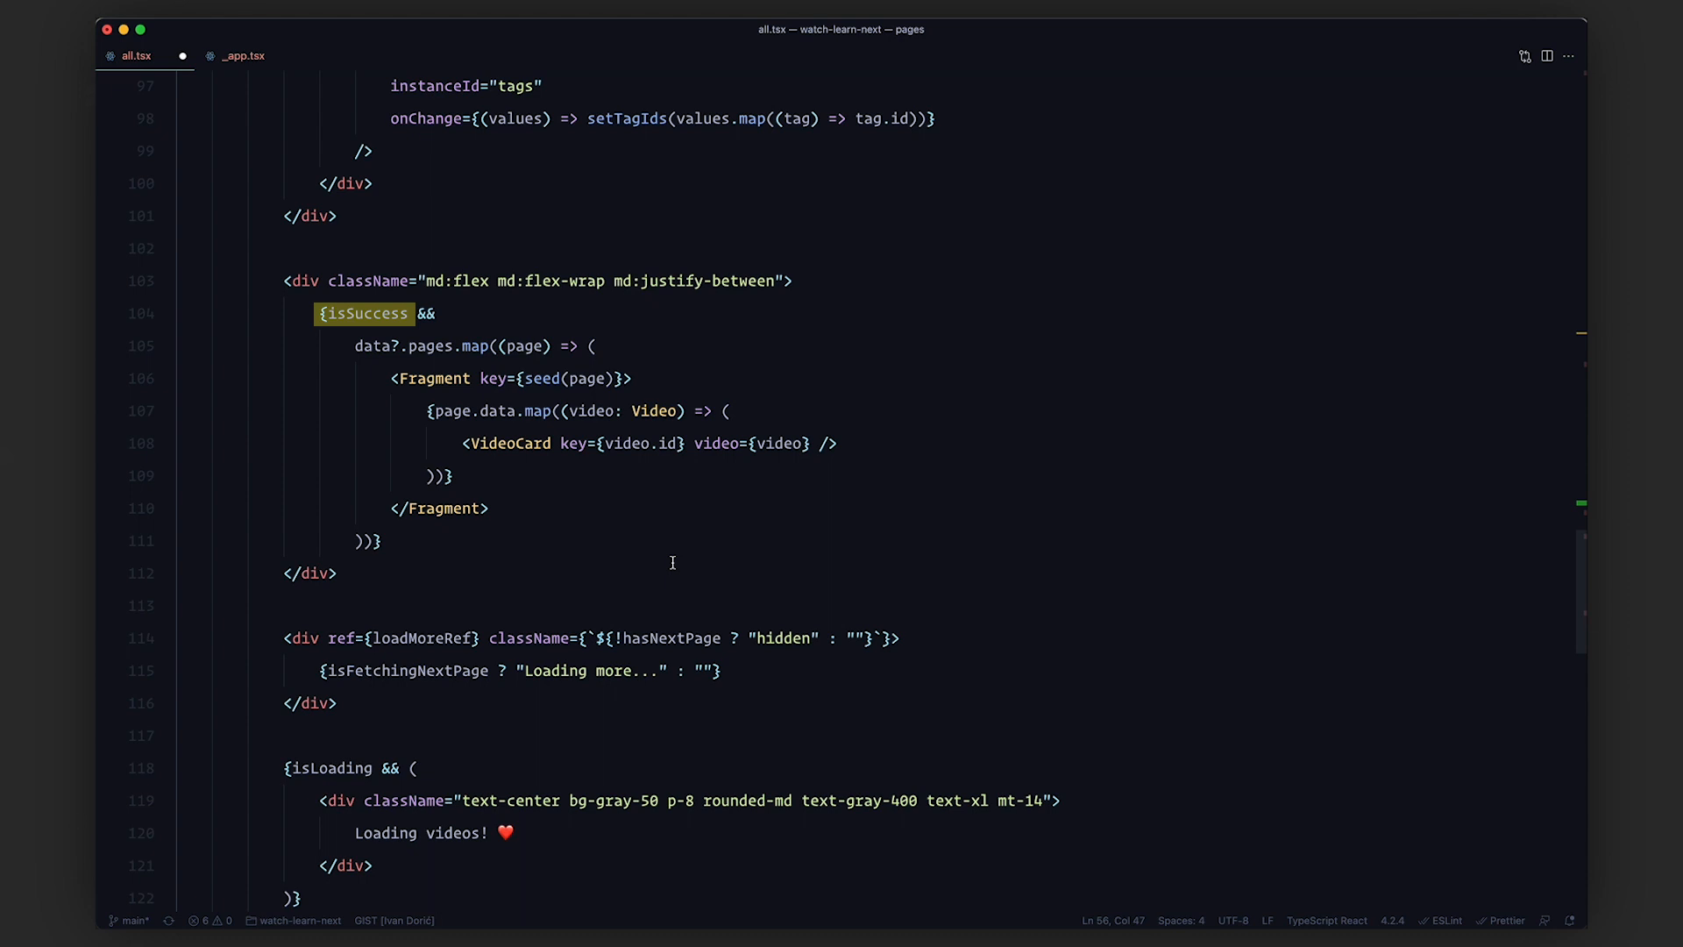
mouse_move(87, 95)
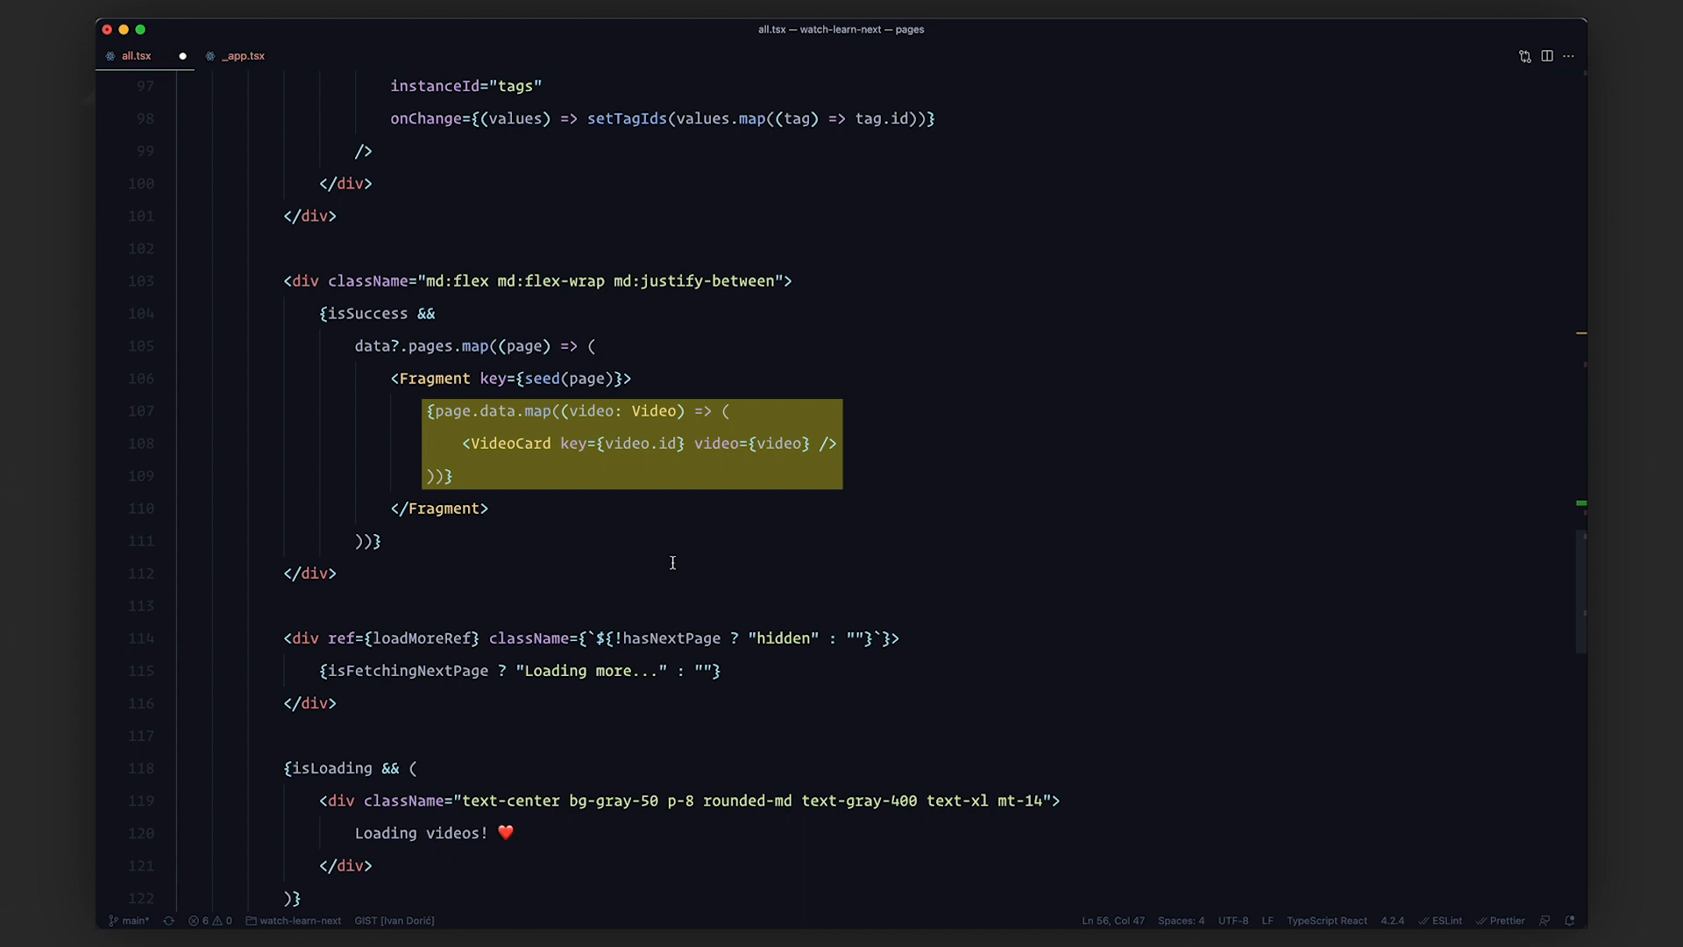
scroll(down, 3)
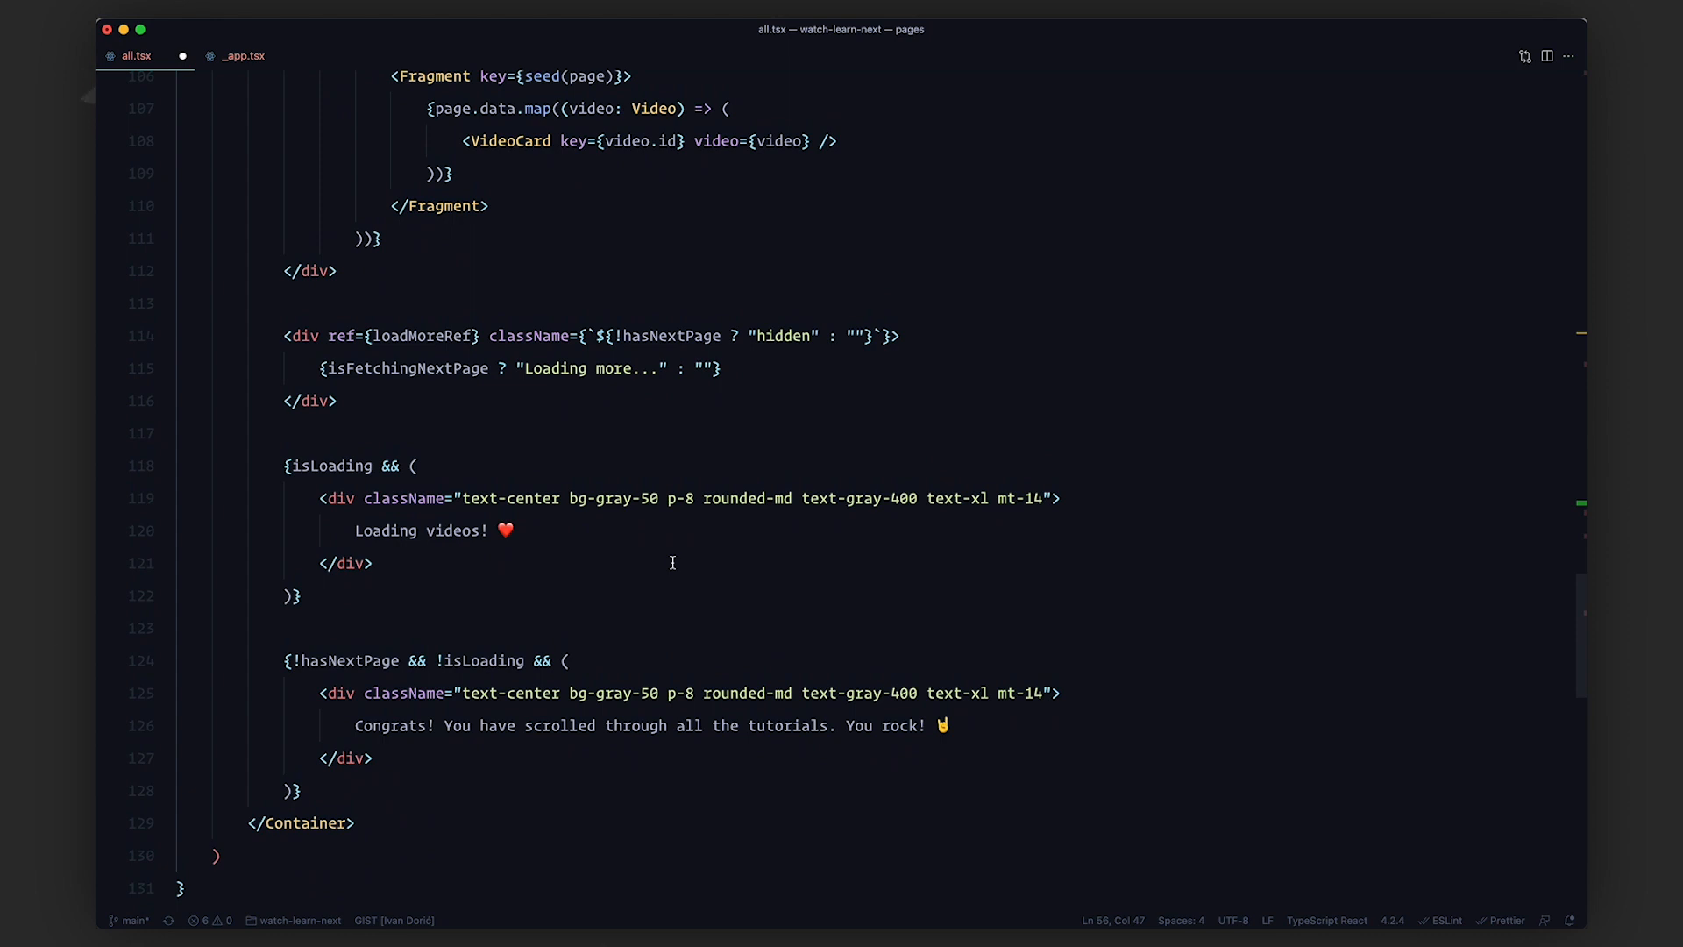
double_click(402, 335)
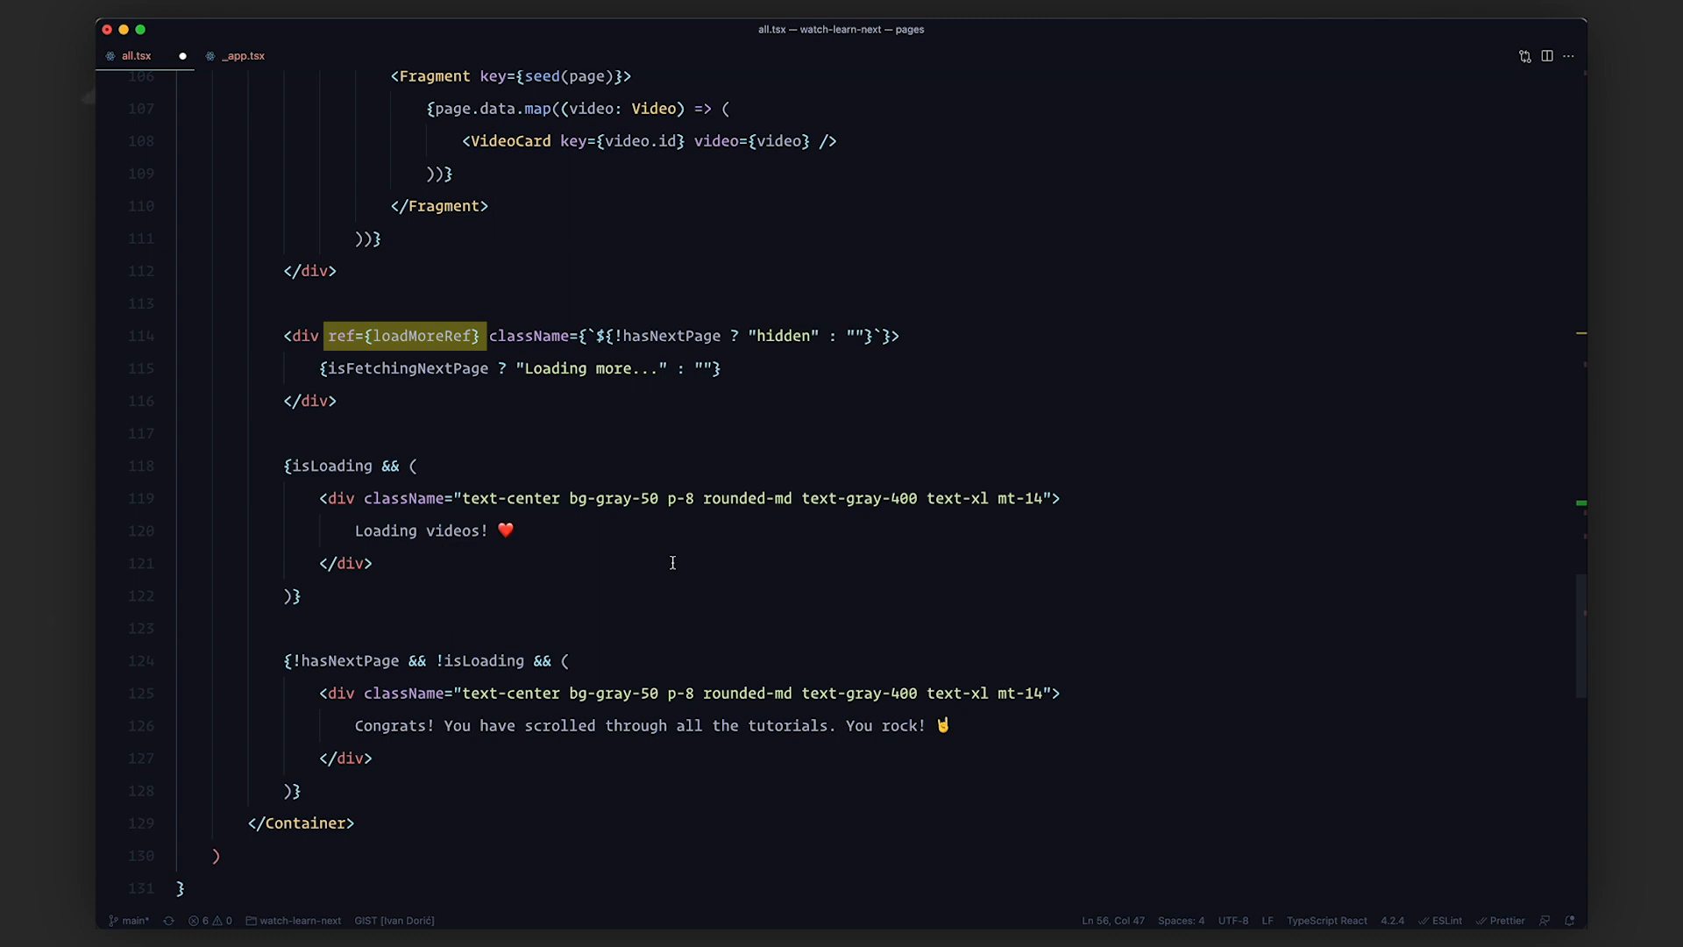
click(670, 560)
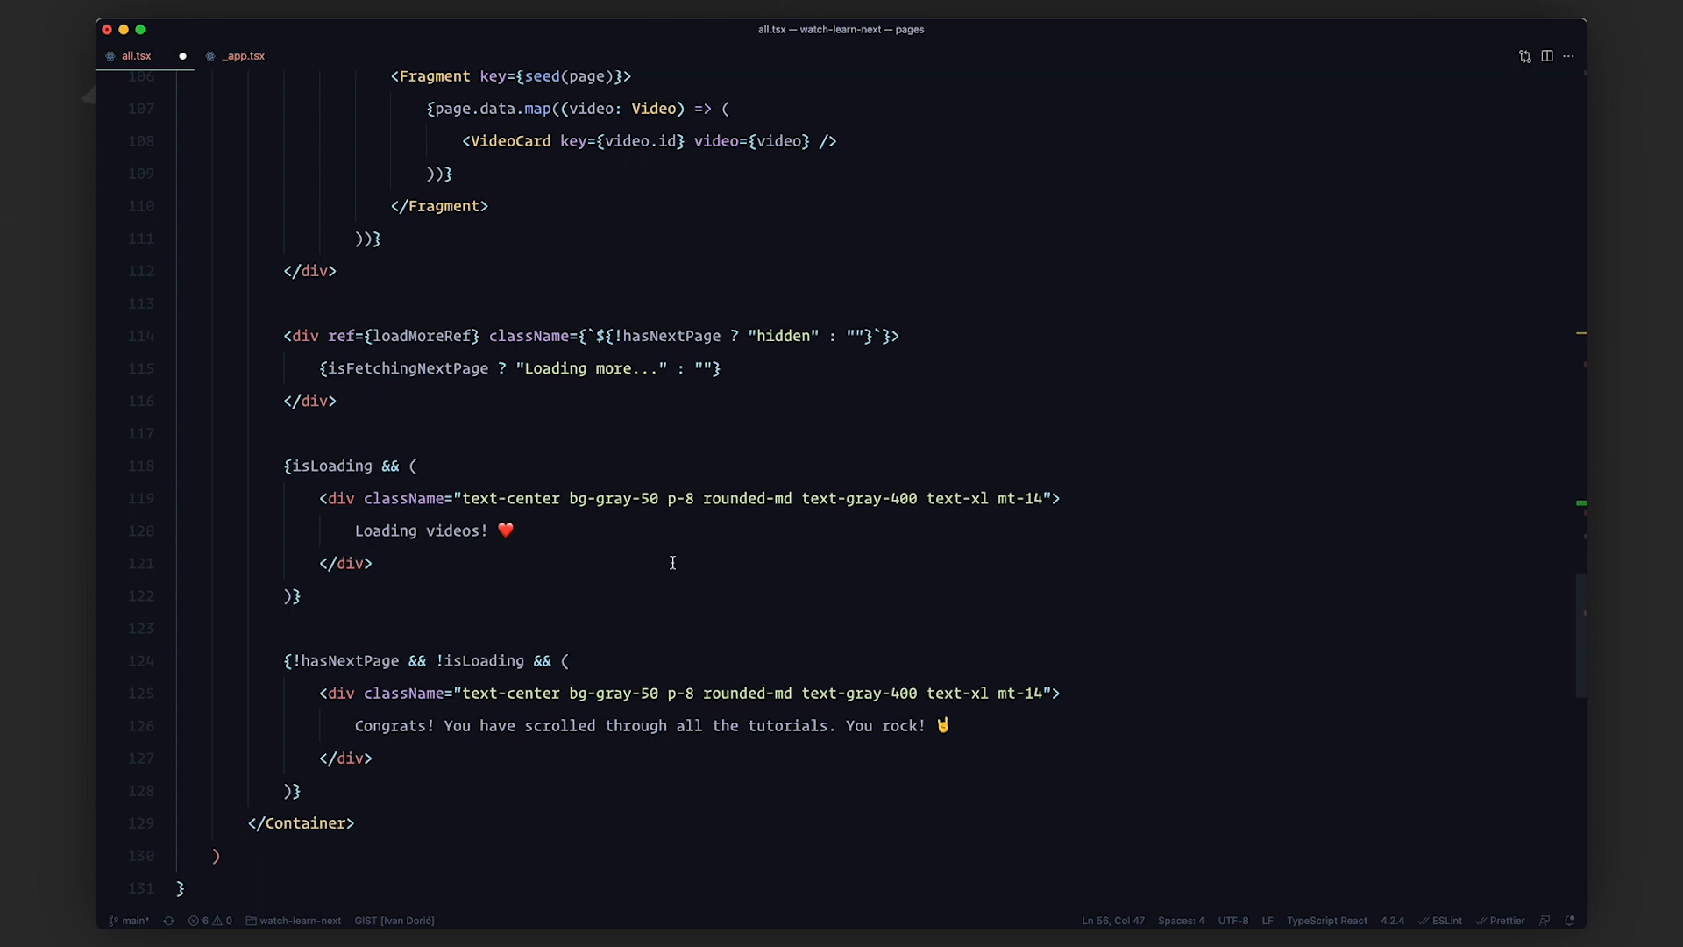
scroll(up, 3)
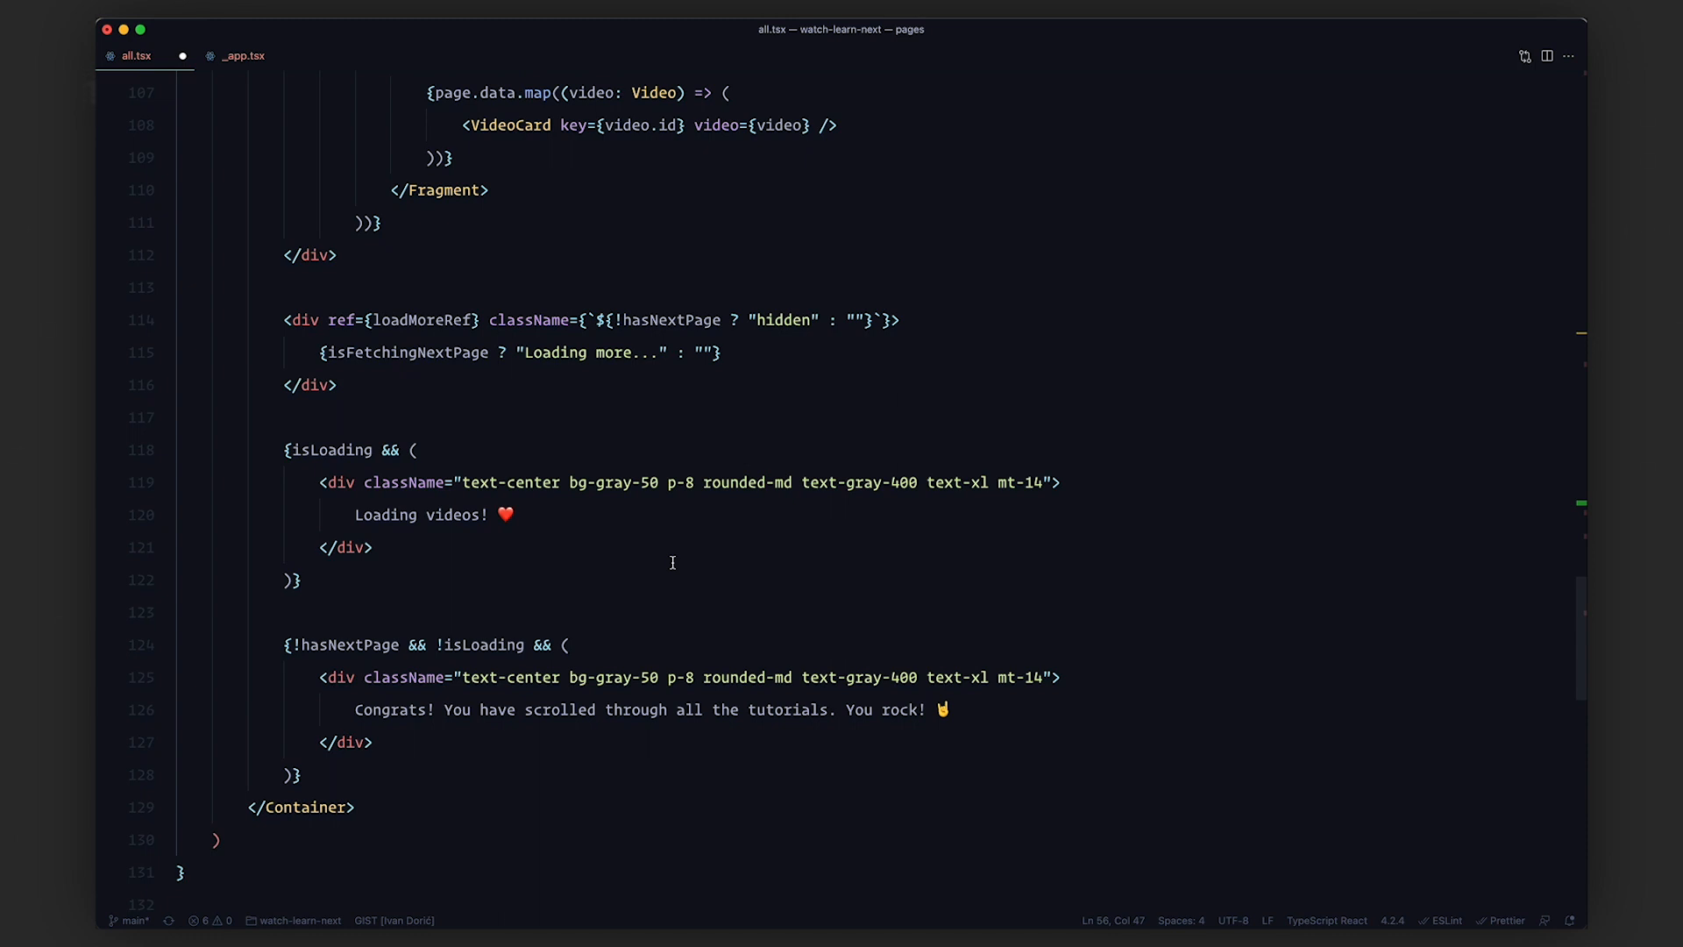
scroll(down, 3)
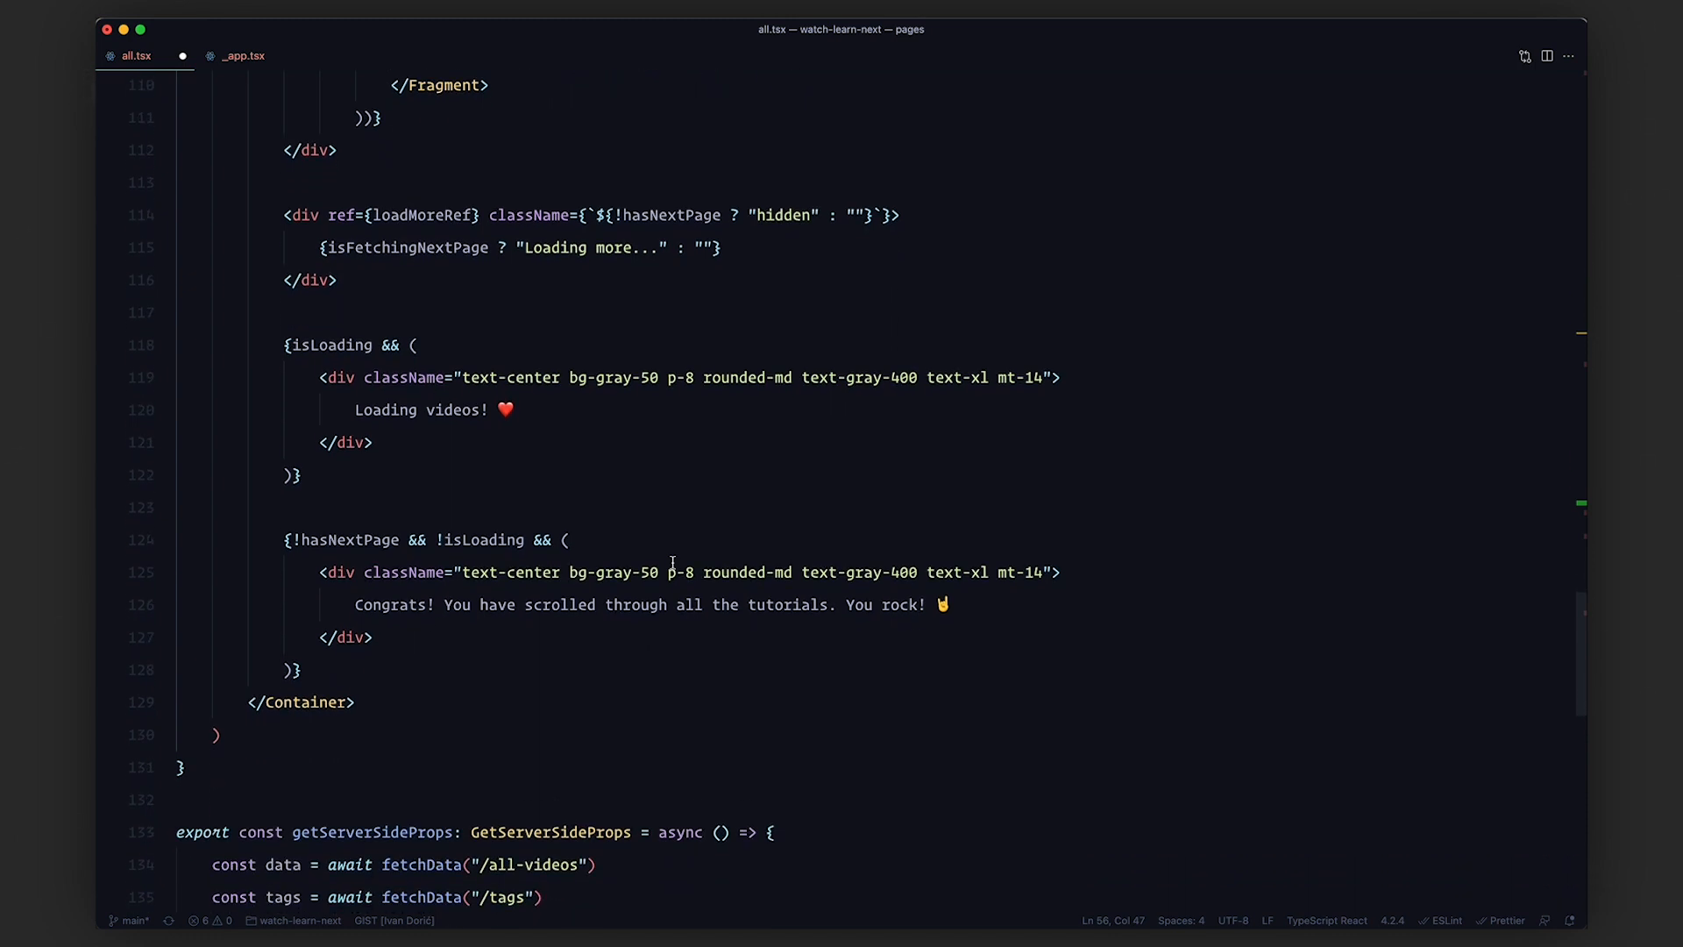
double_click(405, 247)
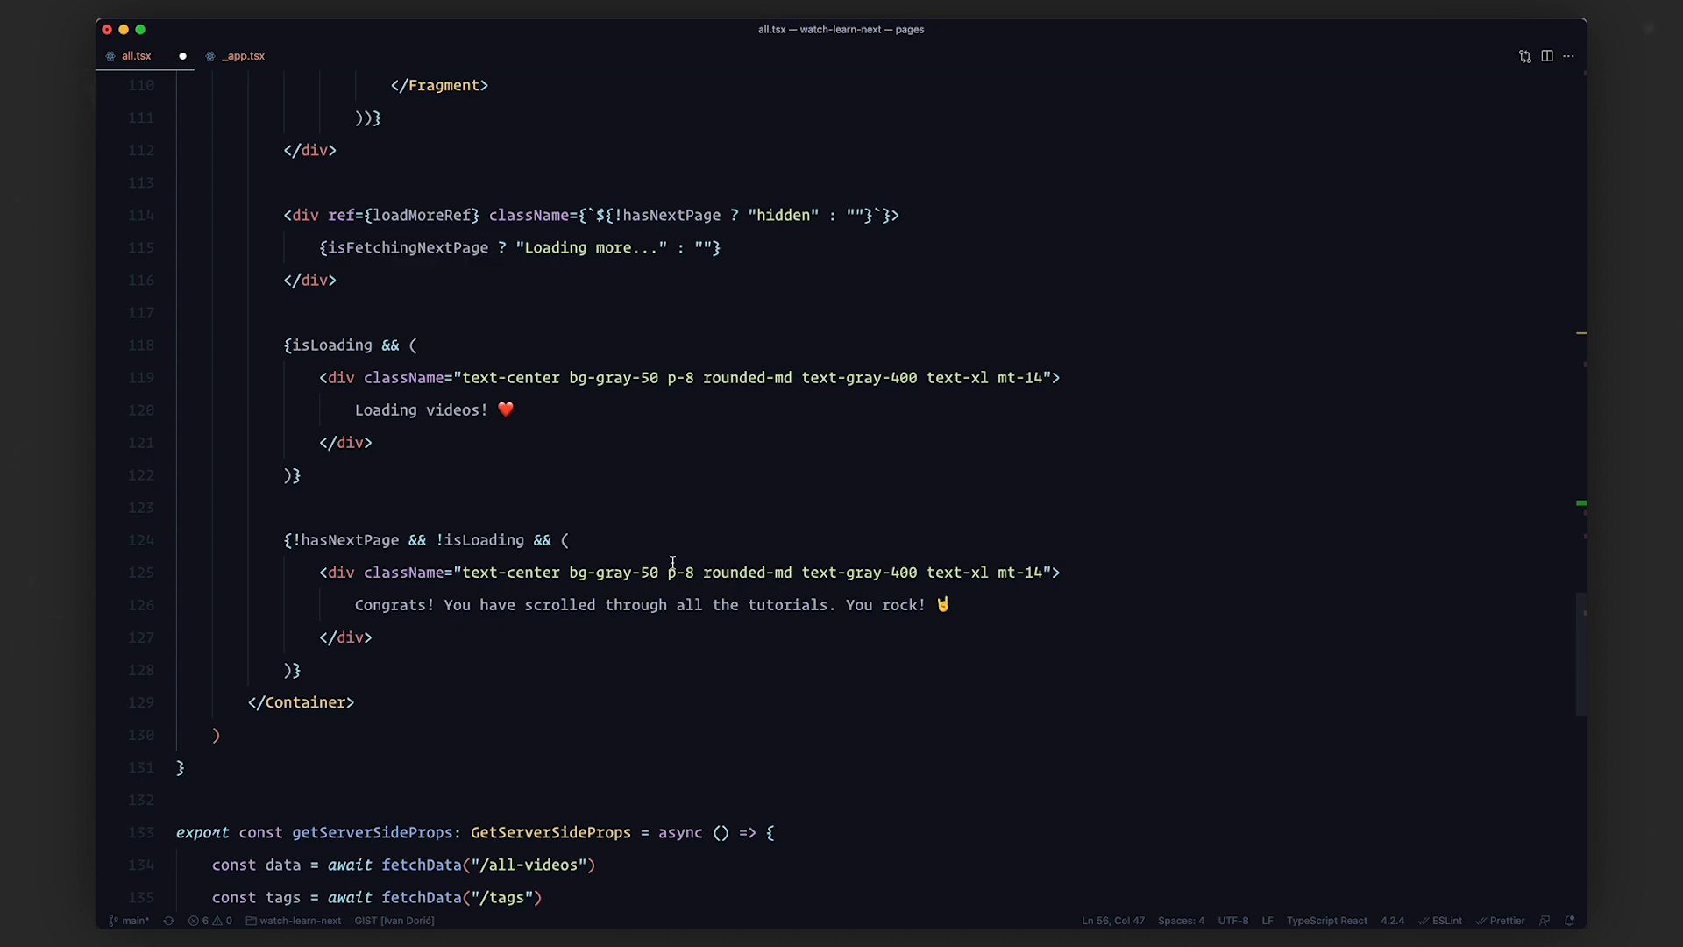
double_click(344, 344)
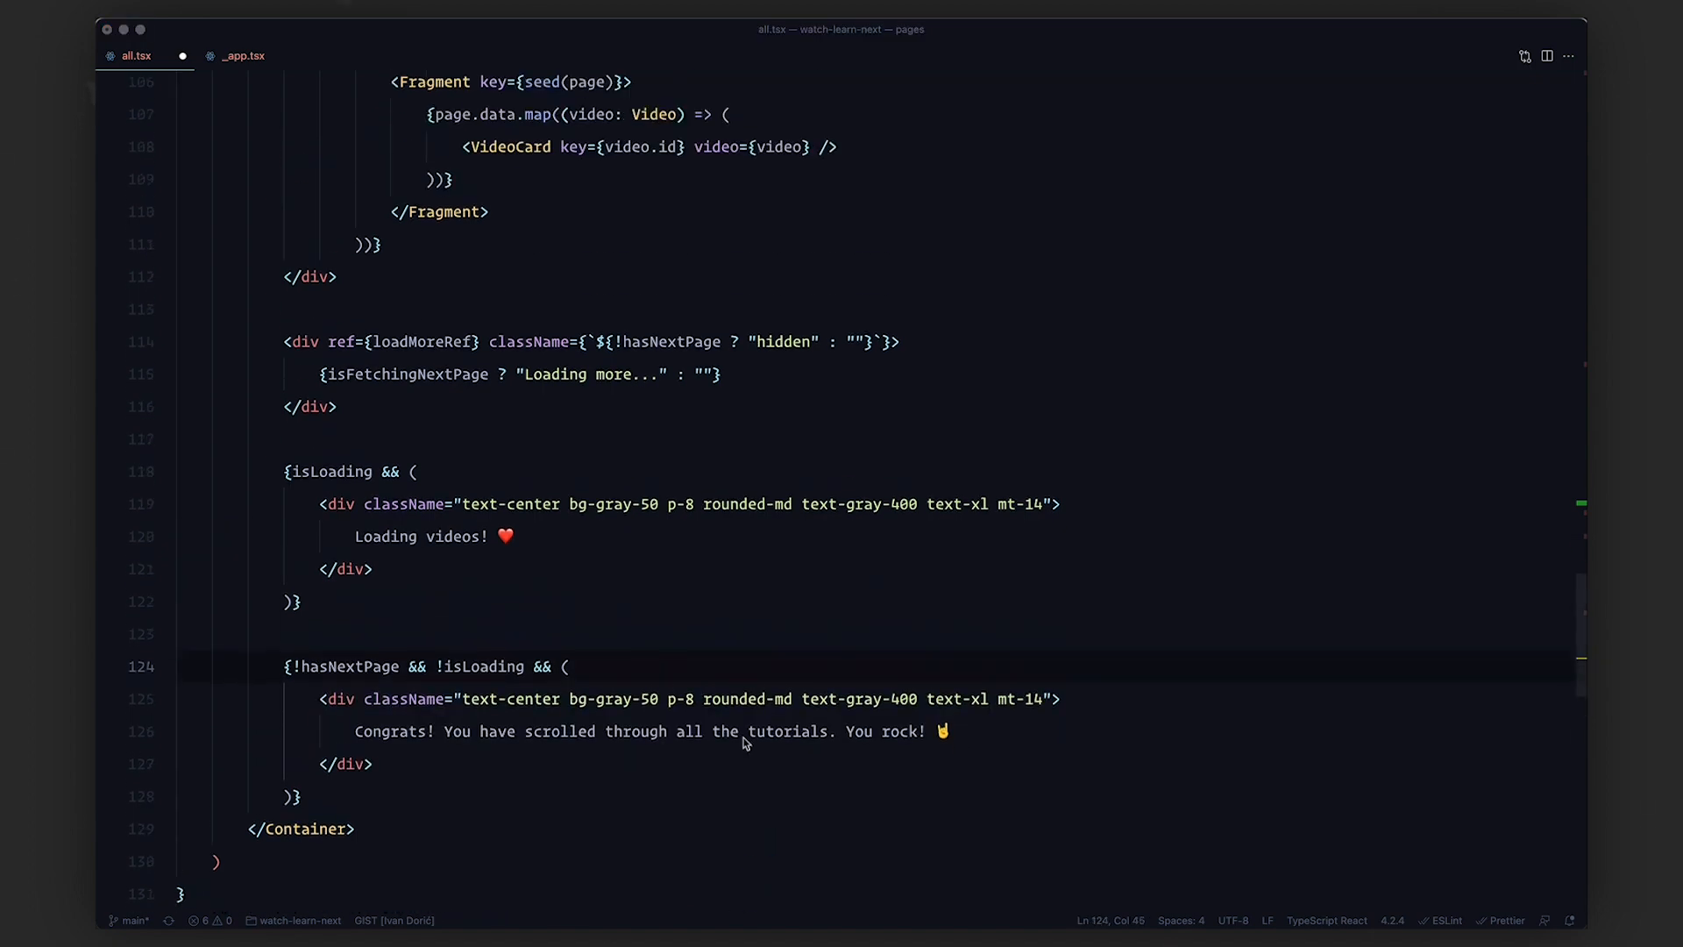
scroll(up, 3)
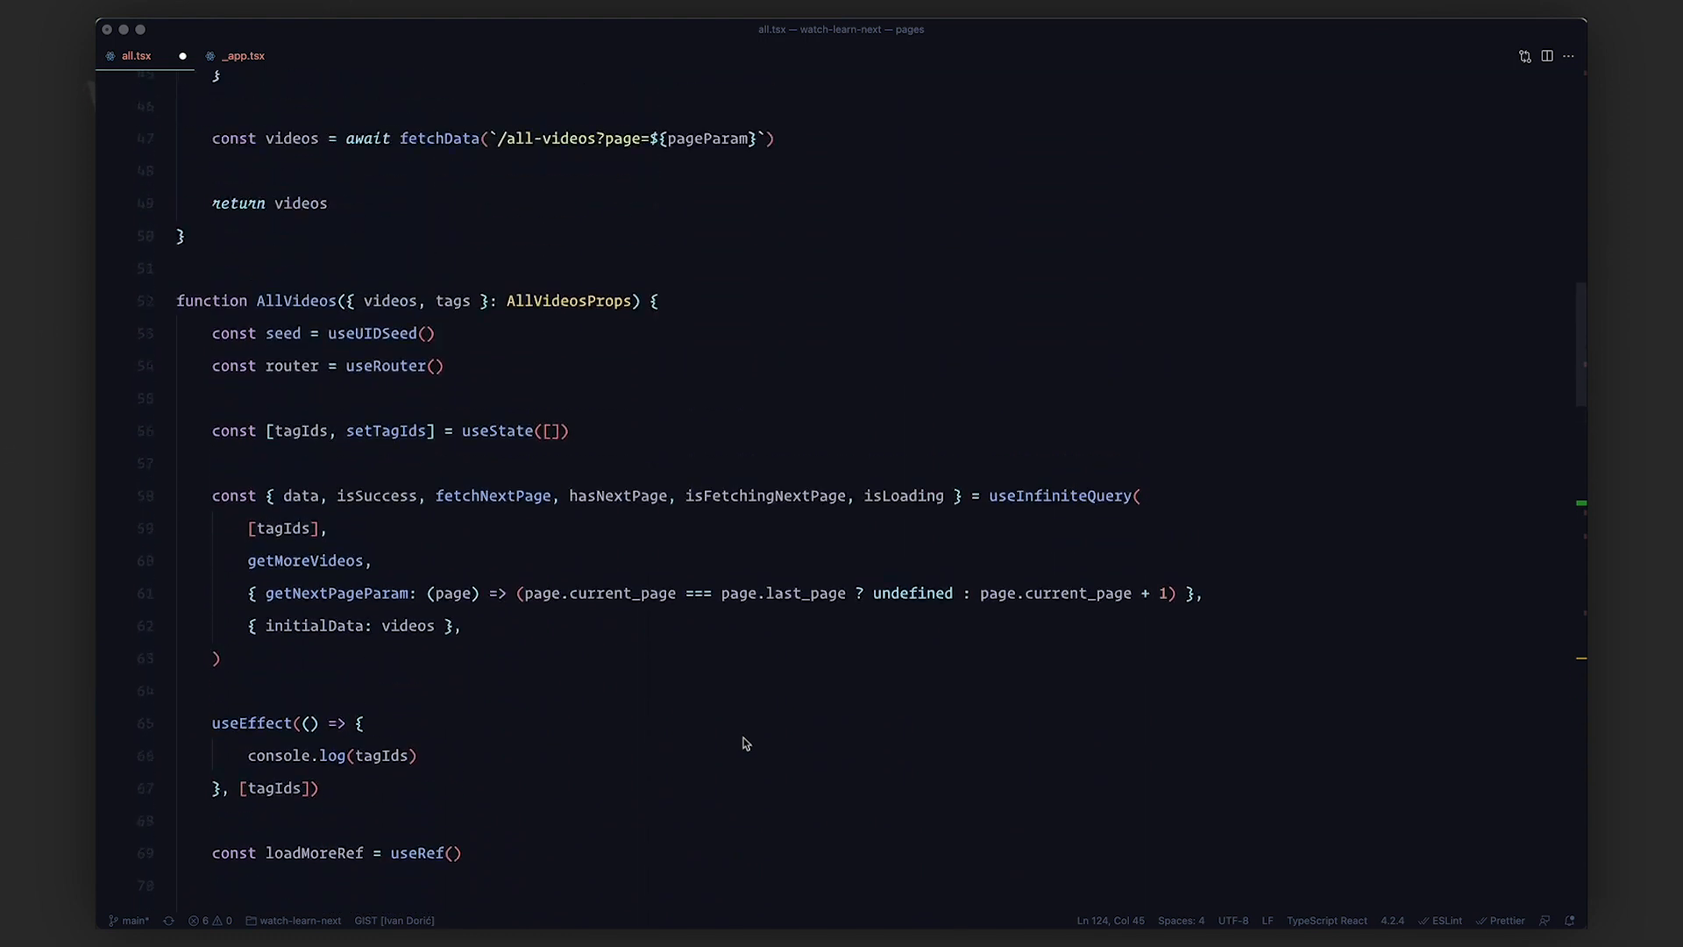
scroll(up, 3)
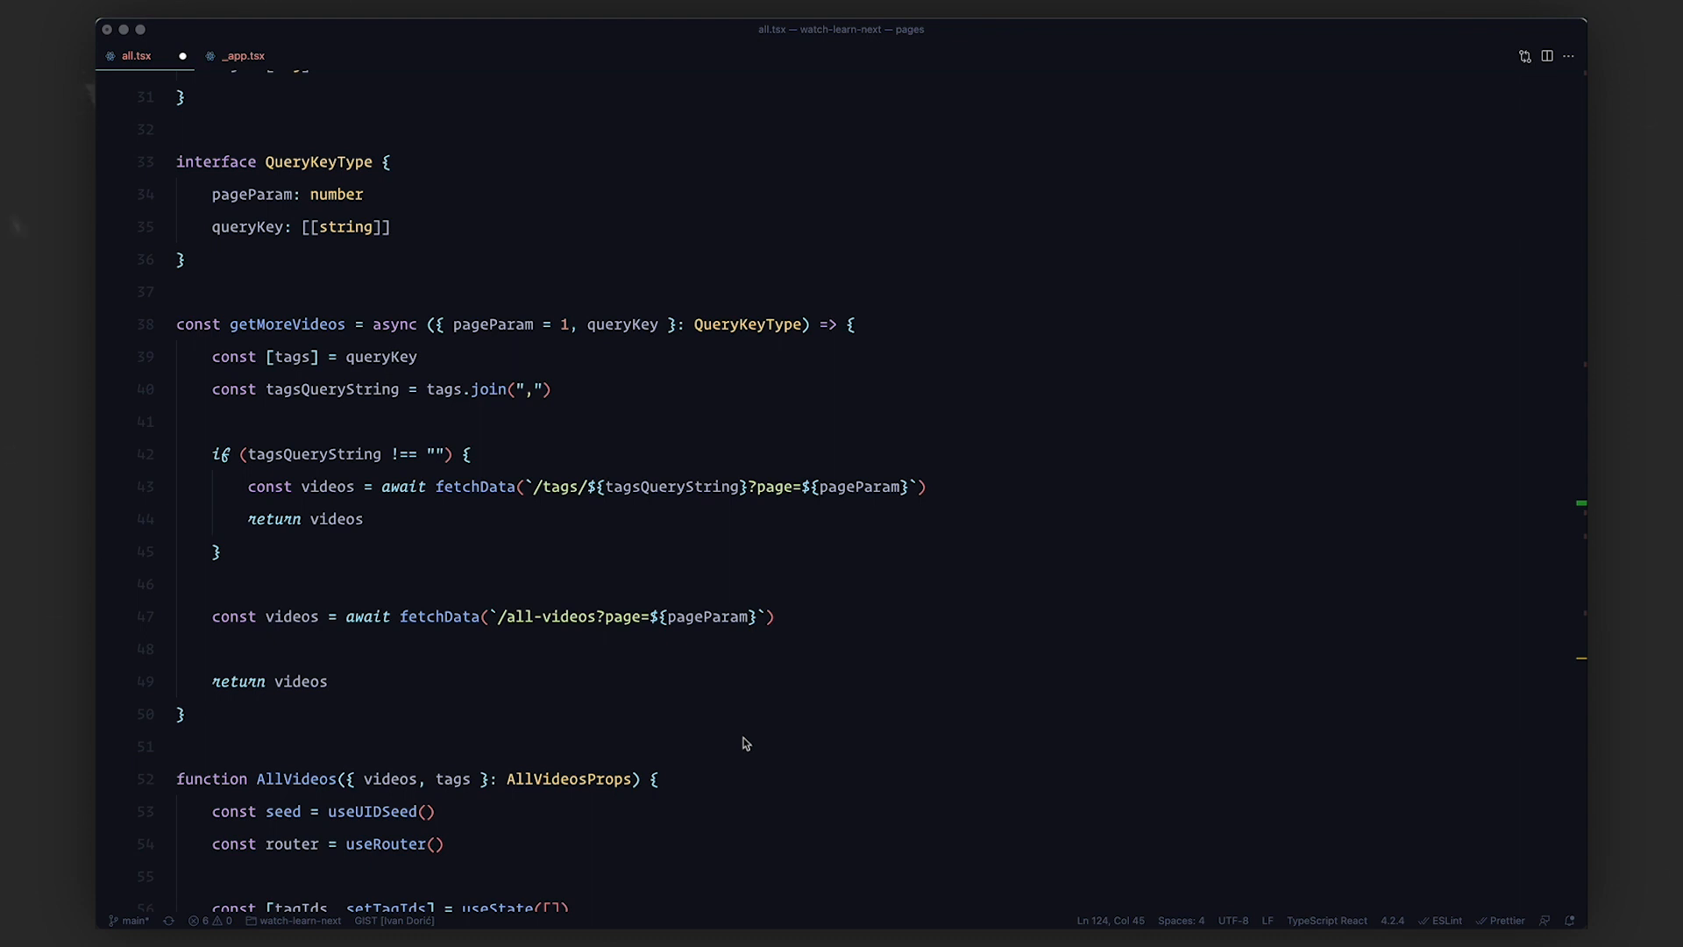
double_click(492, 324)
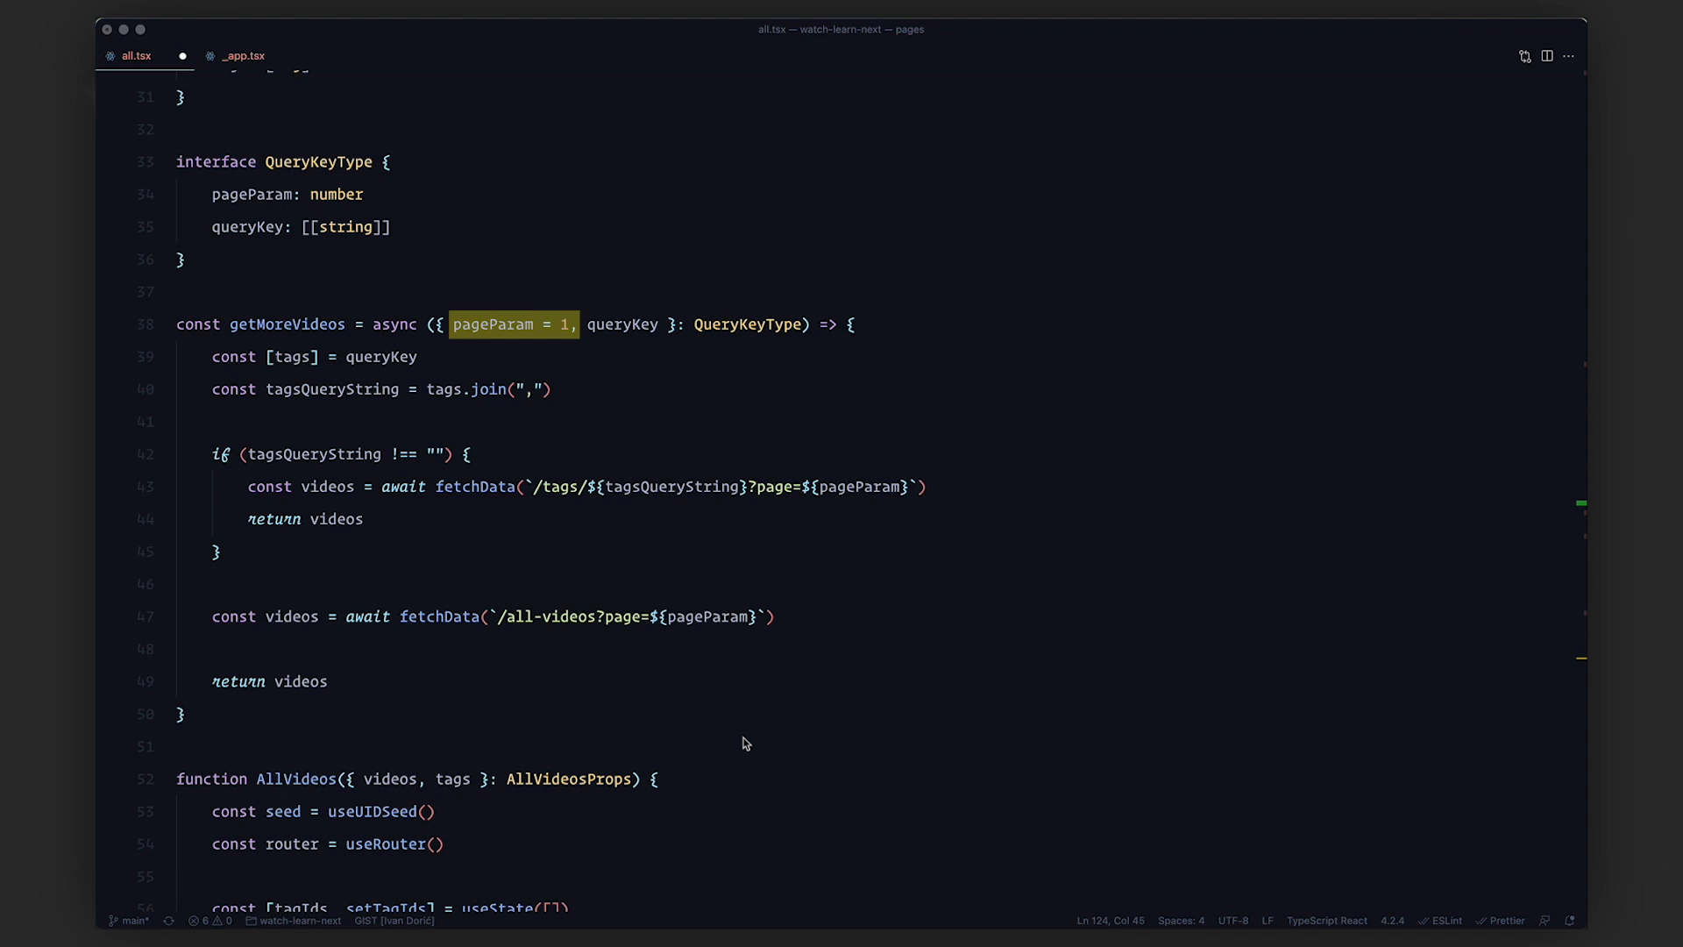
double_click(621, 324)
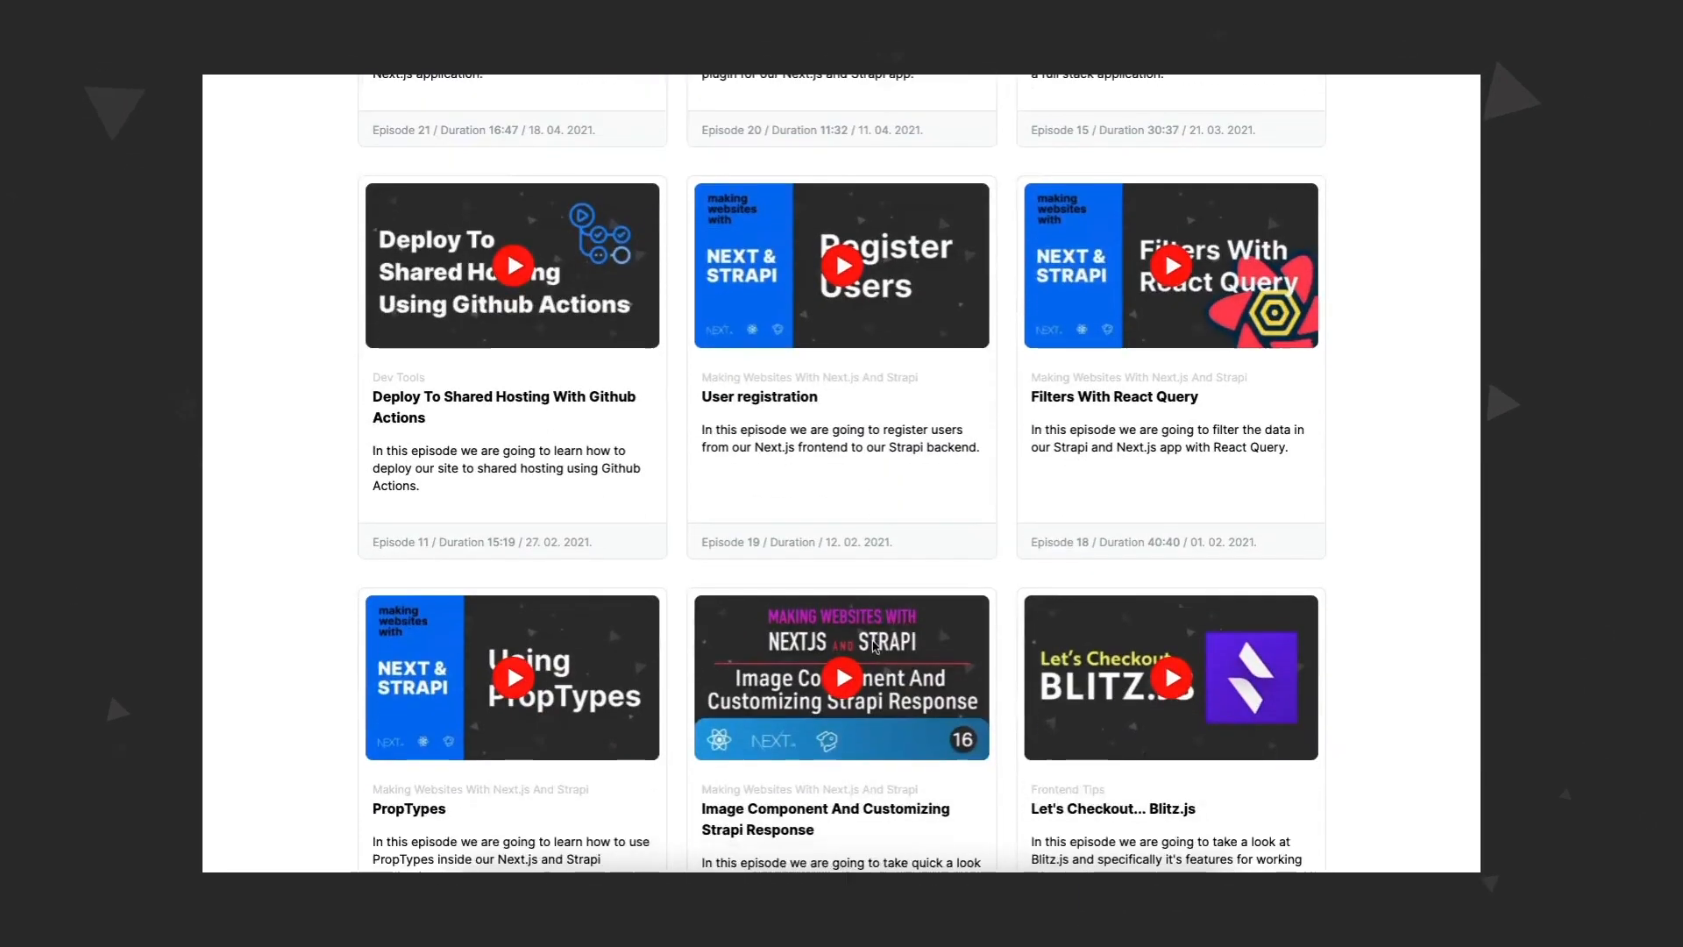
Scroll Browse All Tutorials to the end until the congrats message appears
scroll(down, 3)
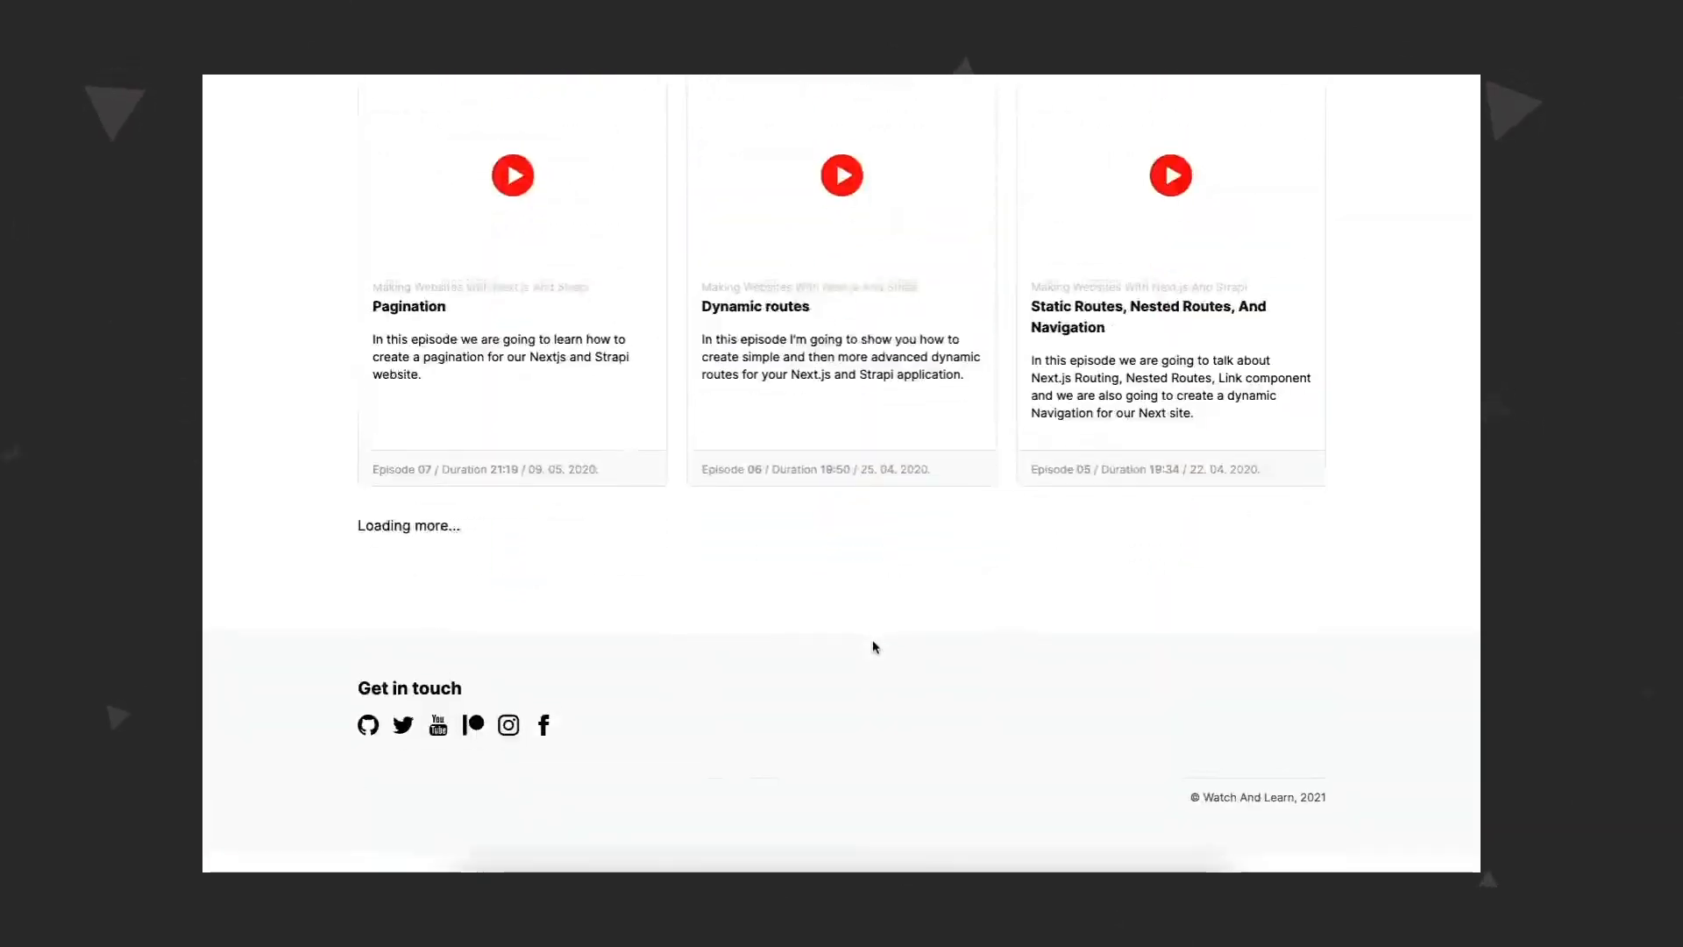
scroll(down, 3)
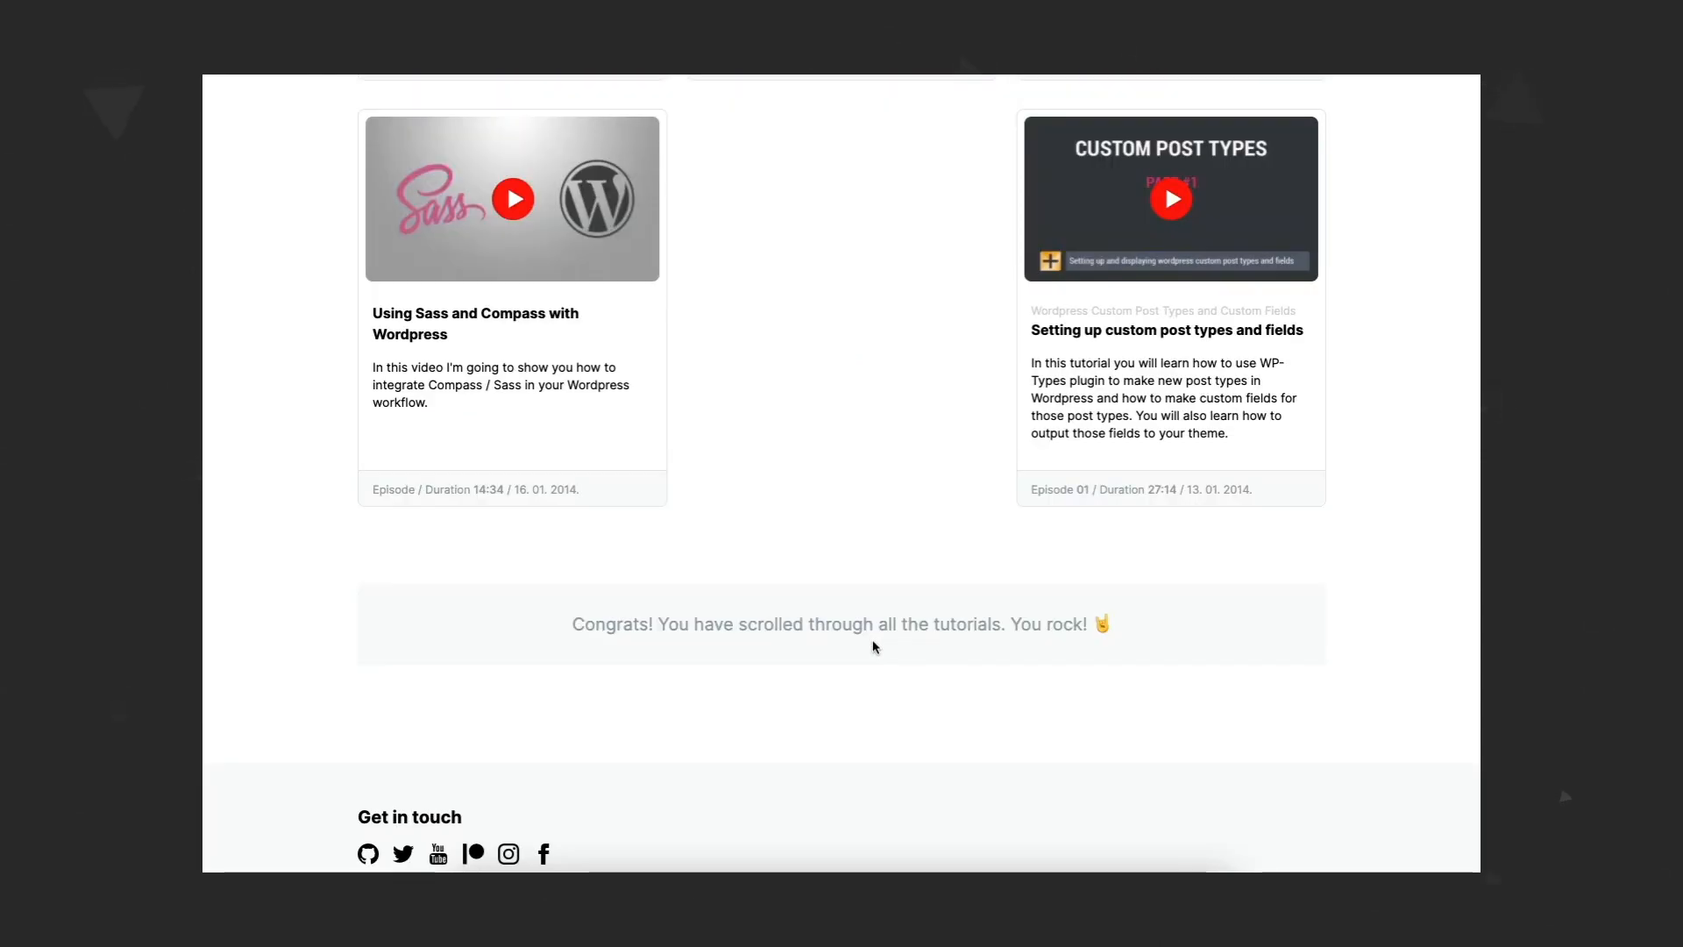
mouse_move(847, 689)
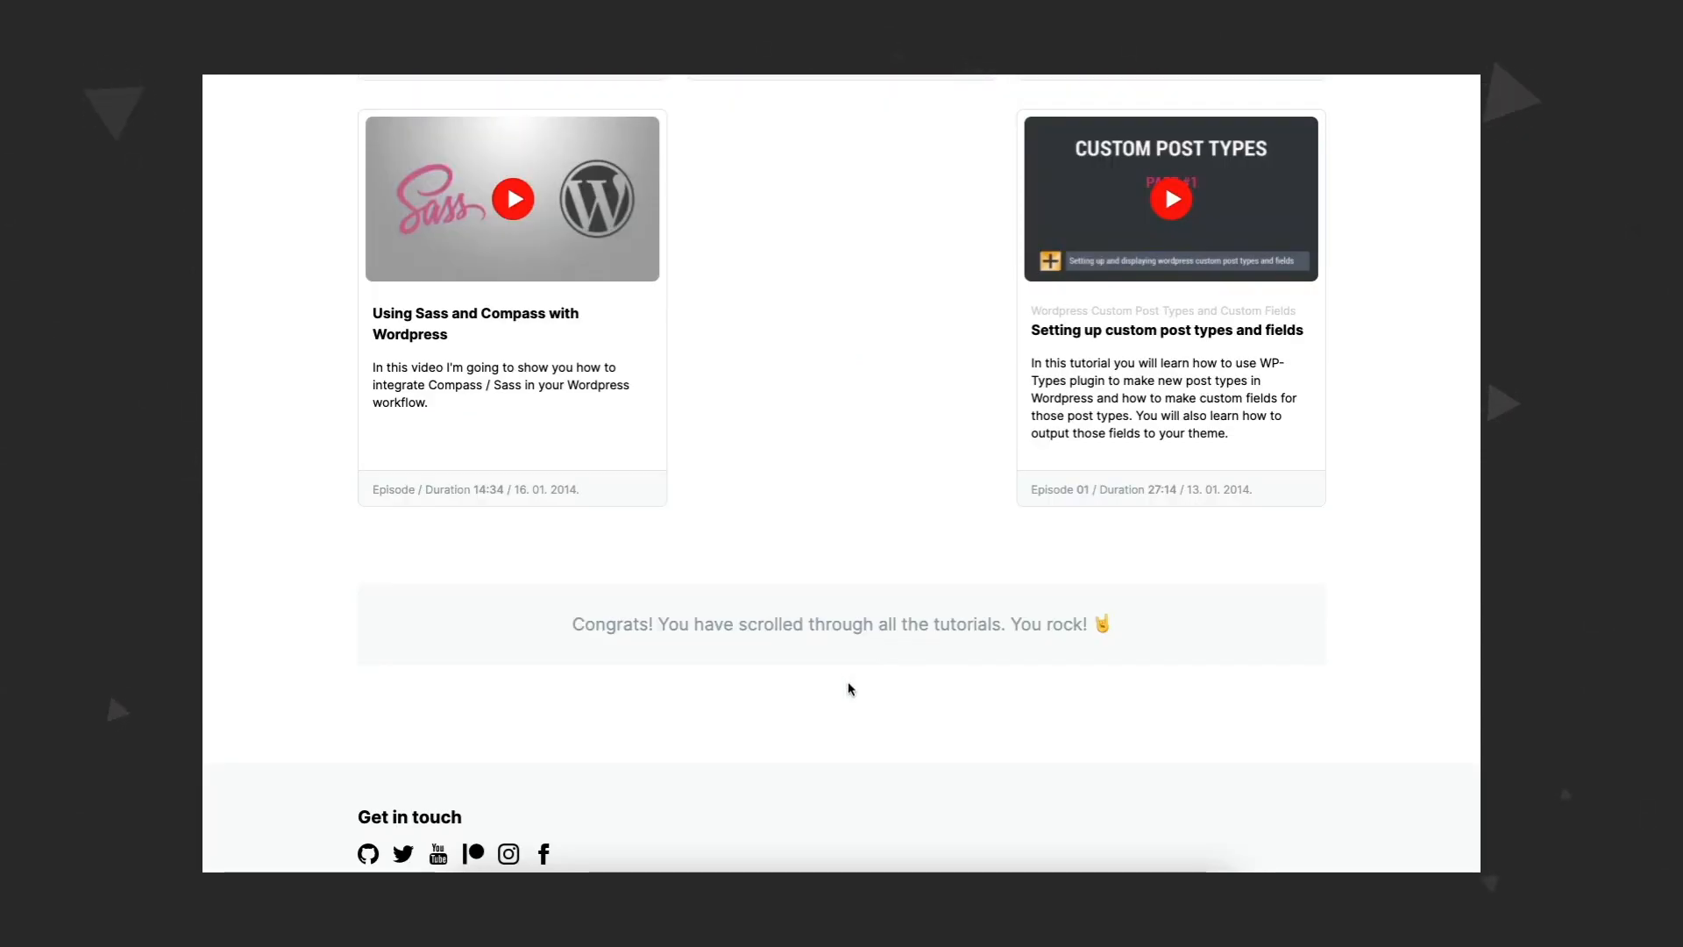
scroll(up, 3)
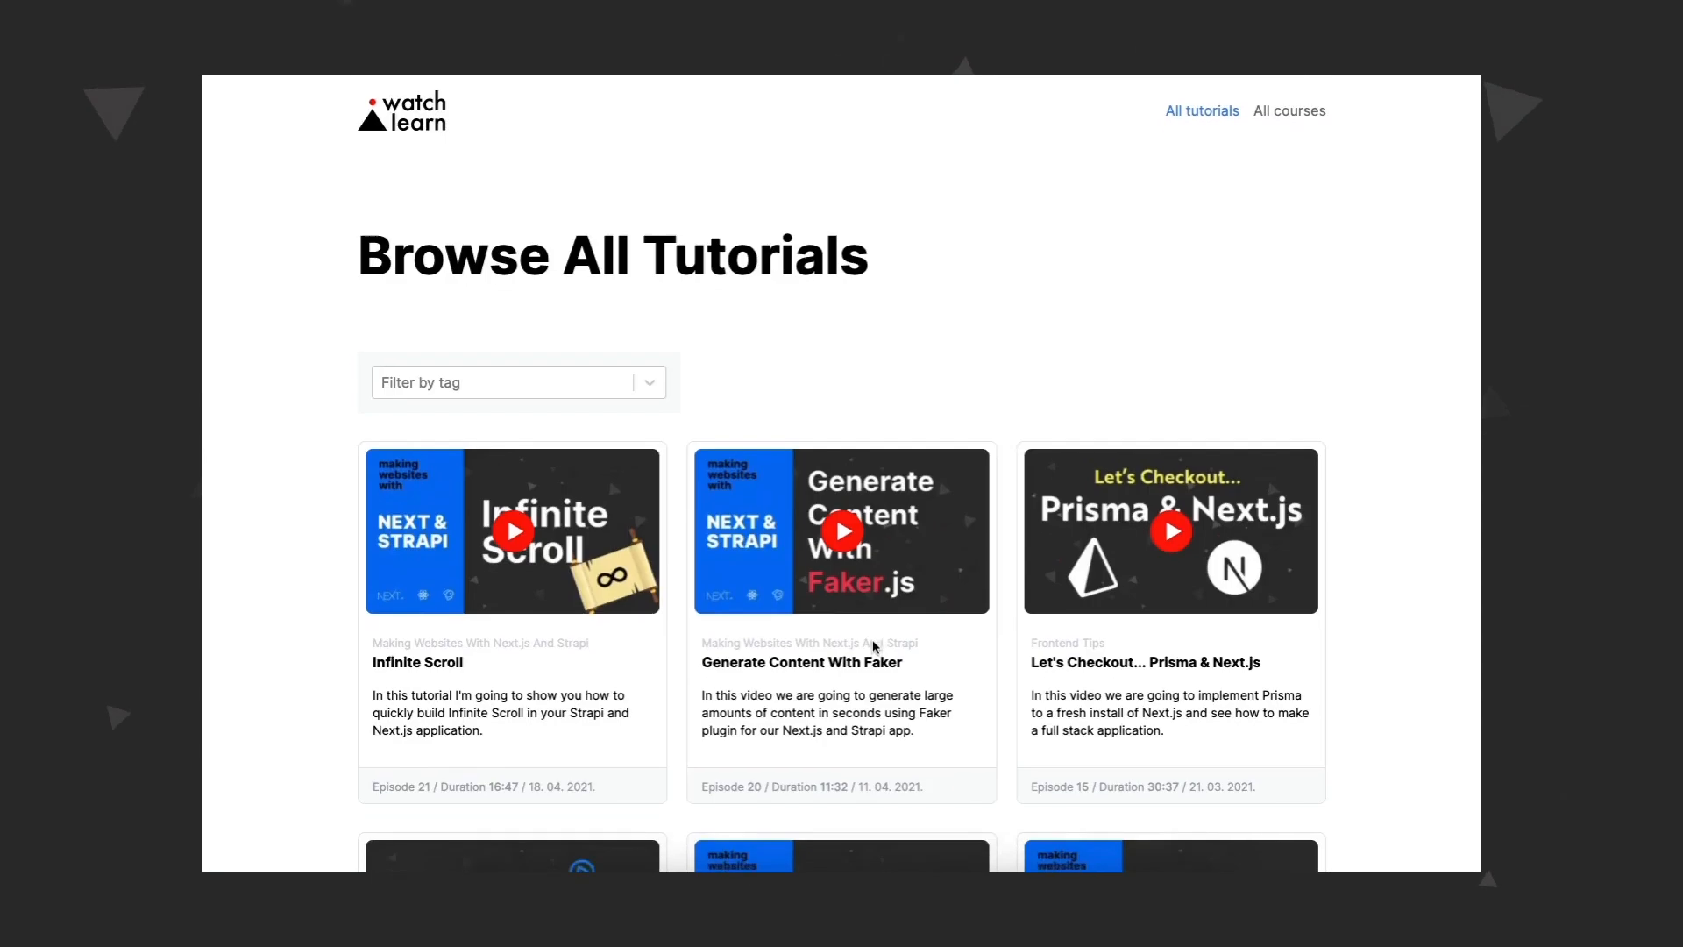
scroll(down, 3)
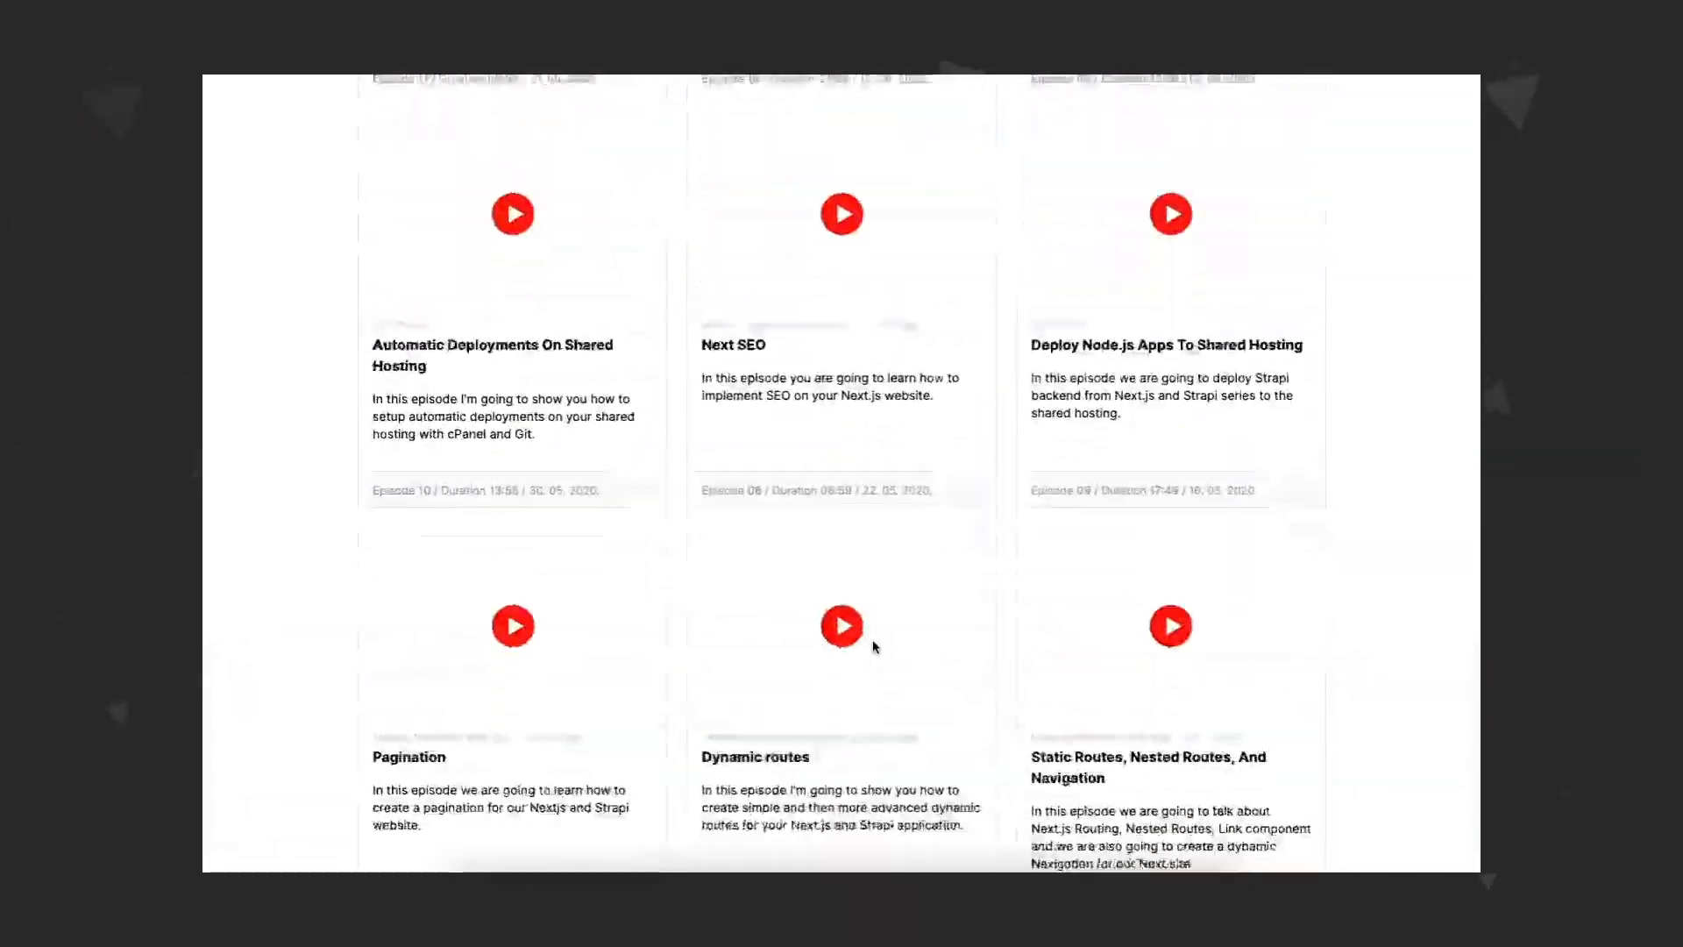
scroll(down, 3)
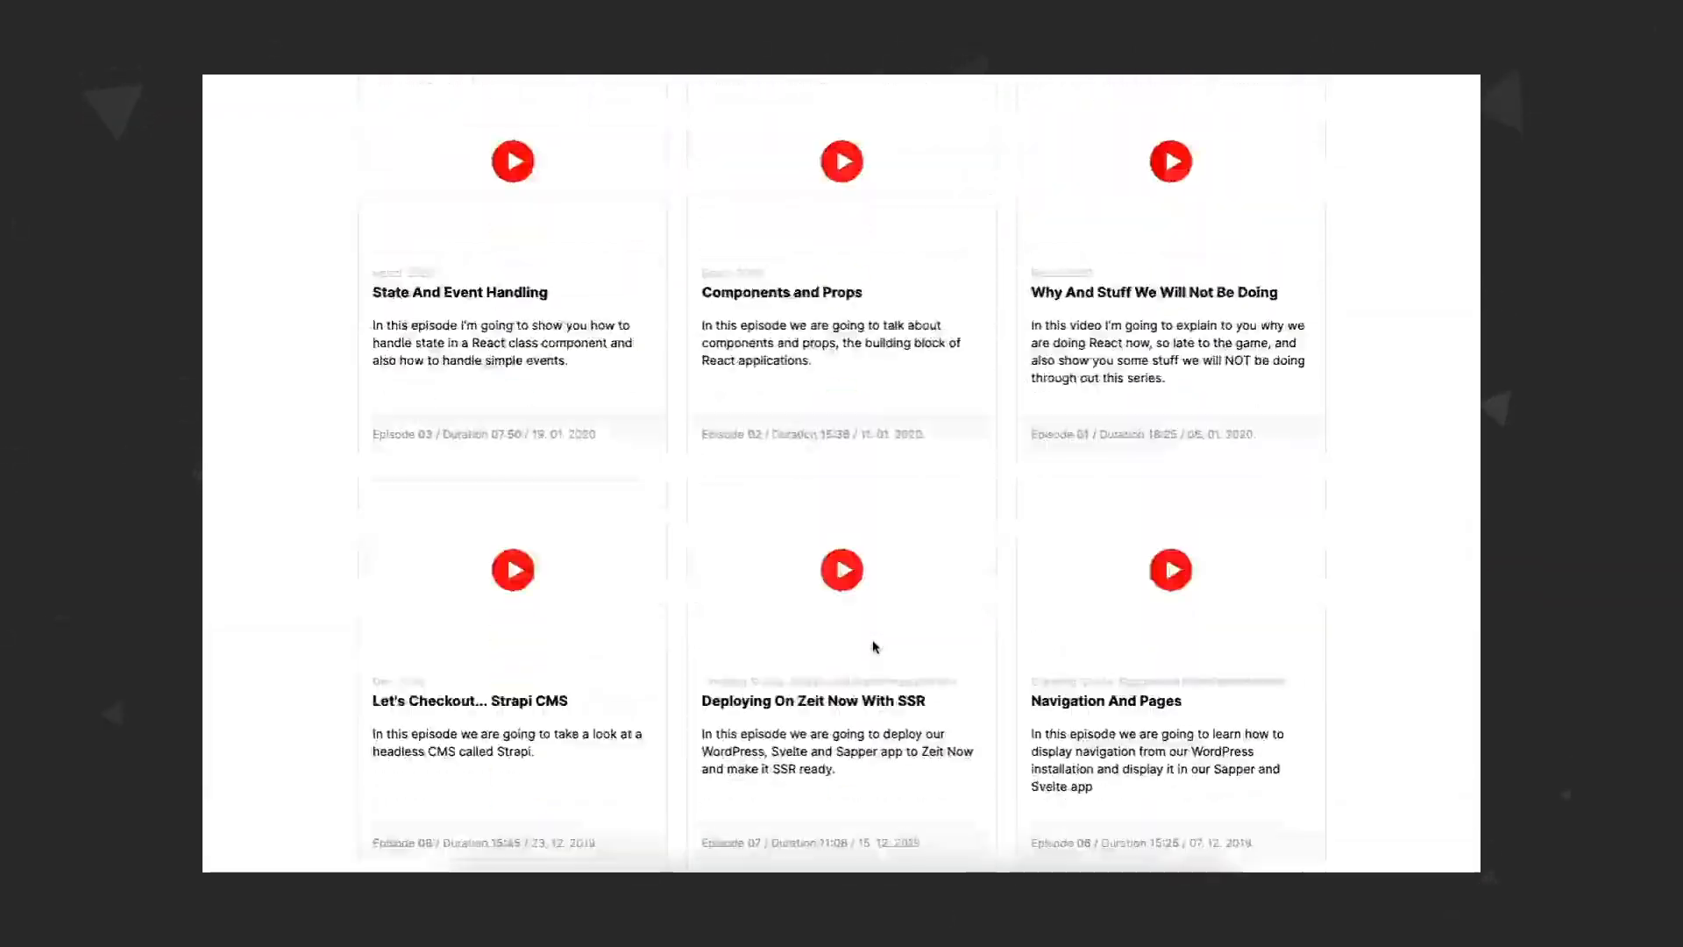